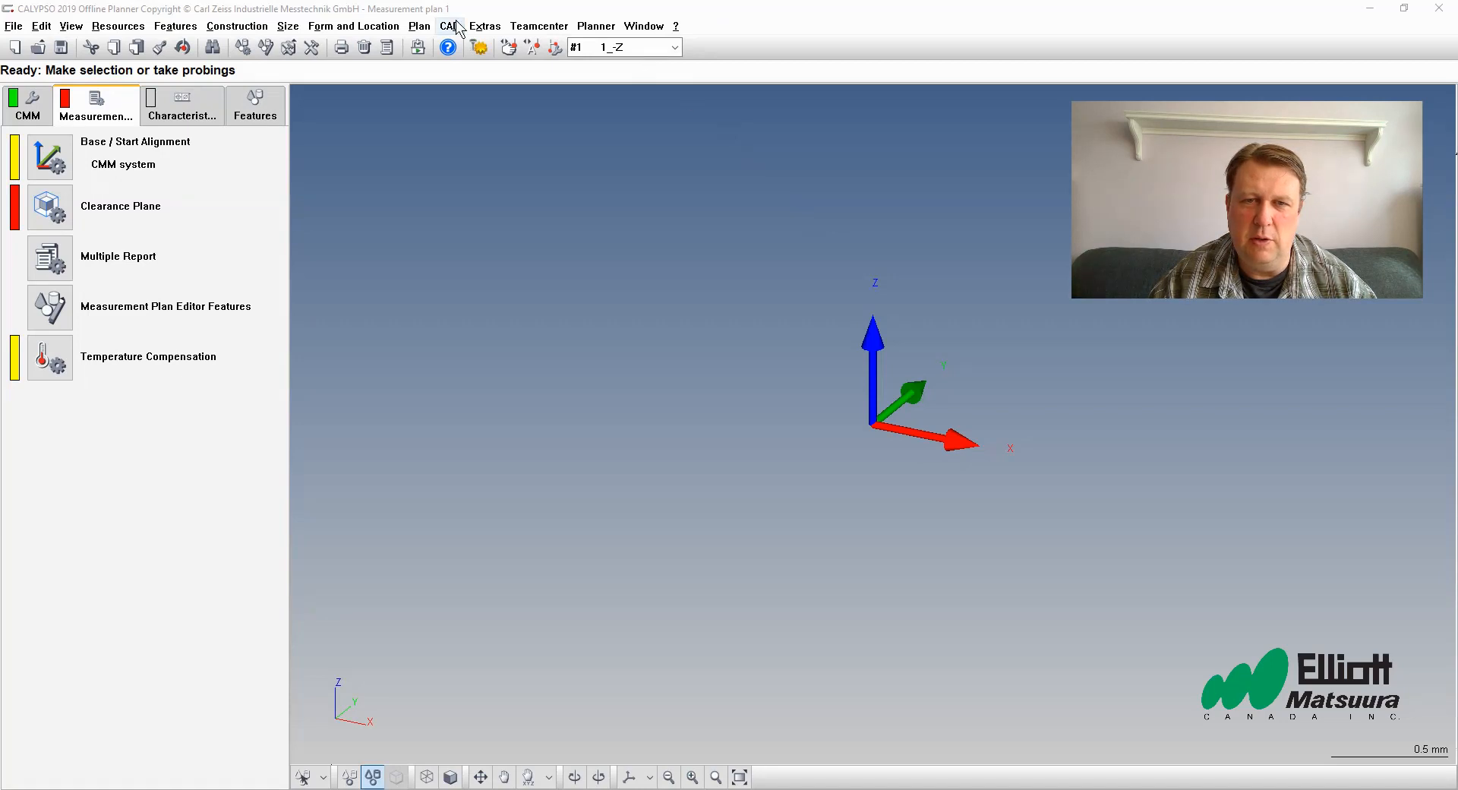
Step: Open the Extras menu to show the Settings submenu
{"action": "left_click", "coordinate": [484, 26]}
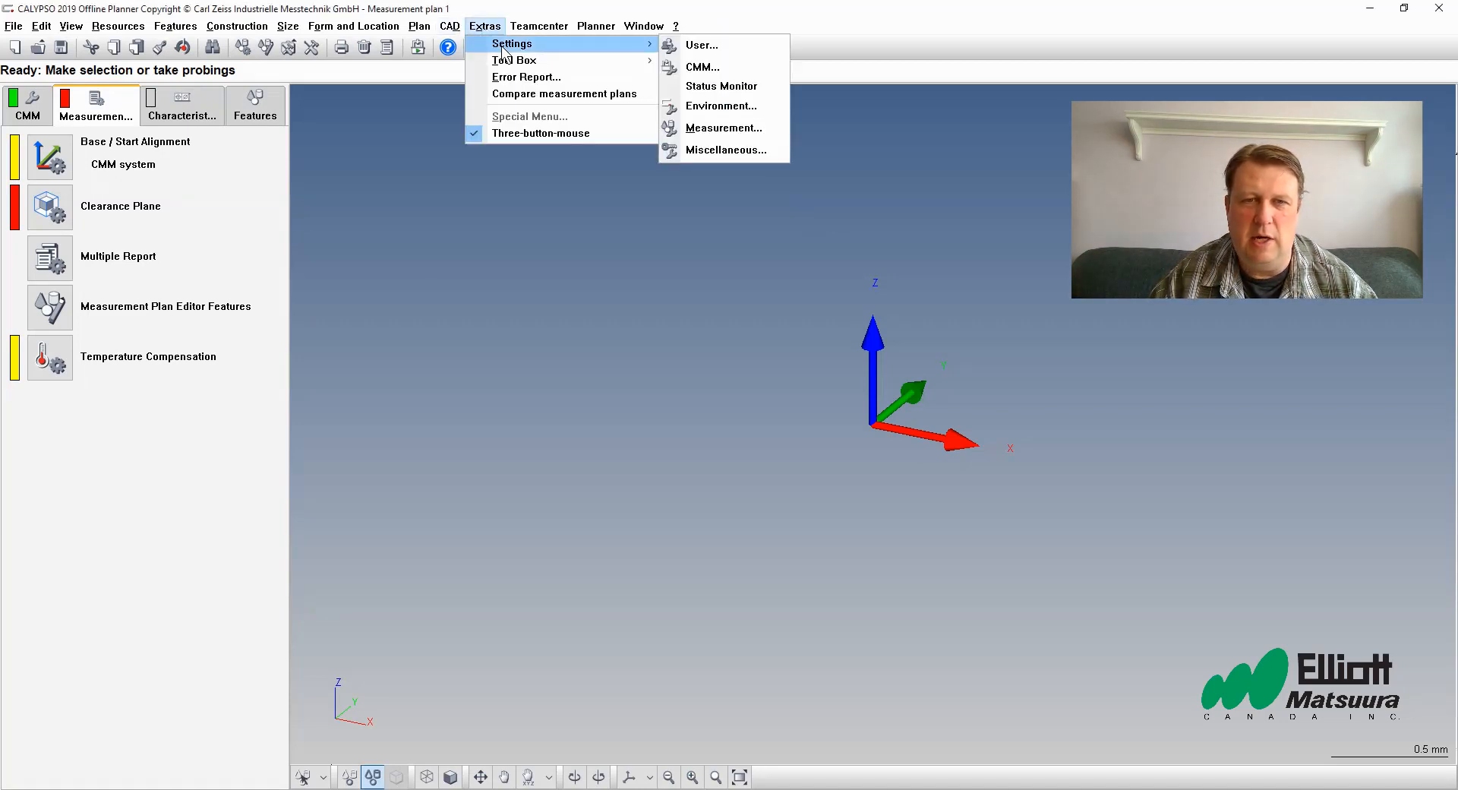
{"action": "mouse_move", "coordinate": [702, 51]}
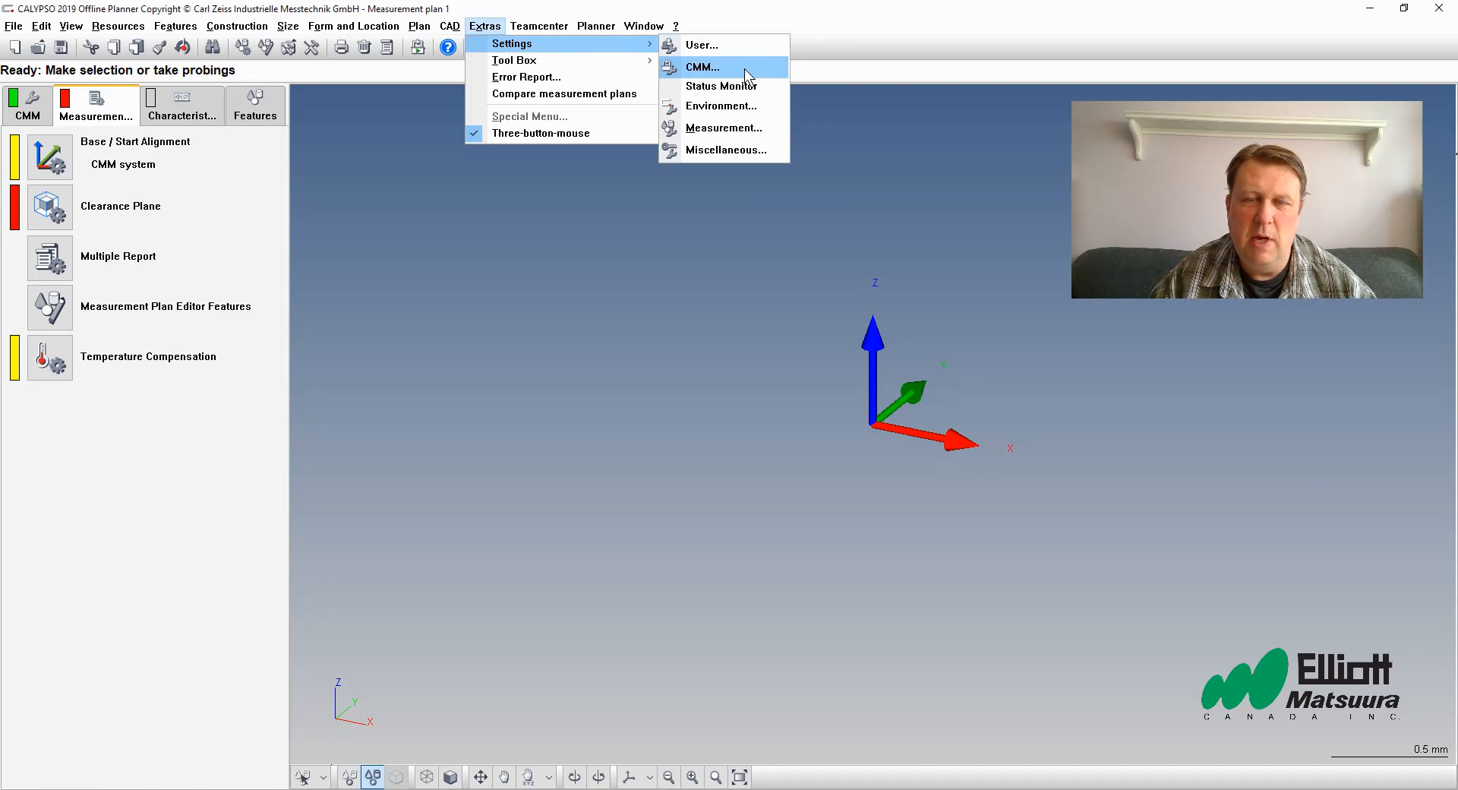
Step: Open the CMM Configuration settings from Extras > Settings > CMM
{"action": "left_click", "coordinate": [702, 67]}
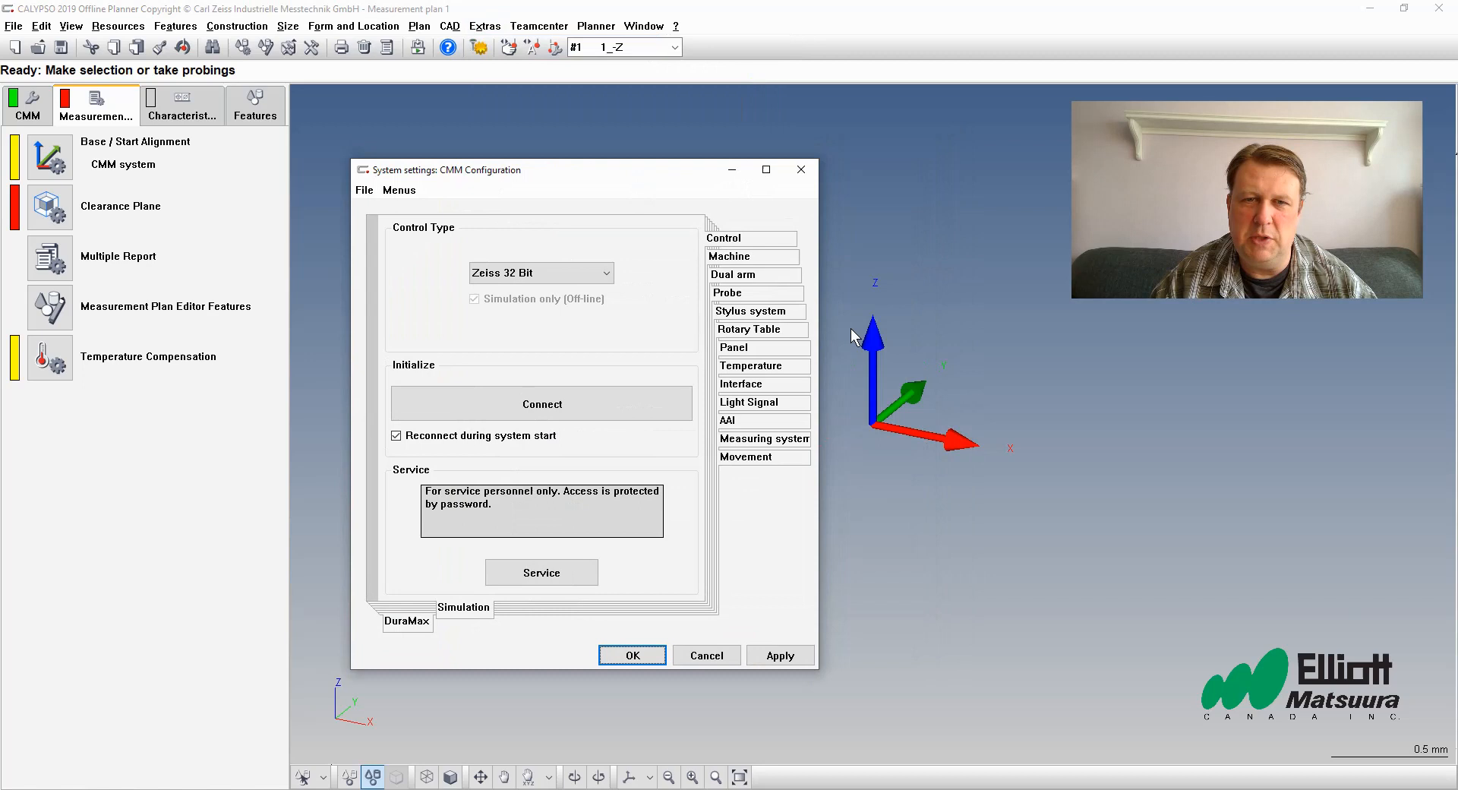
{"action": "mouse_move", "coordinate": [1021, 421]}
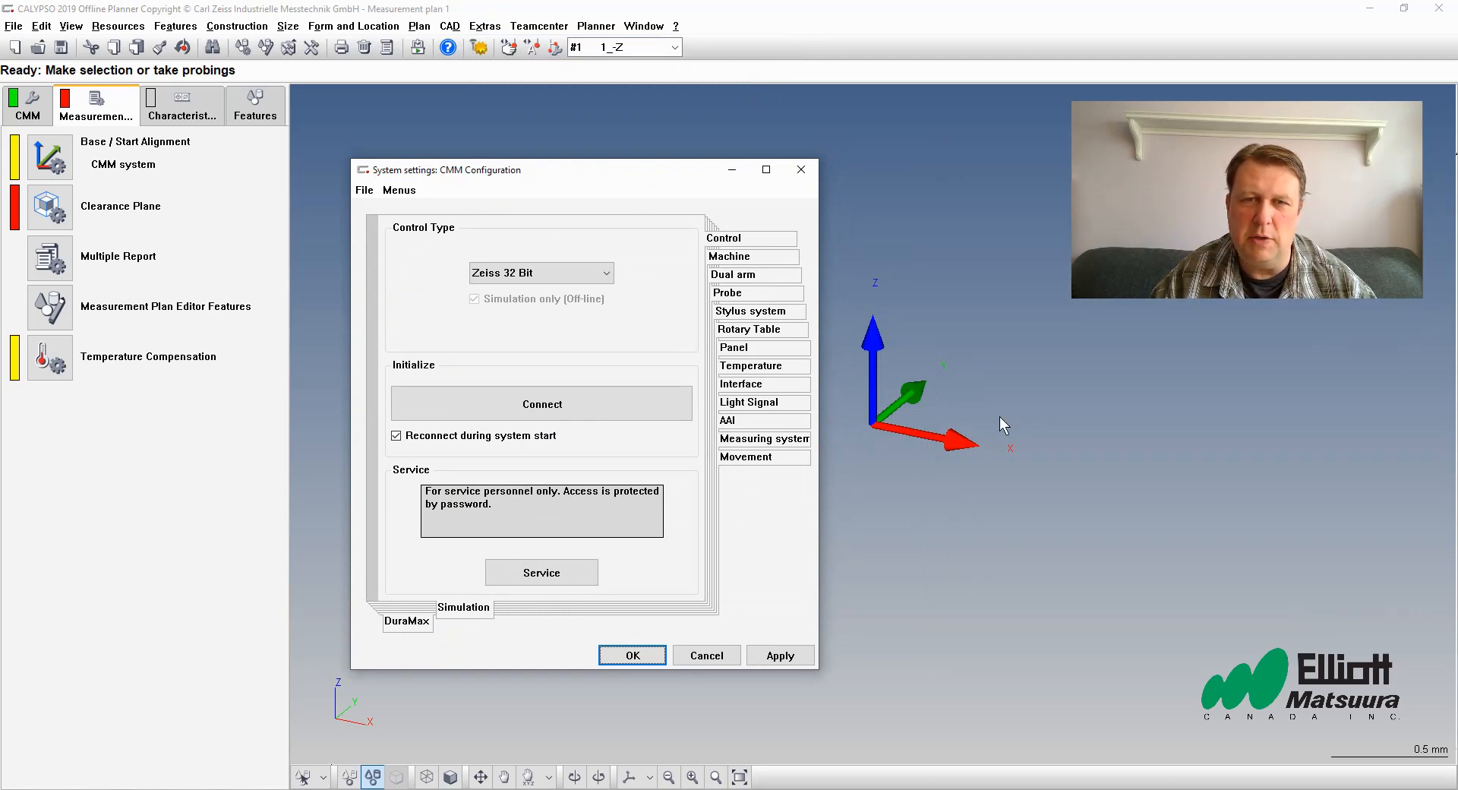
{"action": "mouse_move", "coordinate": [979, 439]}
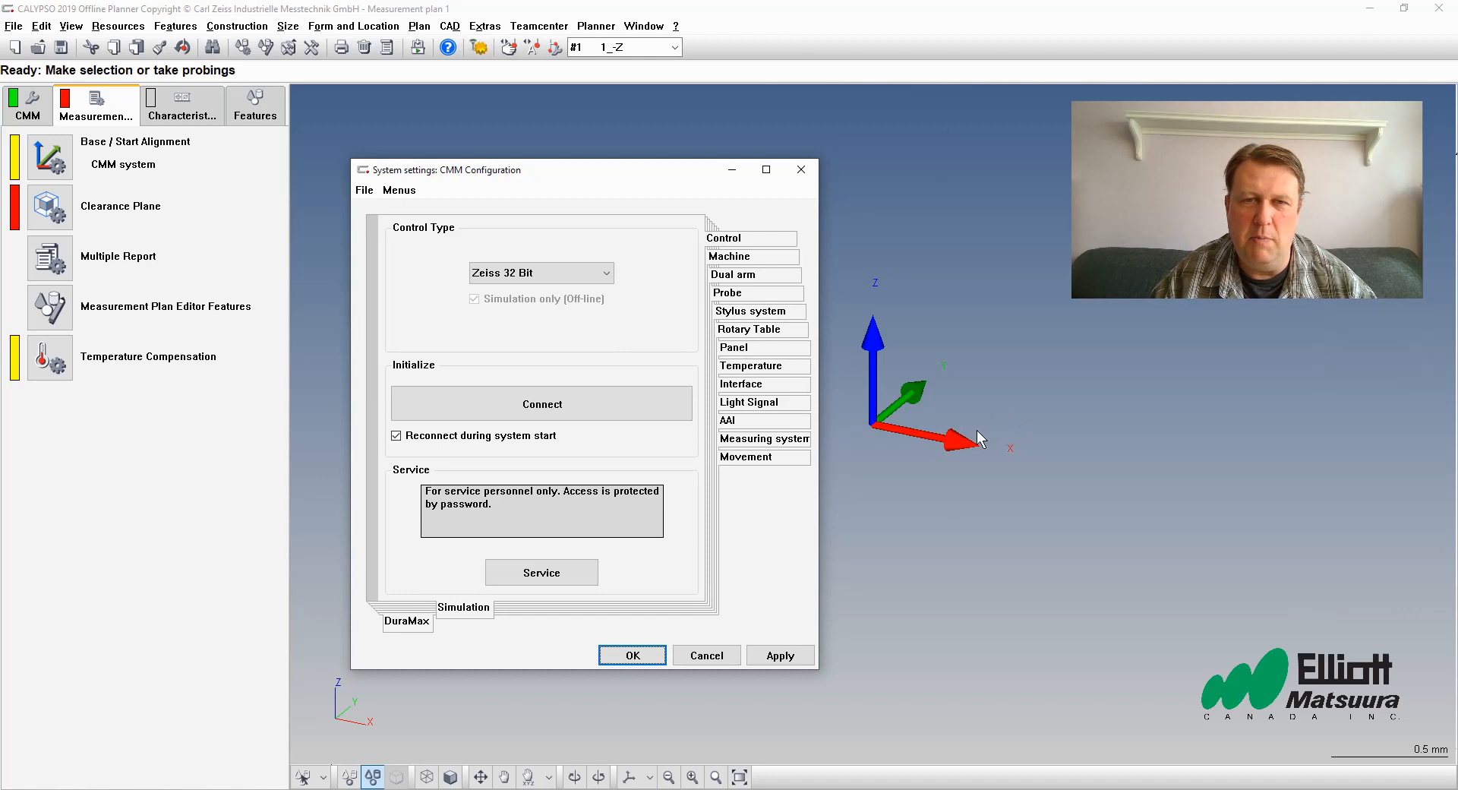
{"action": "mouse_move", "coordinate": [784, 537]}
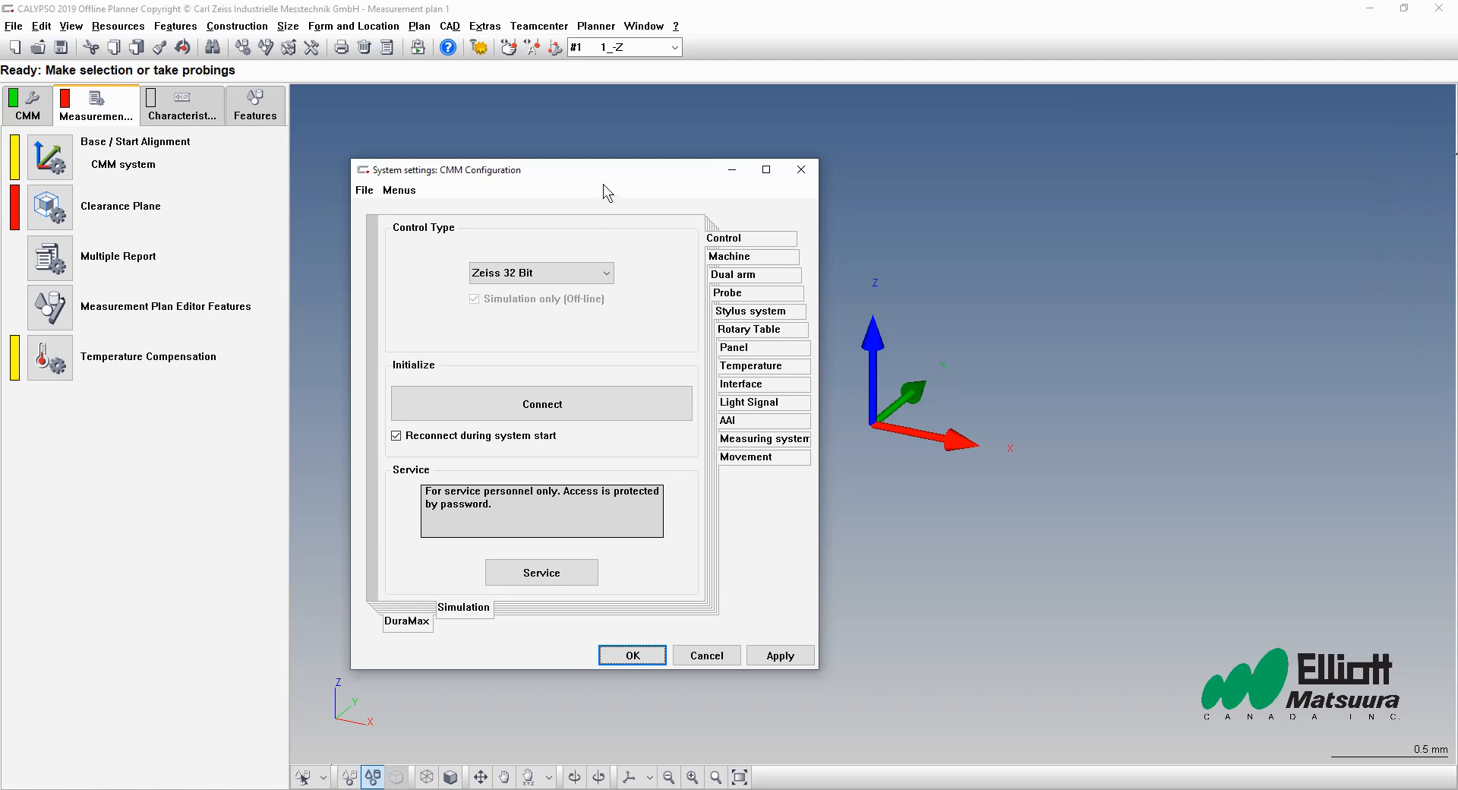
{"action": "mouse_move", "coordinate": [531, 201]}
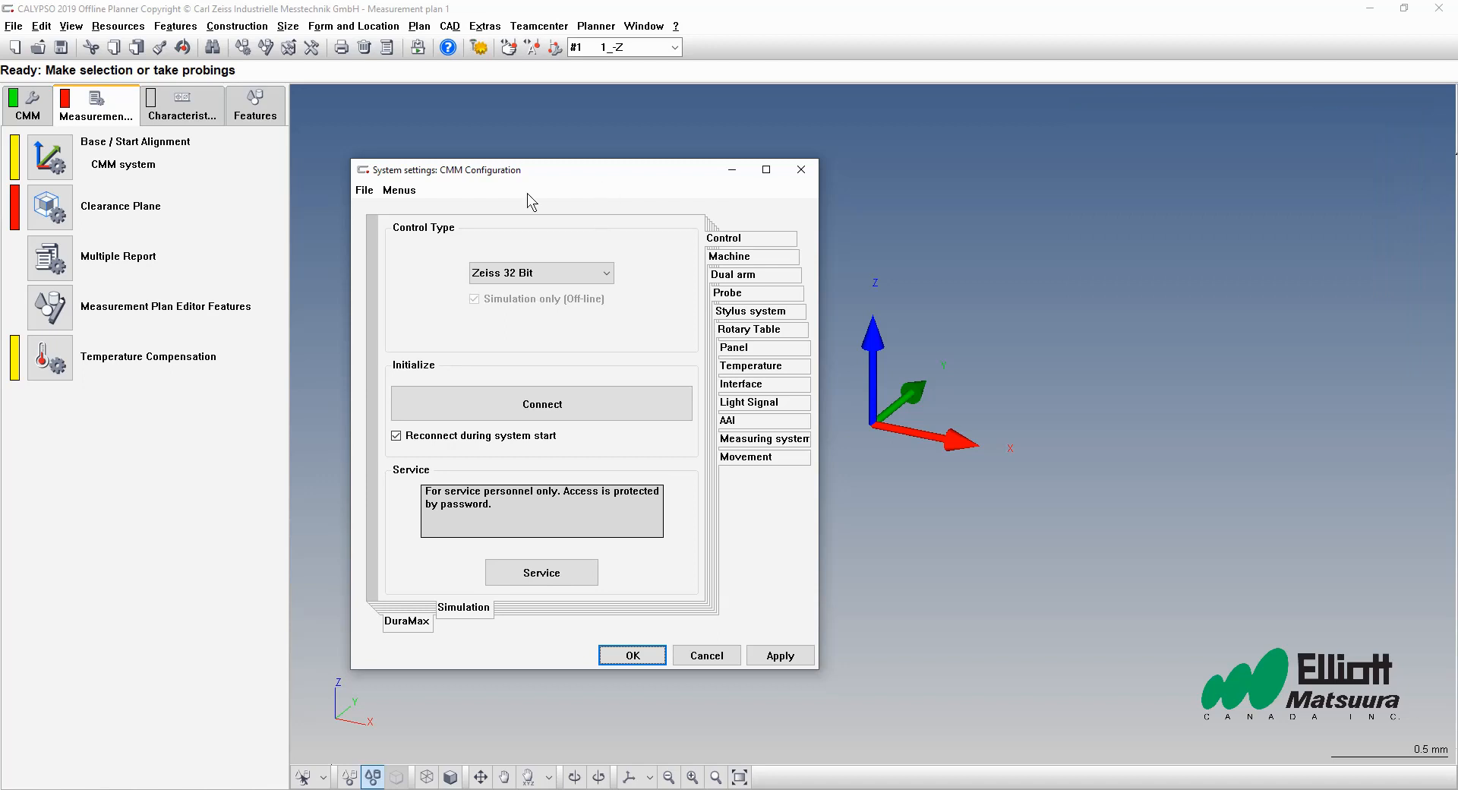
{"action": "mouse_move", "coordinate": [524, 202]}
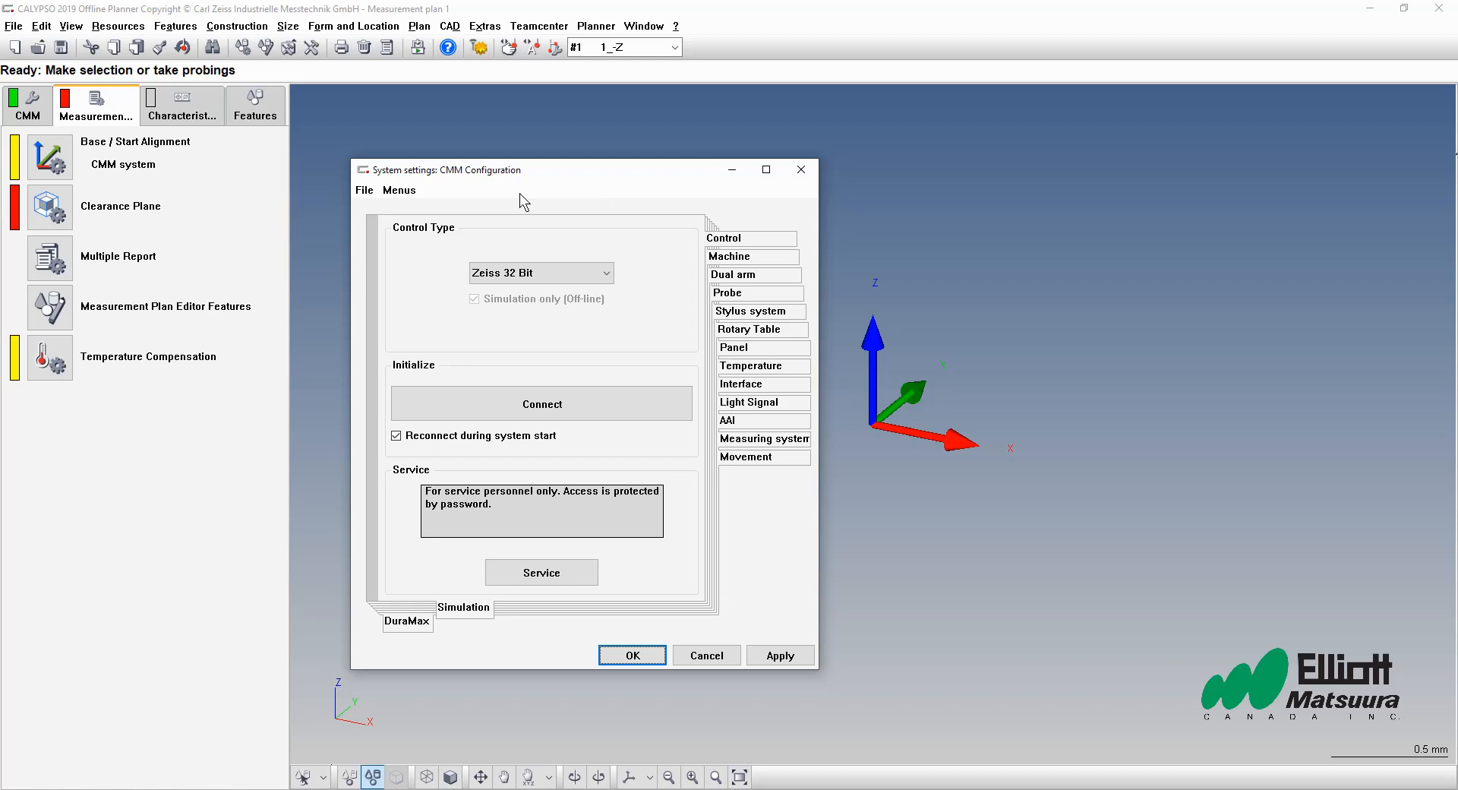
{"action": "mouse_move", "coordinate": [401, 186]}
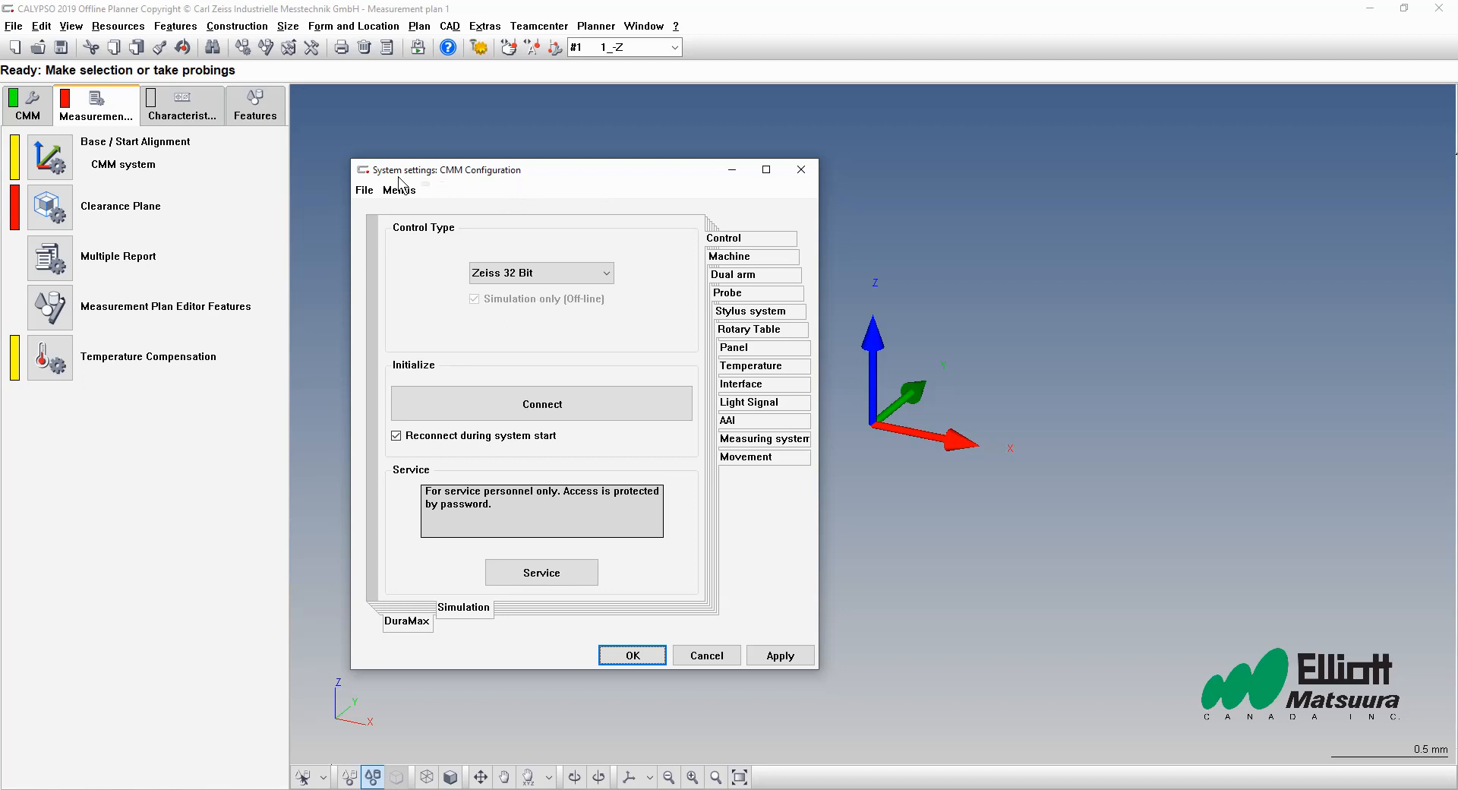
{"action": "mouse_move", "coordinate": [803, 416]}
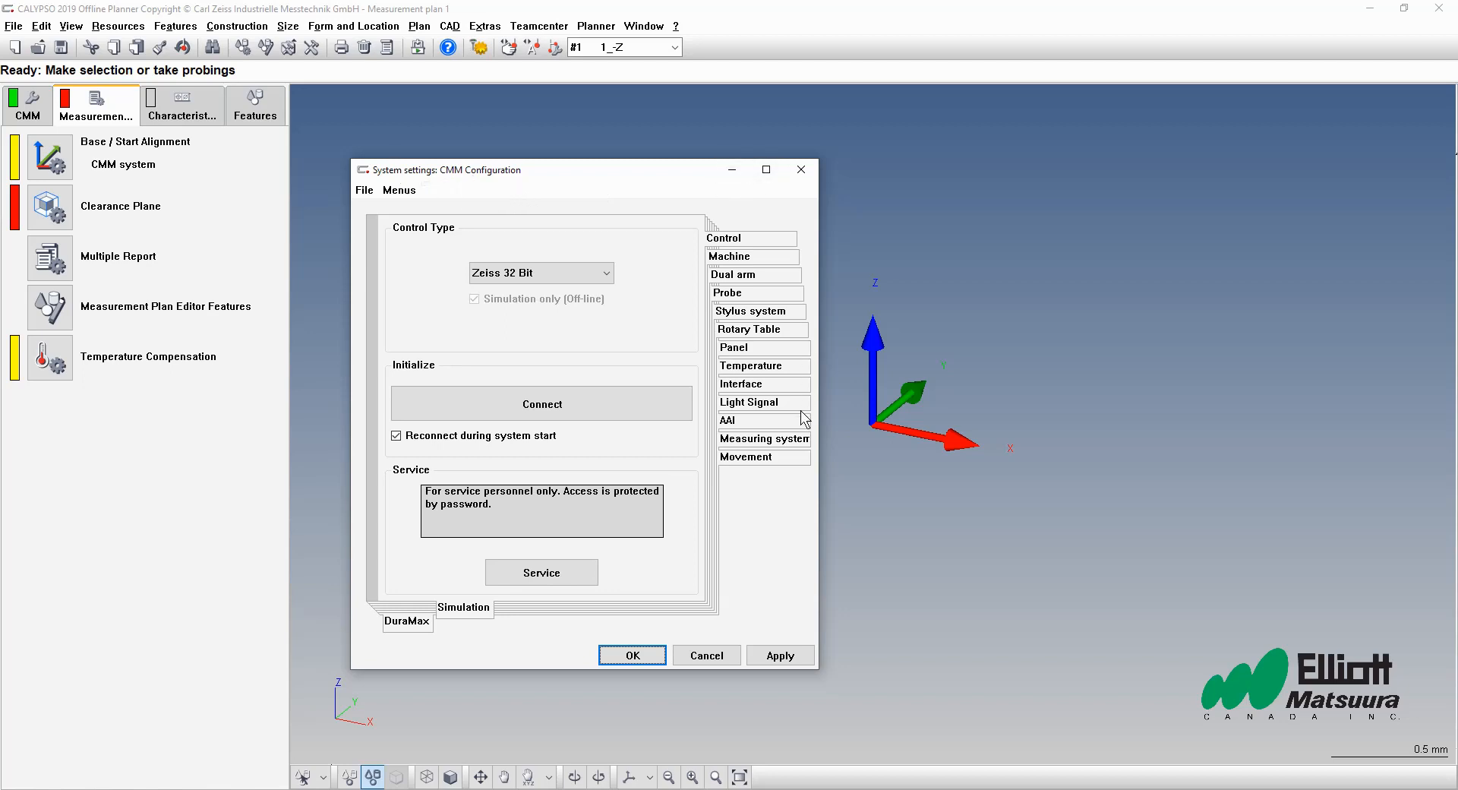
{"action": "mouse_move", "coordinate": [614, 538]}
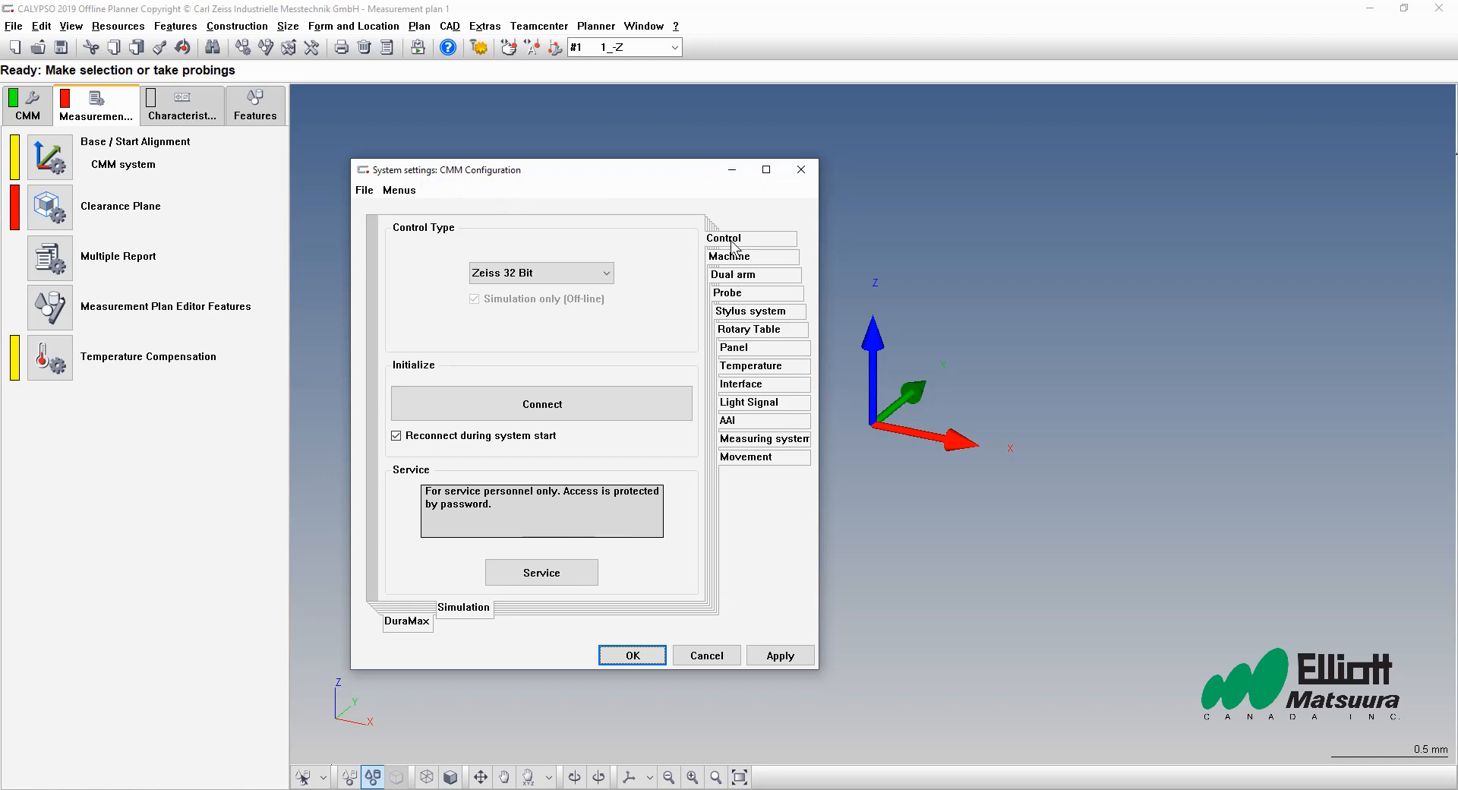
{"action": "mouse_move", "coordinate": [727, 245]}
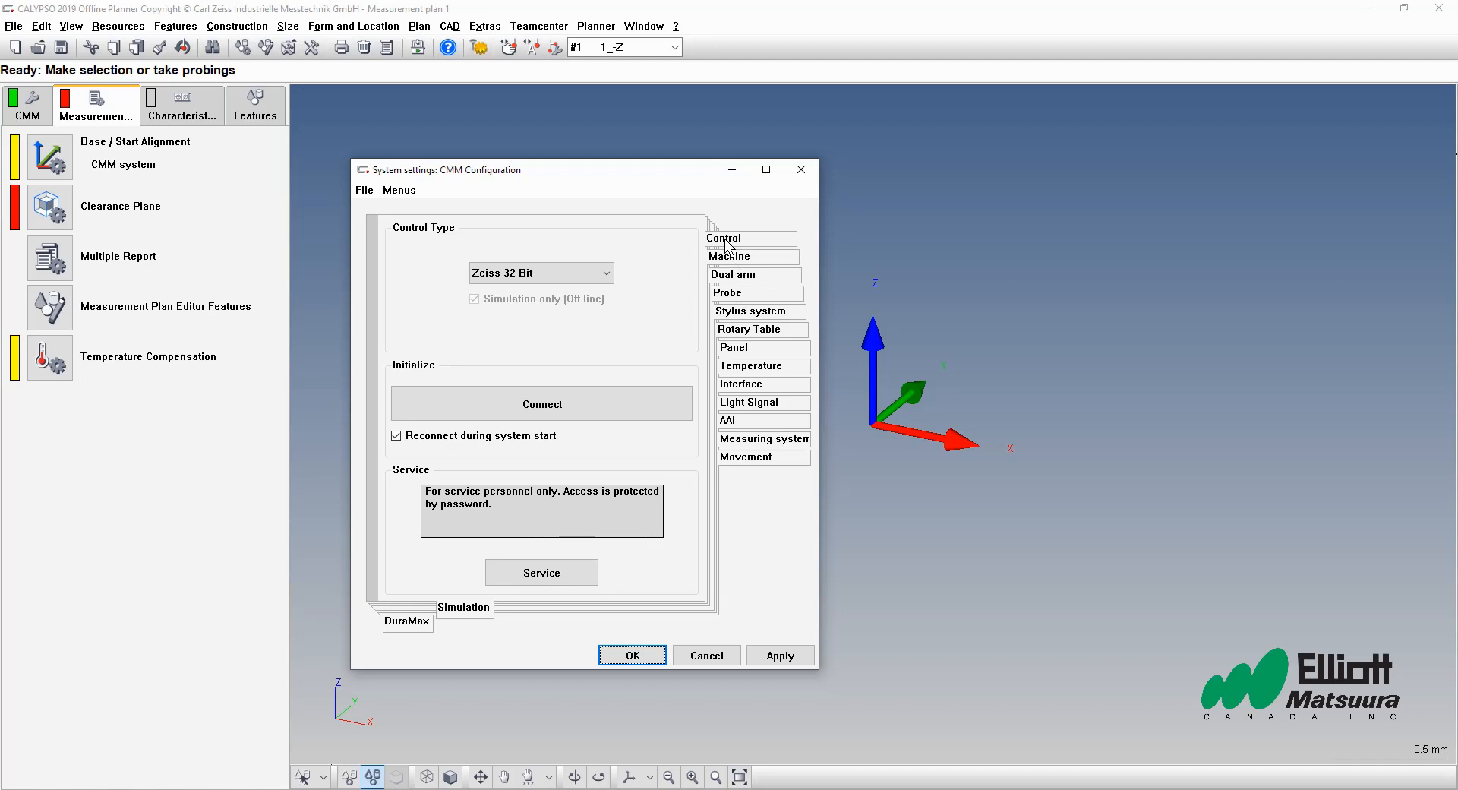
{"action": "mouse_move", "coordinate": [711, 225]}
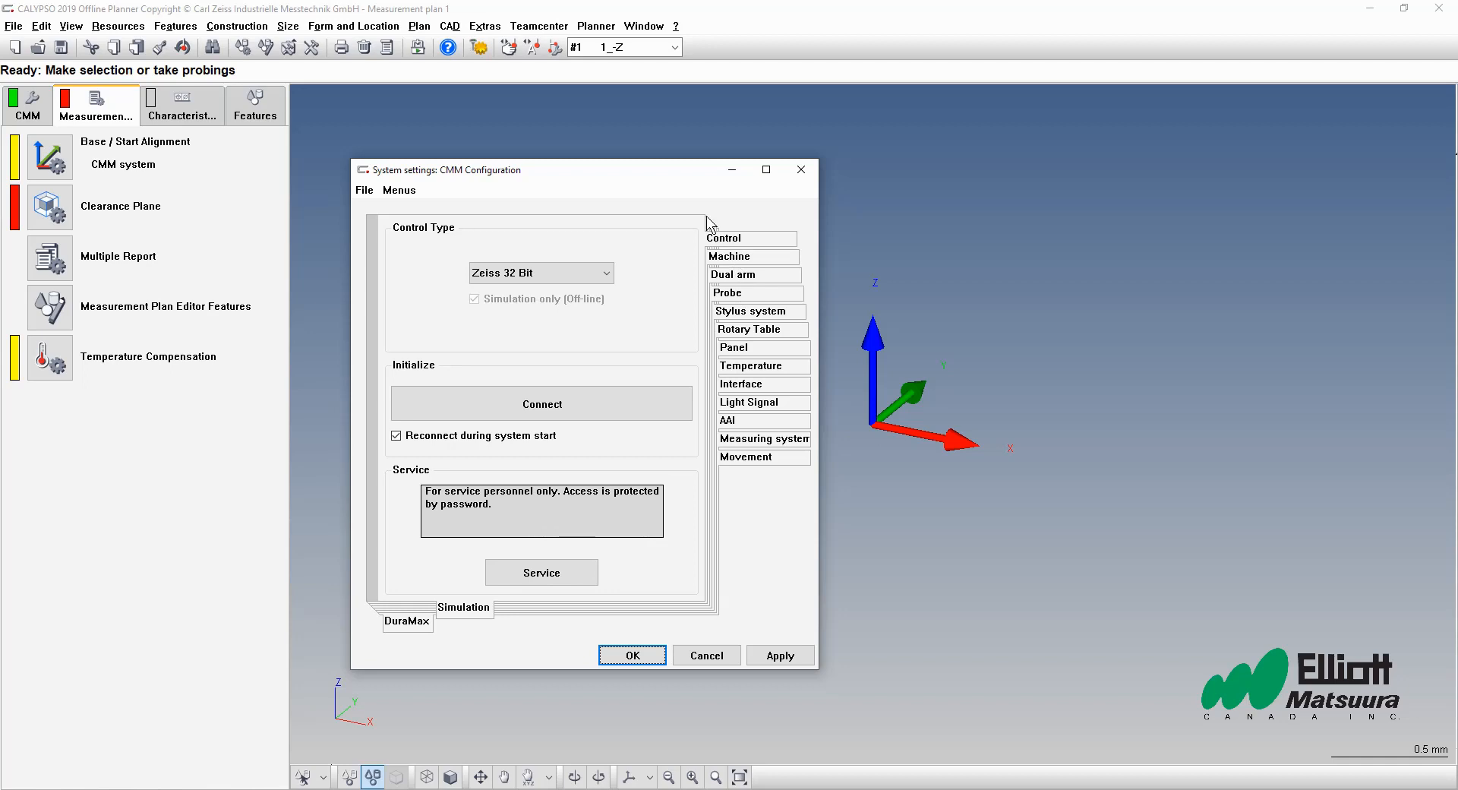
{"action": "mouse_move", "coordinate": [525, 616]}
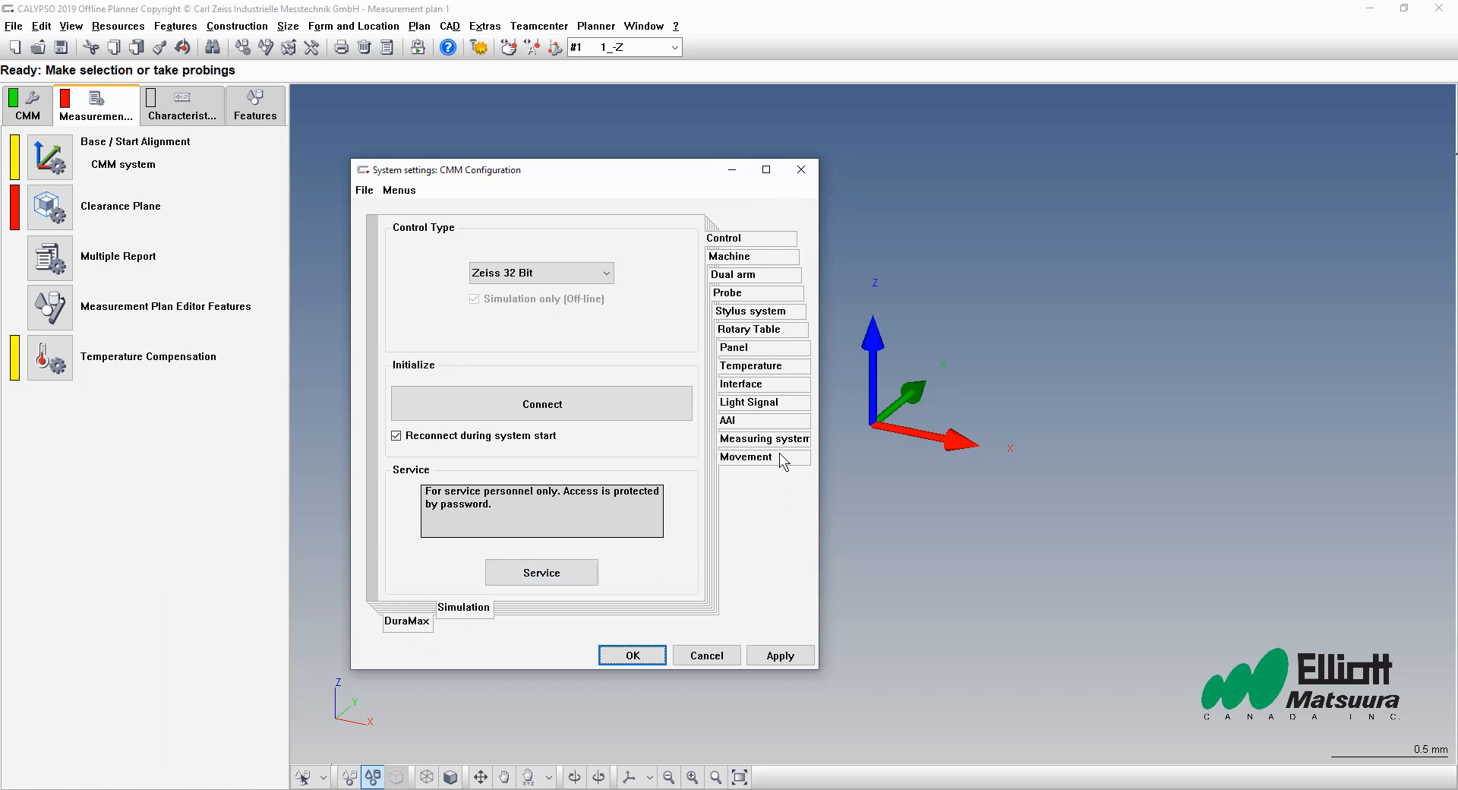
Step: On the Measuring system tab, add a 'Contura' device
{"action": "left_click", "coordinate": [763, 438]}
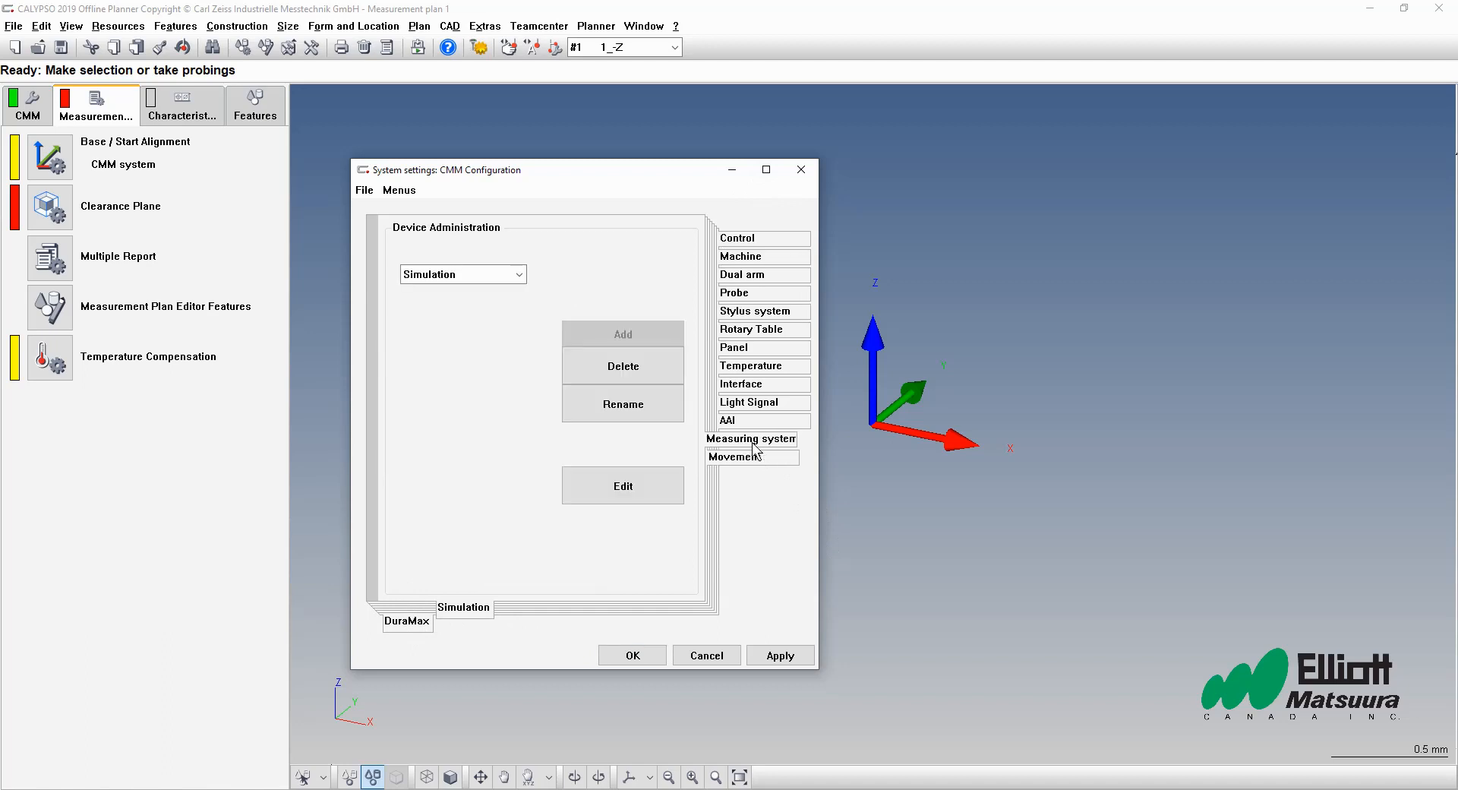
{"action": "mouse_move", "coordinate": [715, 448]}
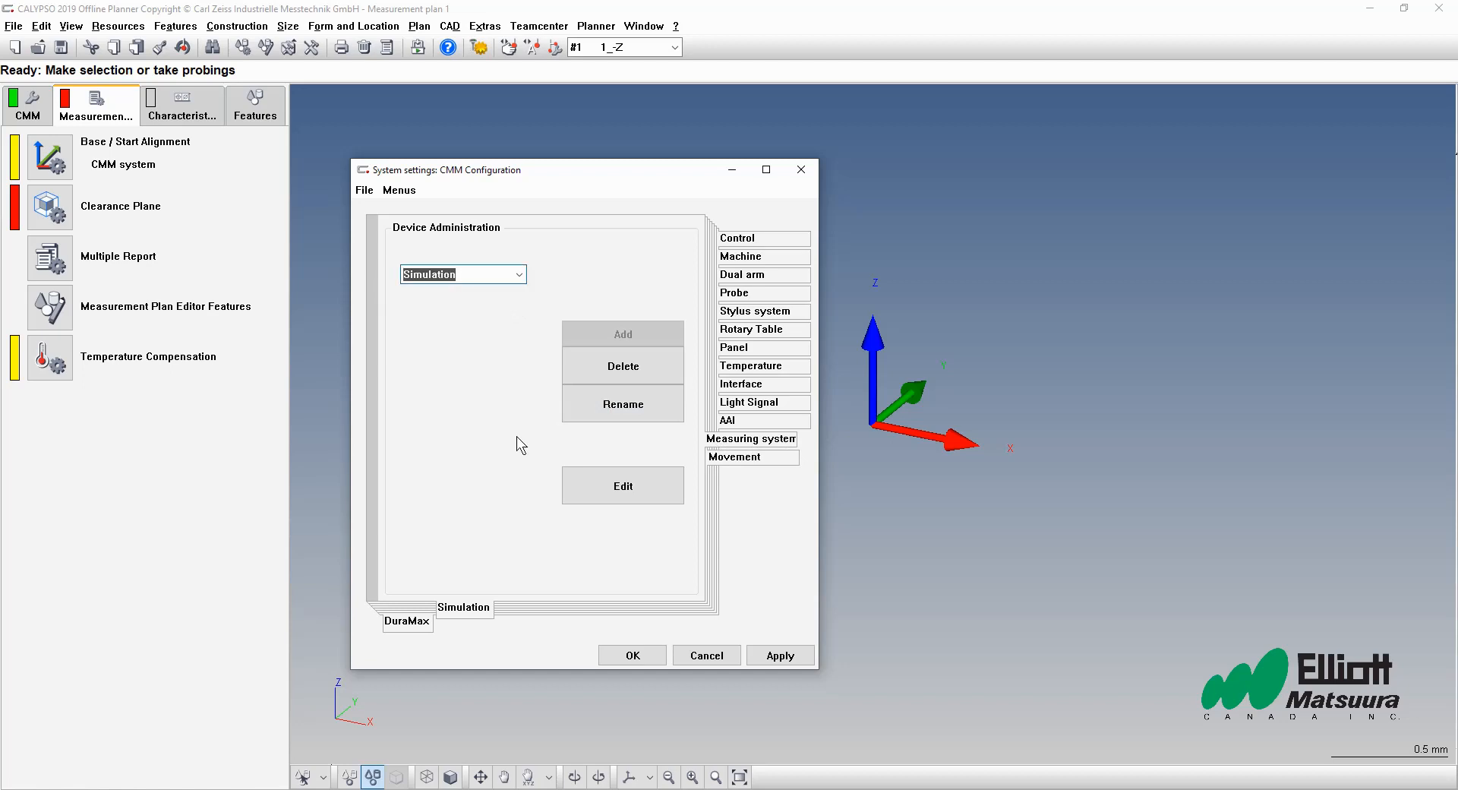
{"action": "type", "text": "Contura"}
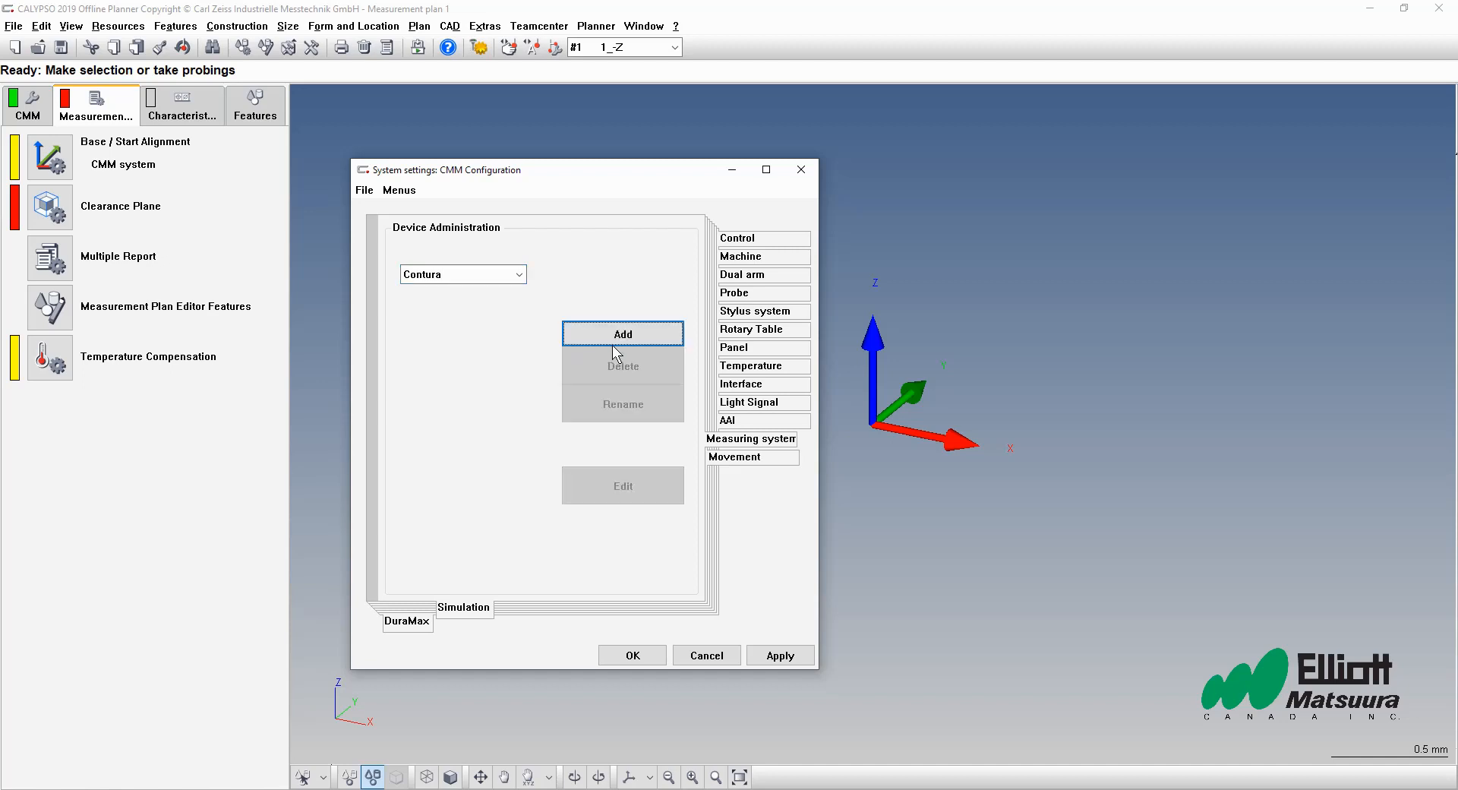
{"action": "left_click", "coordinate": [622, 334]}
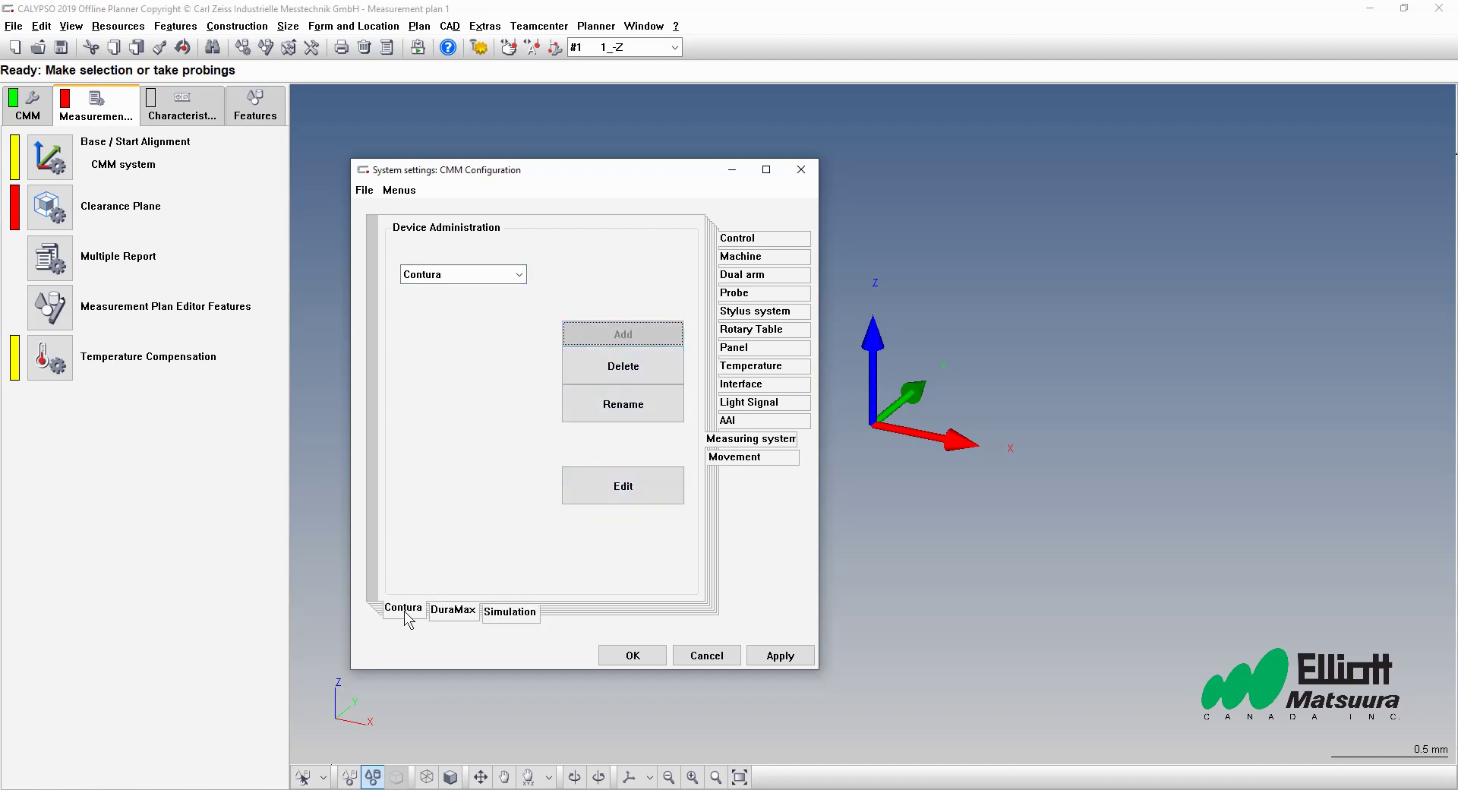
{"action": "mouse_move", "coordinate": [750, 270]}
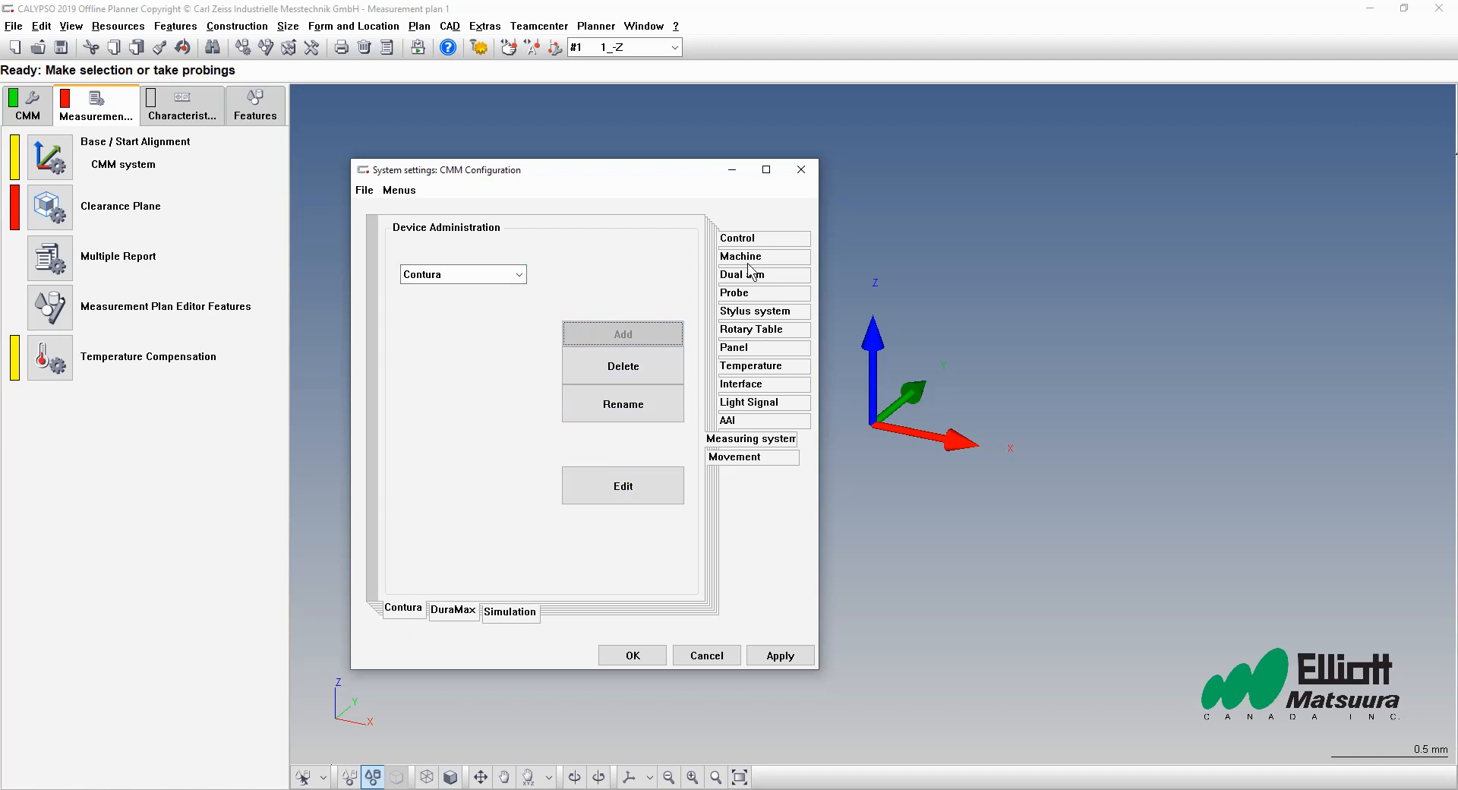
{"action": "left_click", "coordinate": [736, 238]}
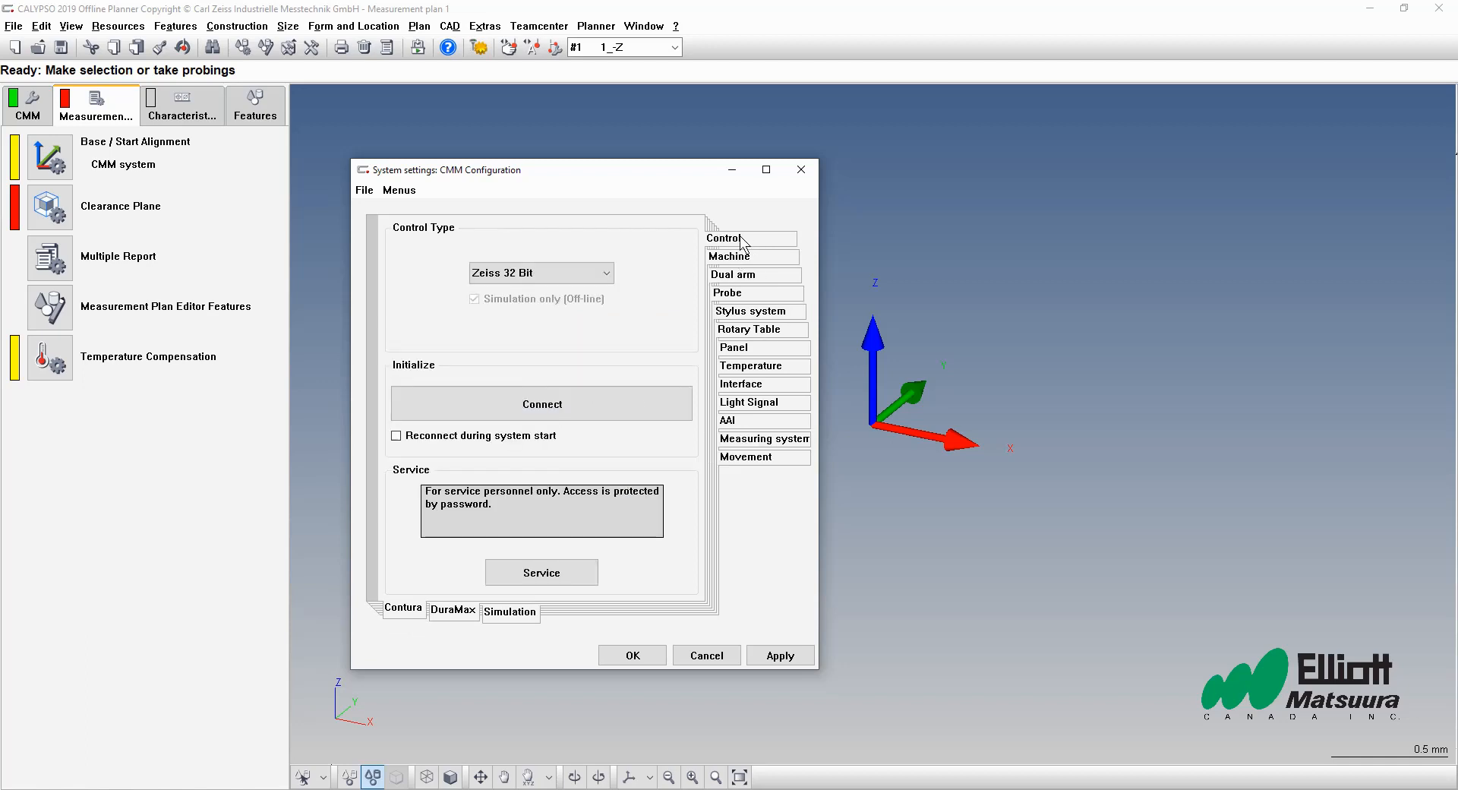
{"action": "mouse_move", "coordinate": [450, 267]}
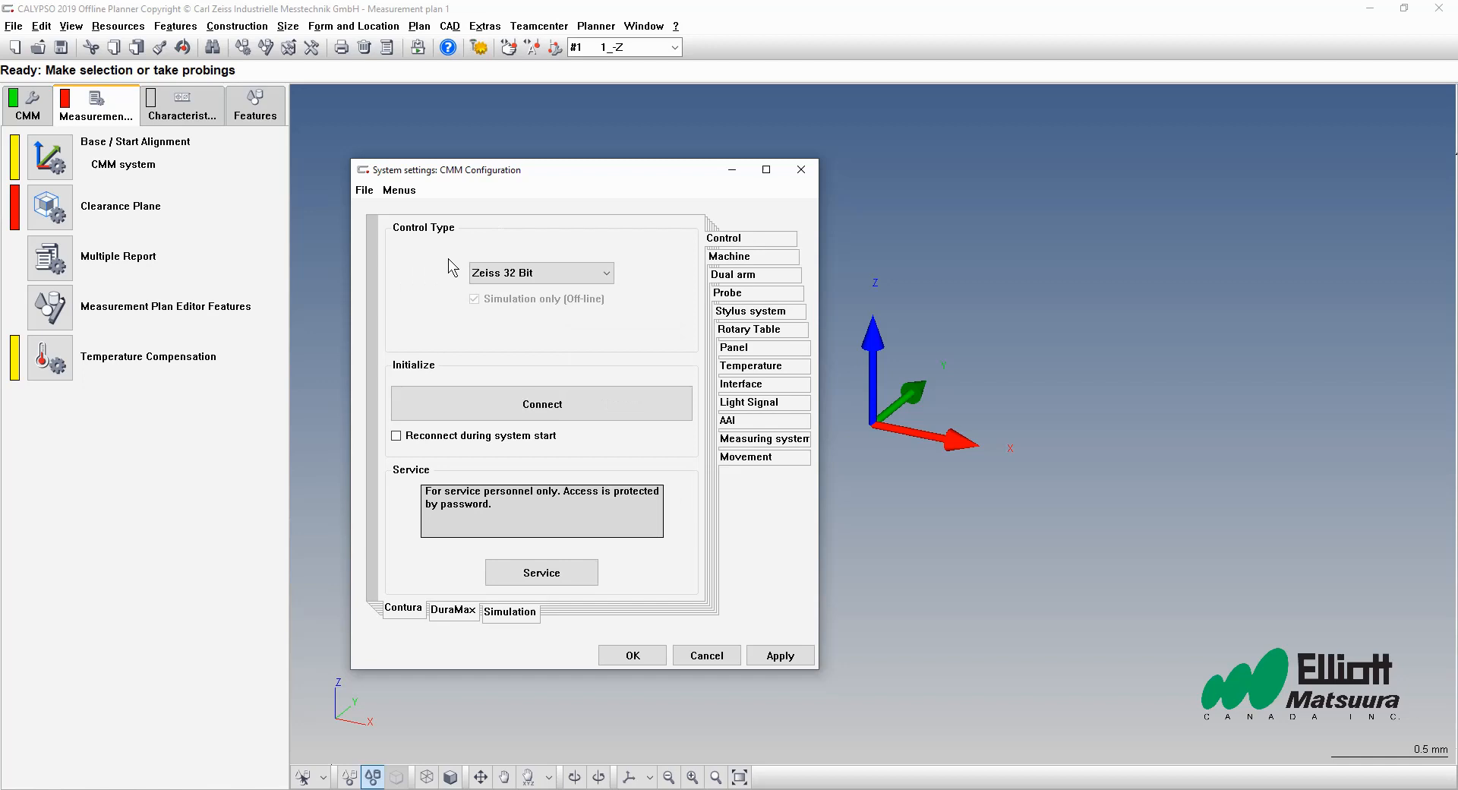
{"action": "mouse_move", "coordinate": [539, 243]}
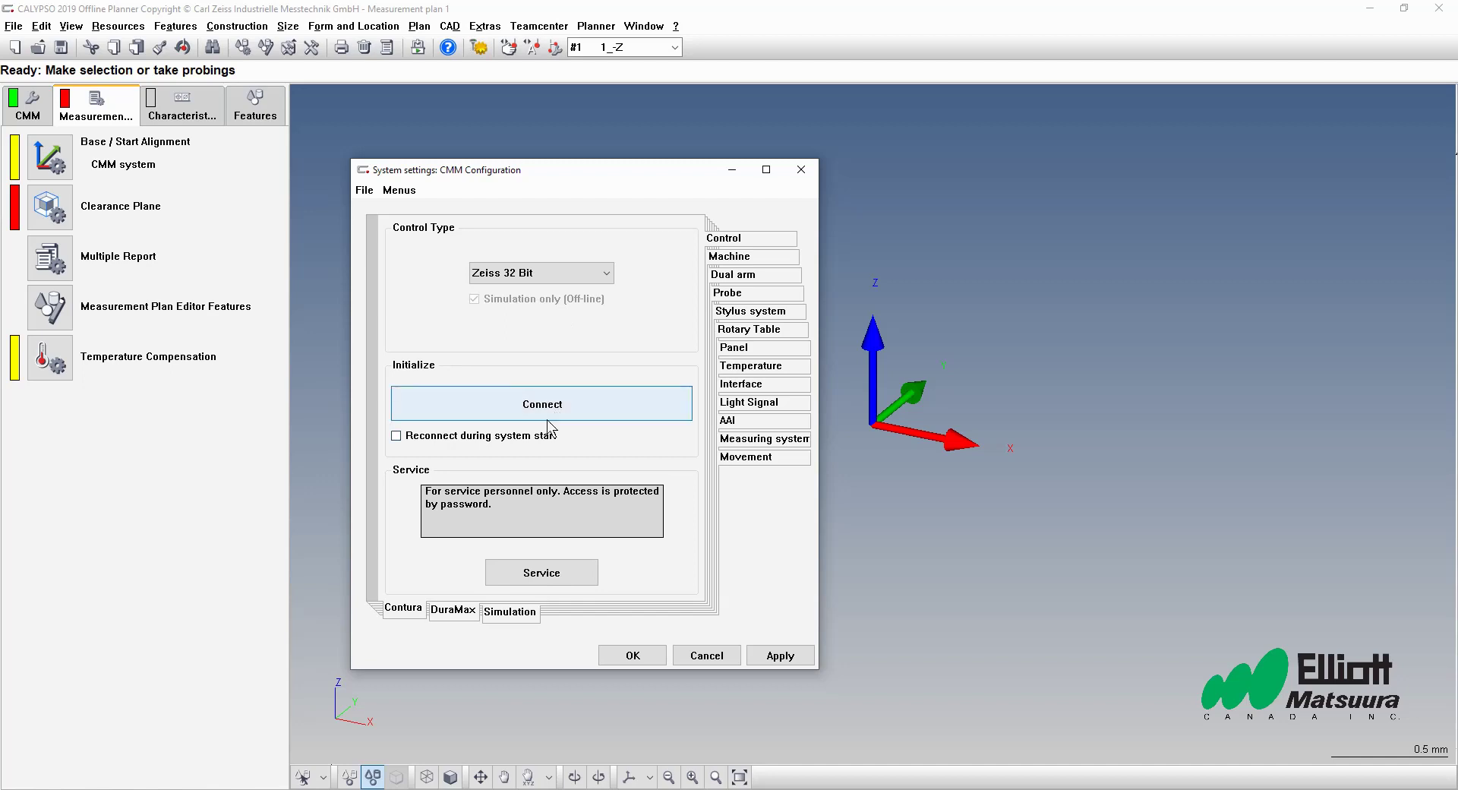
{"action": "mouse_move", "coordinate": [599, 464]}
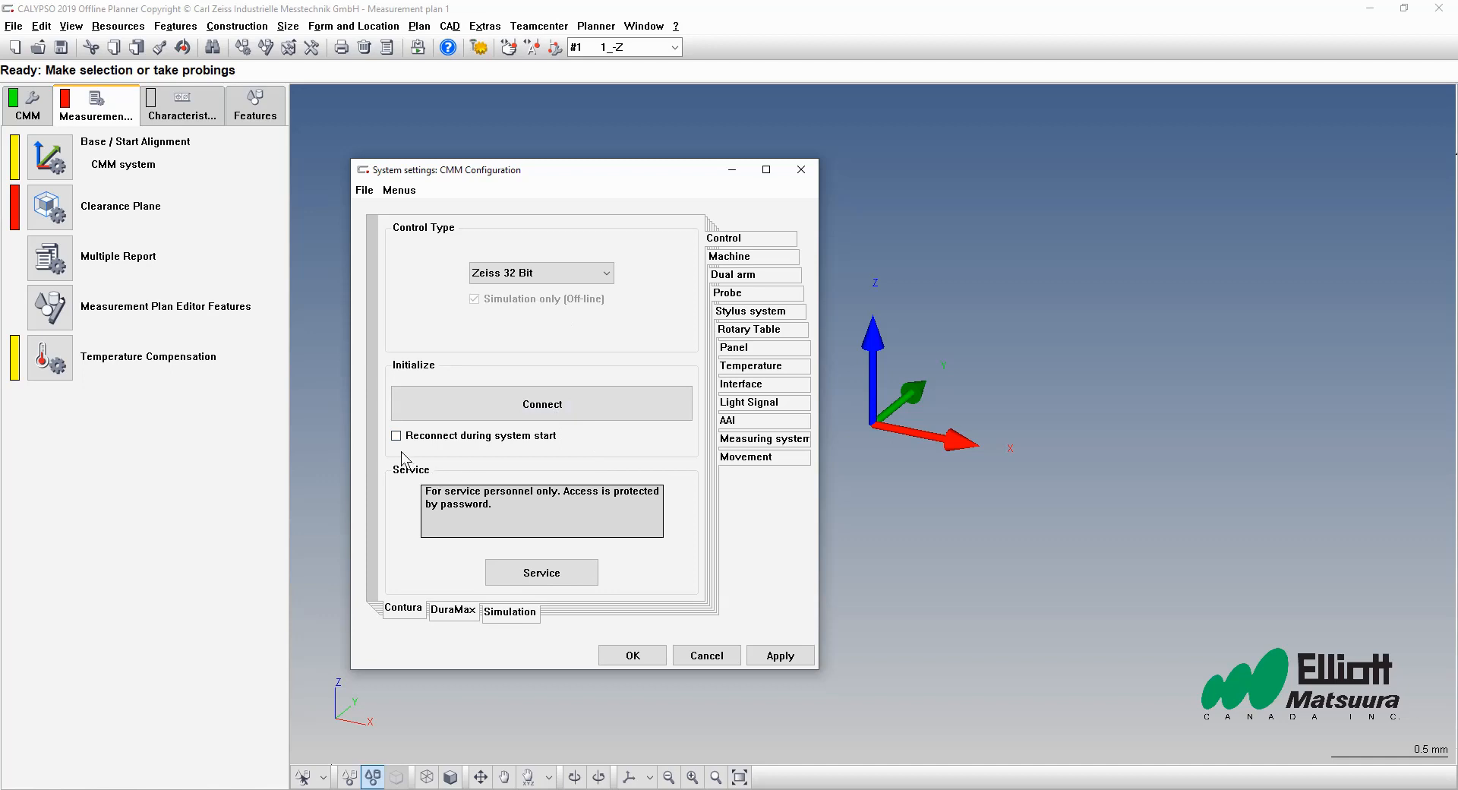
{"action": "mouse_move", "coordinate": [551, 450]}
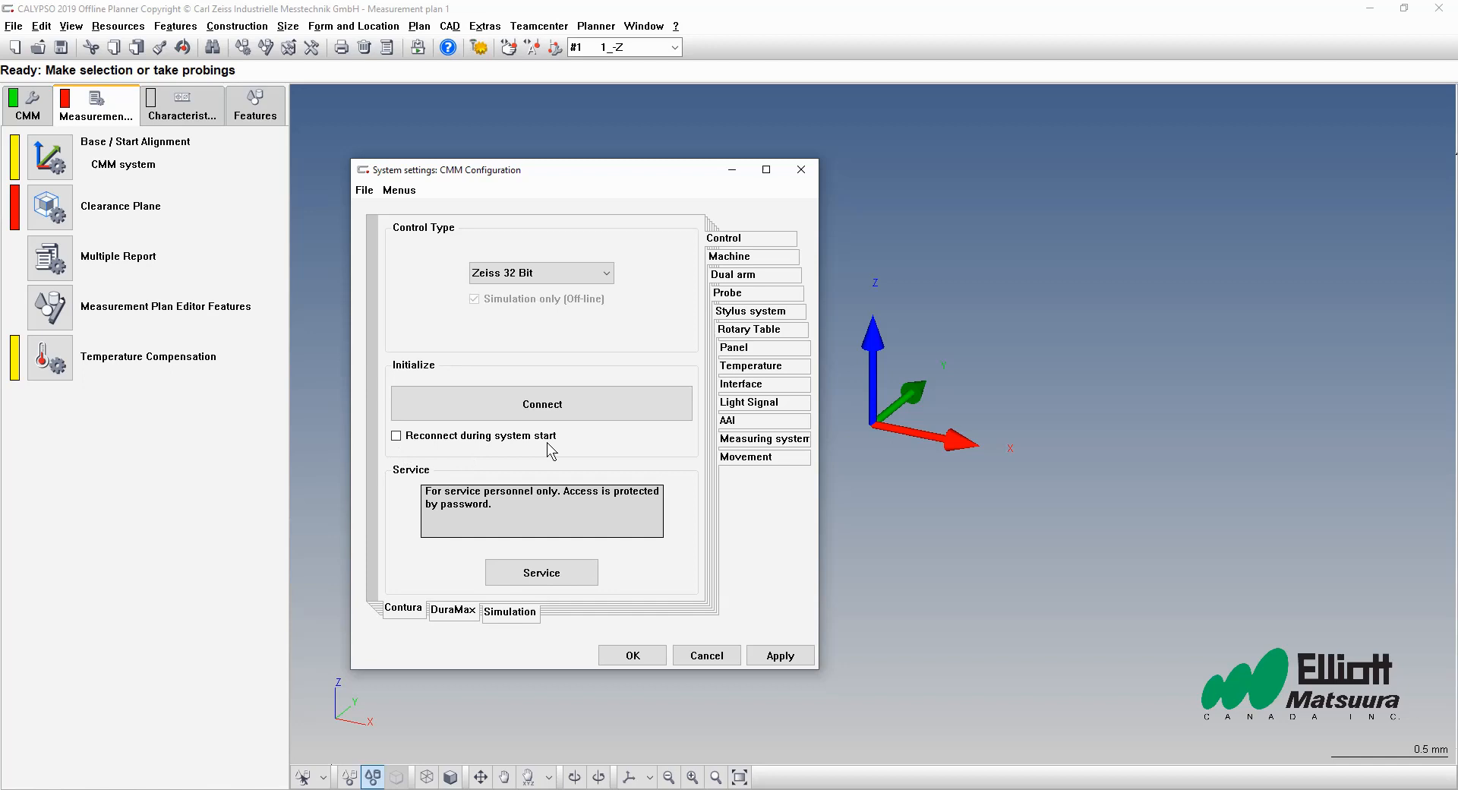
{"action": "mouse_move", "coordinate": [407, 456]}
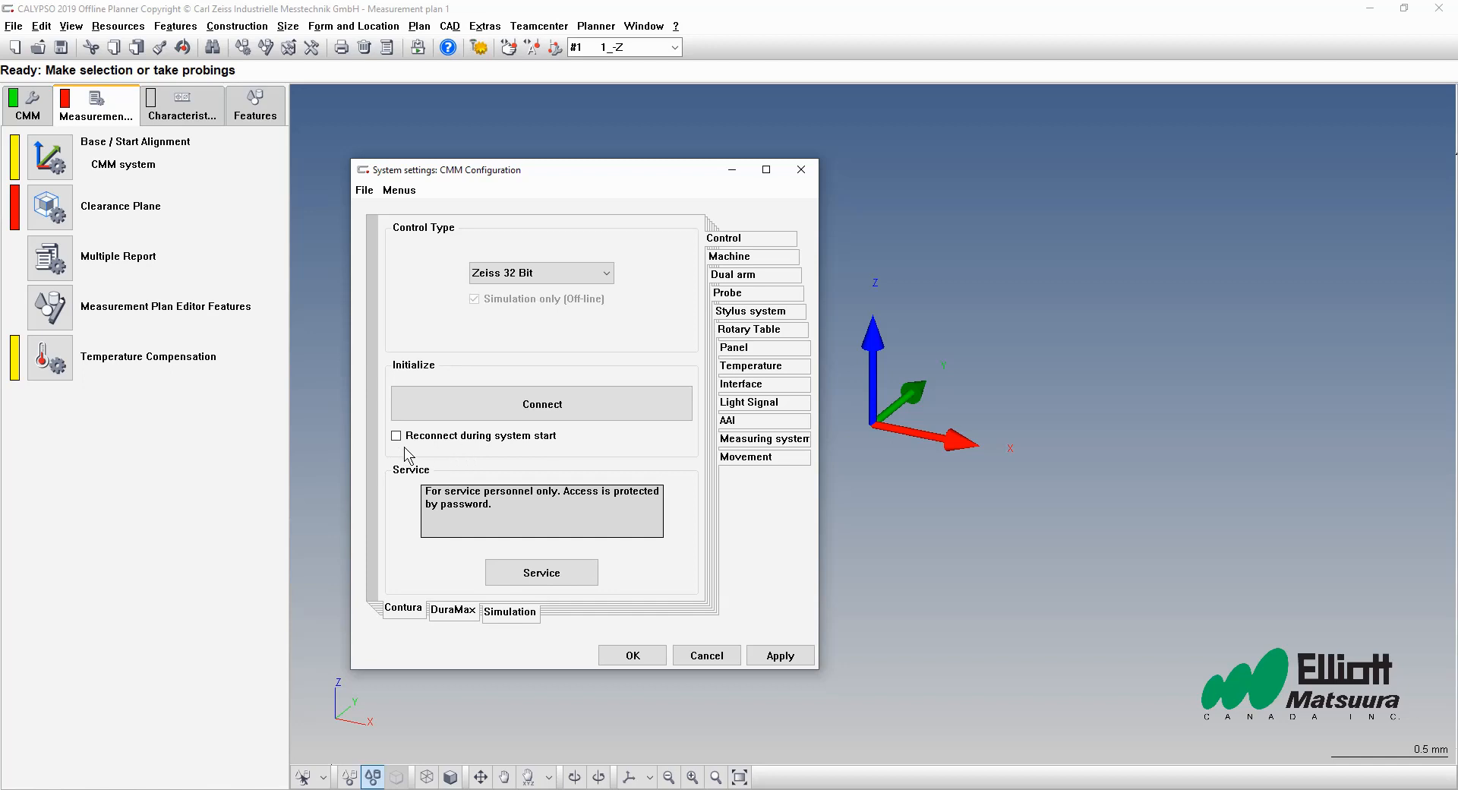
{"action": "mouse_move", "coordinate": [549, 426]}
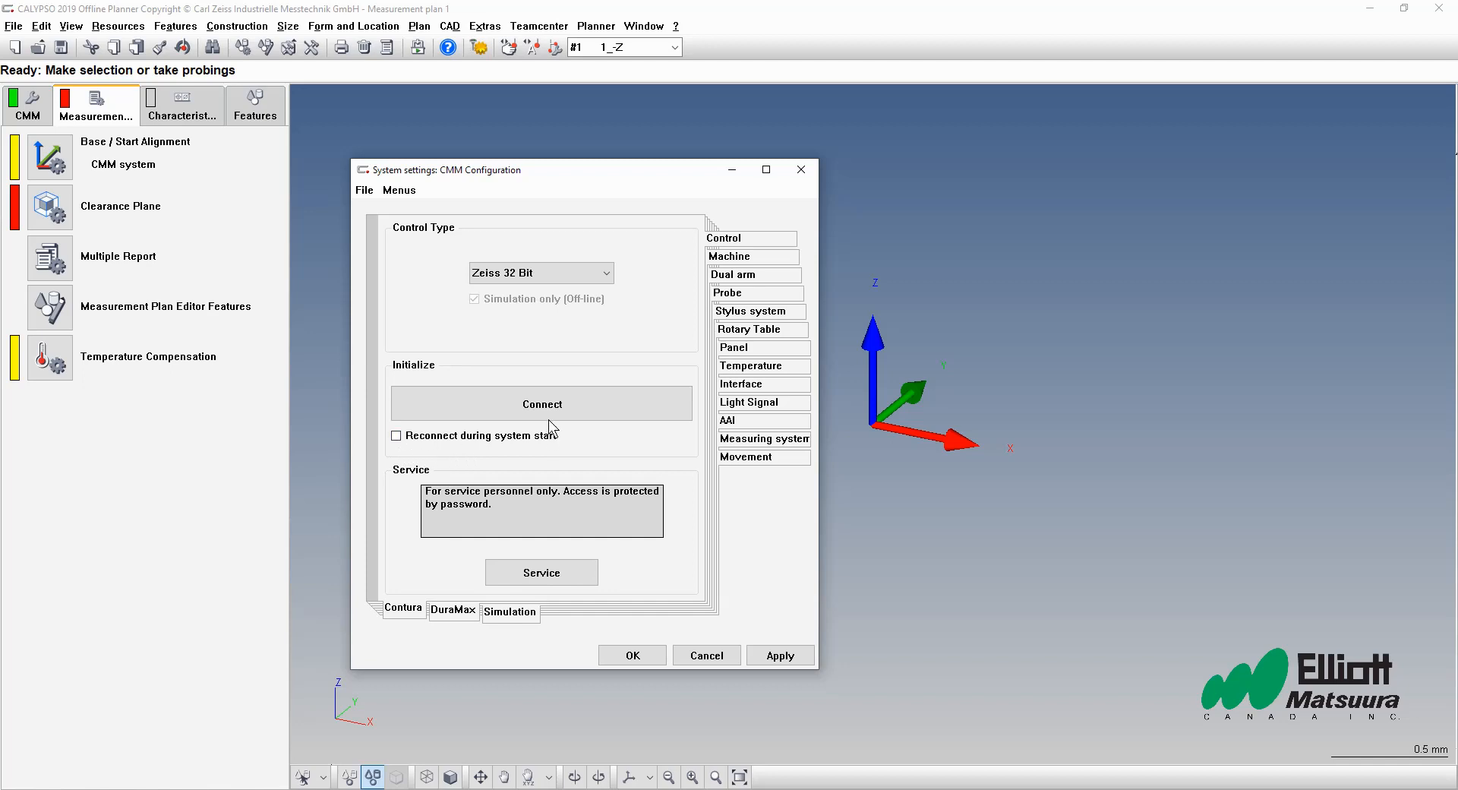
{"action": "mouse_move", "coordinate": [659, 543]}
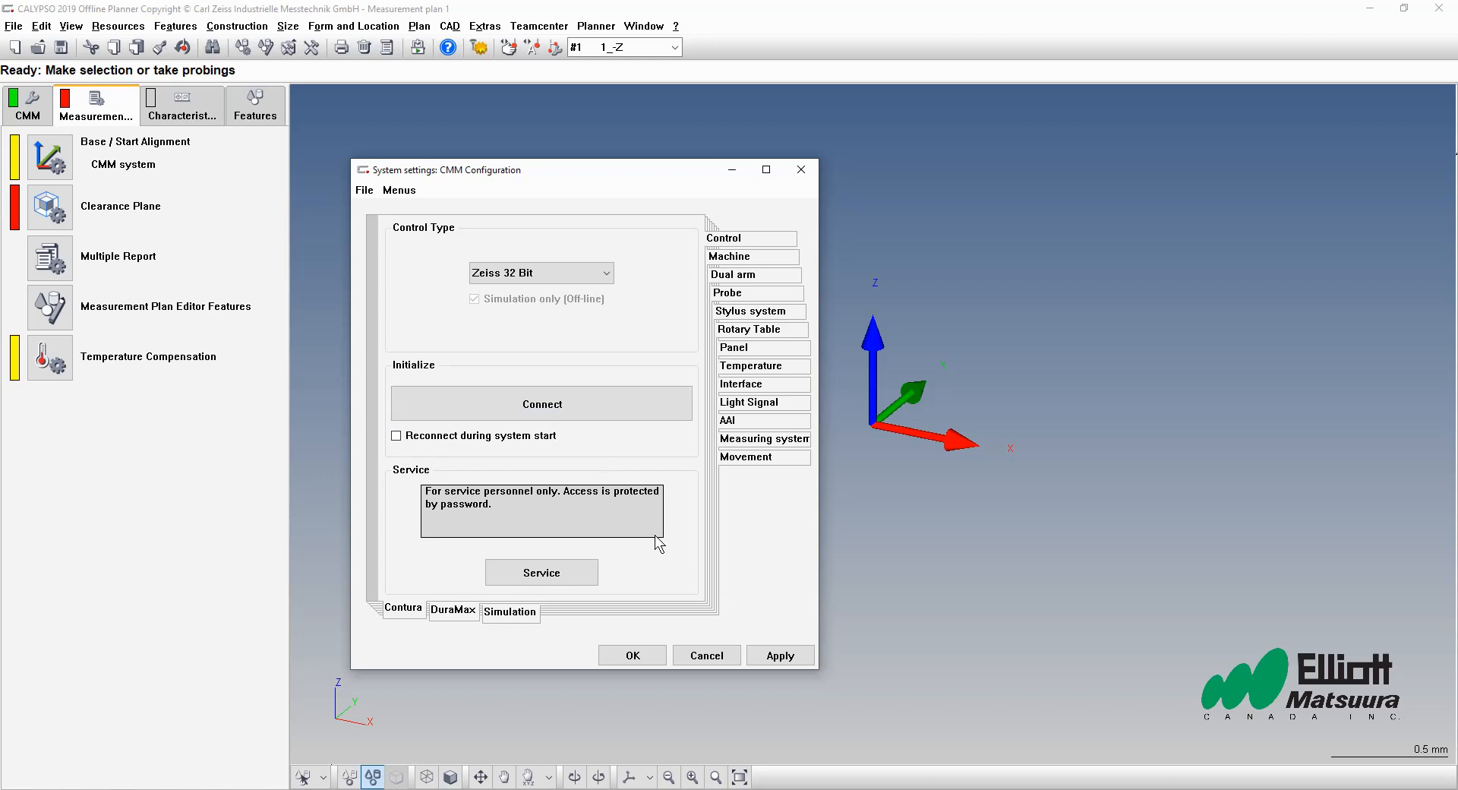
{"action": "mouse_move", "coordinate": [745, 345]}
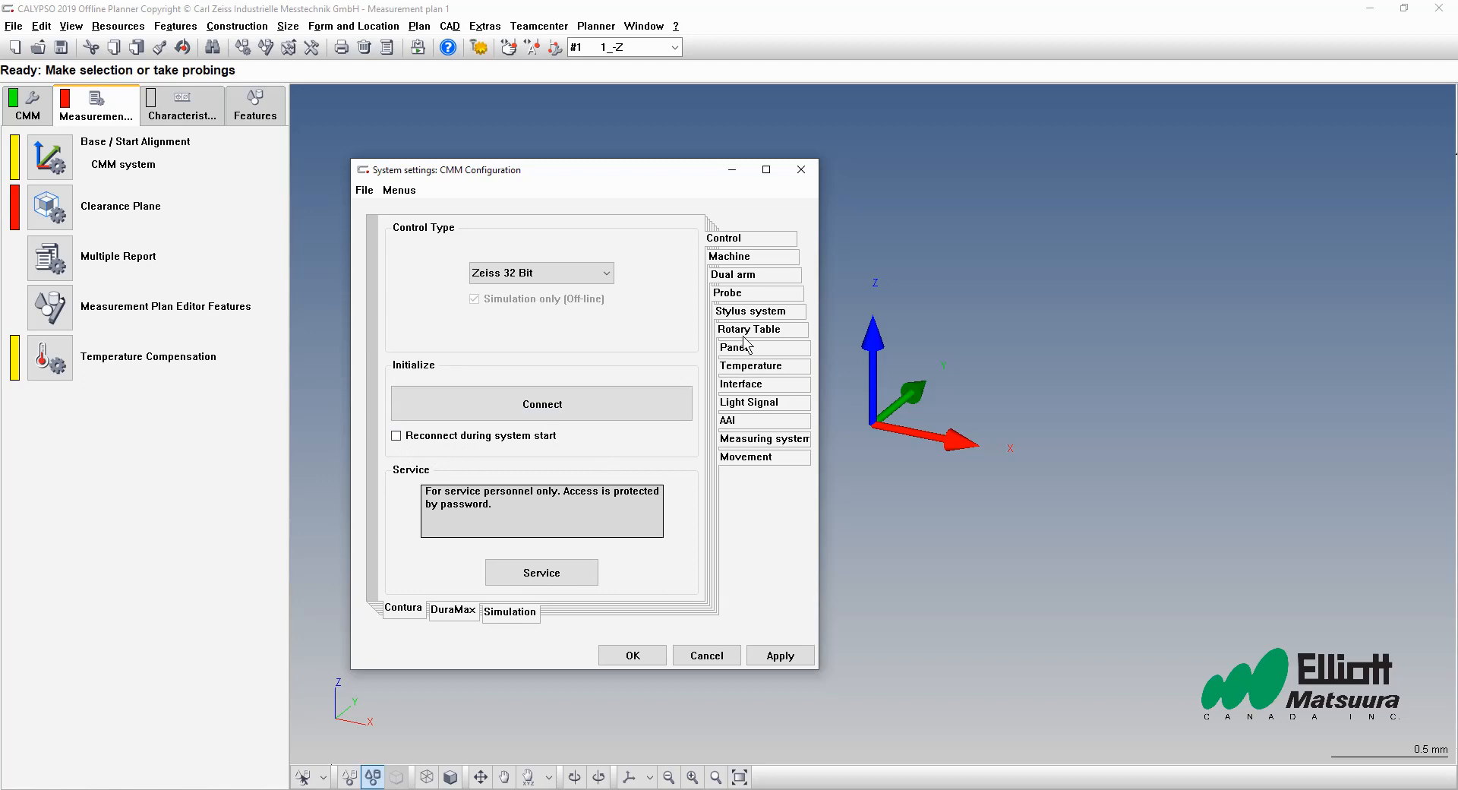
Step: Set the machine type to CONTURA and apply the default 700 × 1000 × 600 mm measuring volume
{"action": "left_click", "coordinate": [729, 257]}
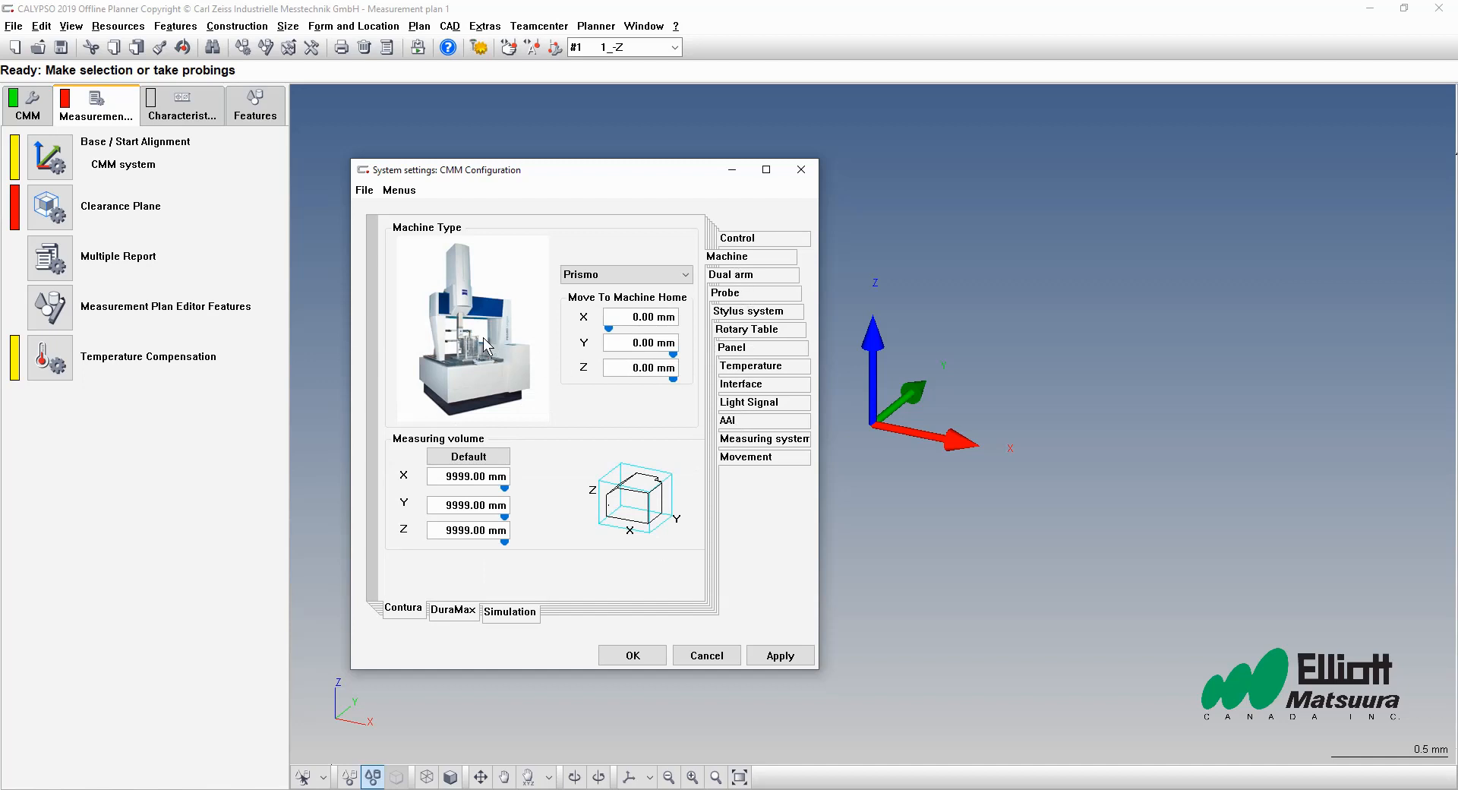
{"action": "mouse_move", "coordinate": [499, 348]}
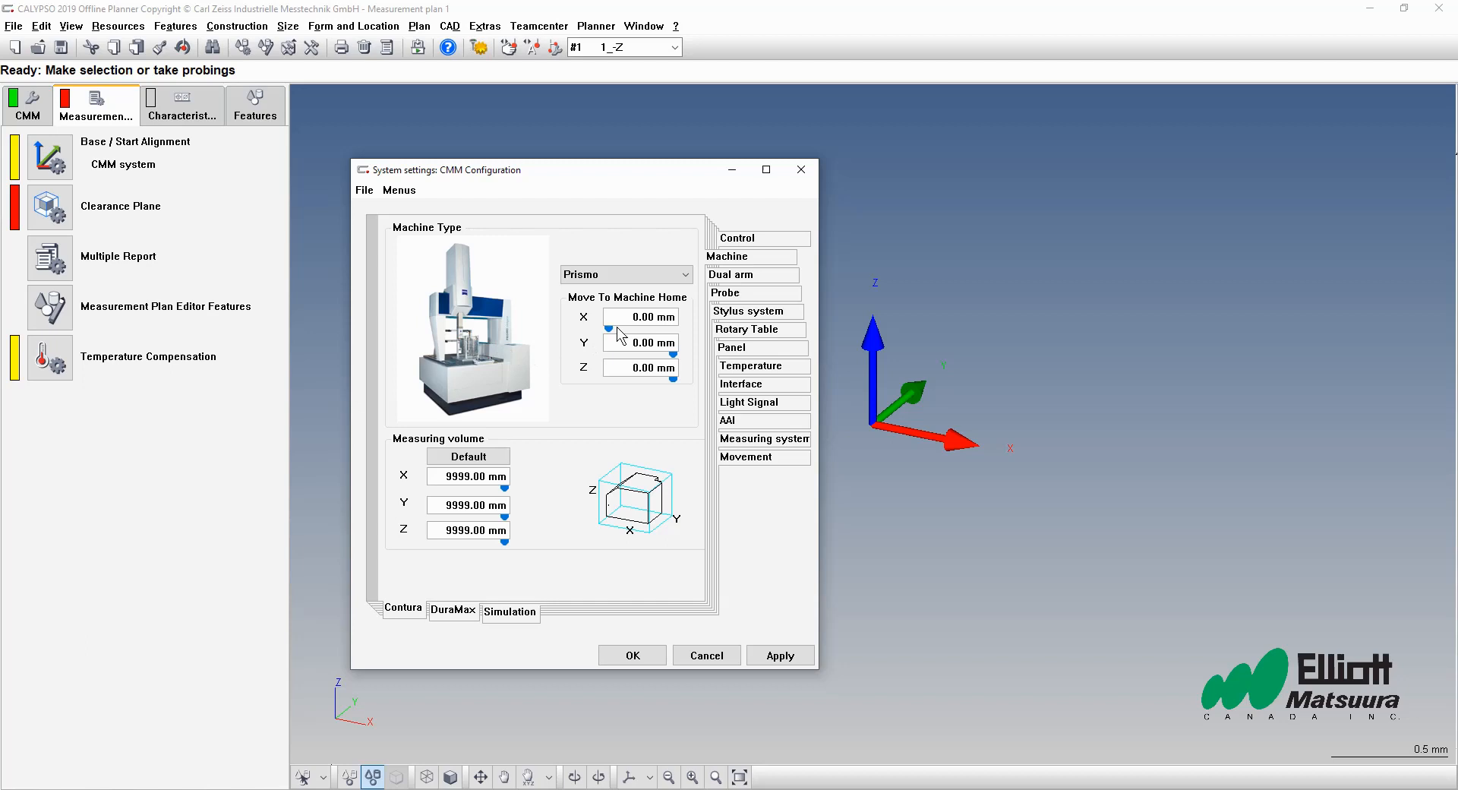
{"action": "left_click", "coordinate": [684, 274]}
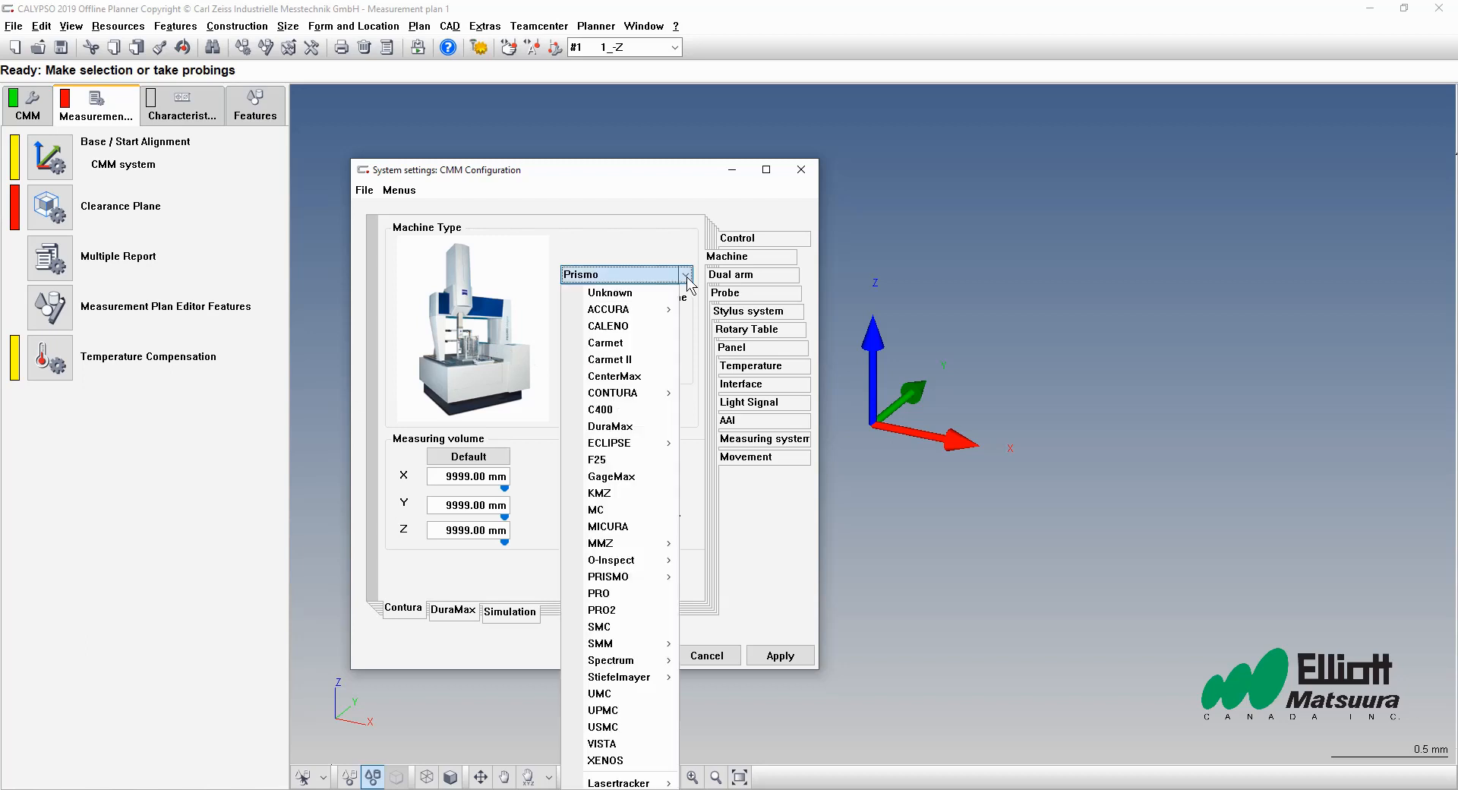
{"action": "mouse_move", "coordinate": [644, 393]}
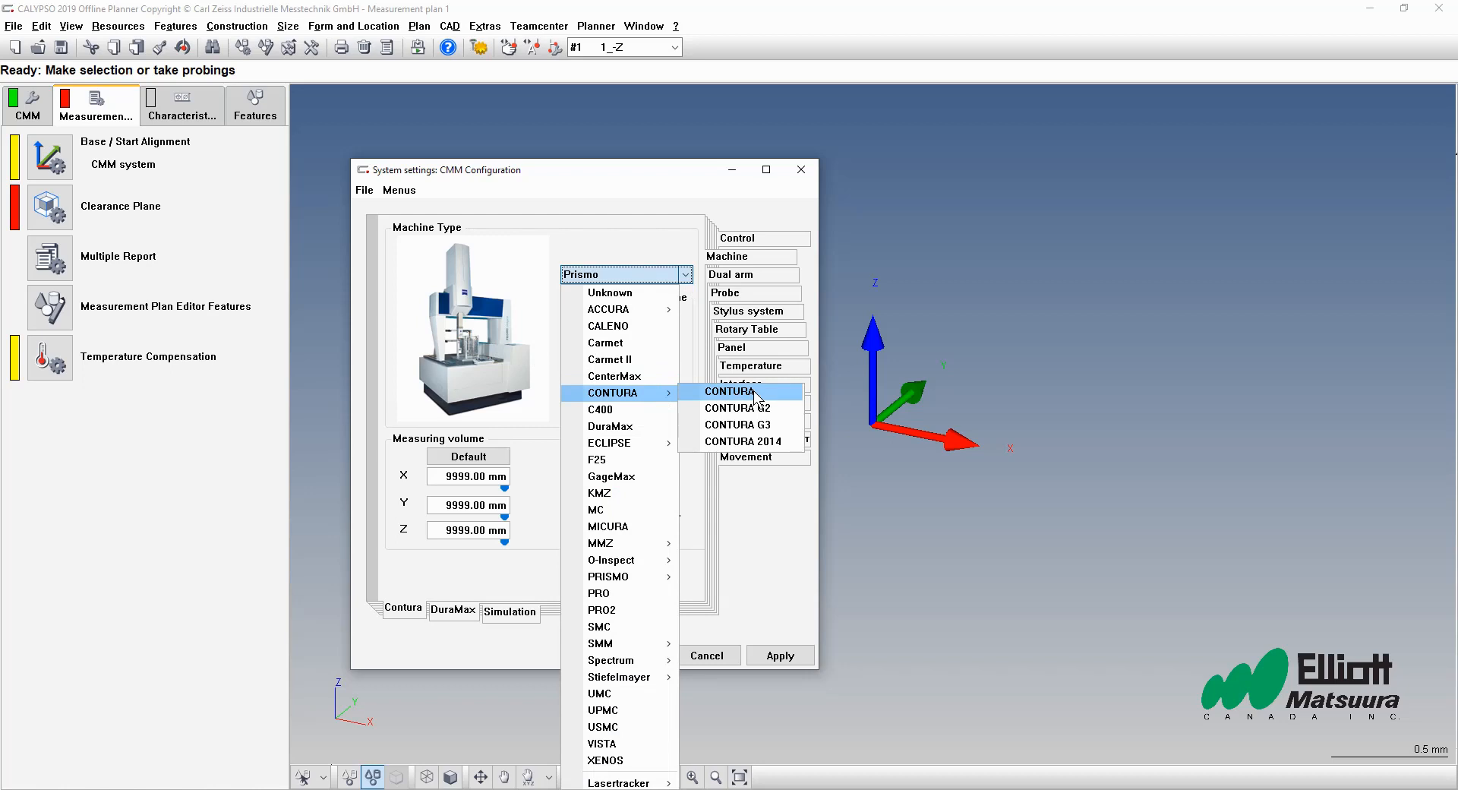
{"action": "left_click", "coordinate": [729, 392]}
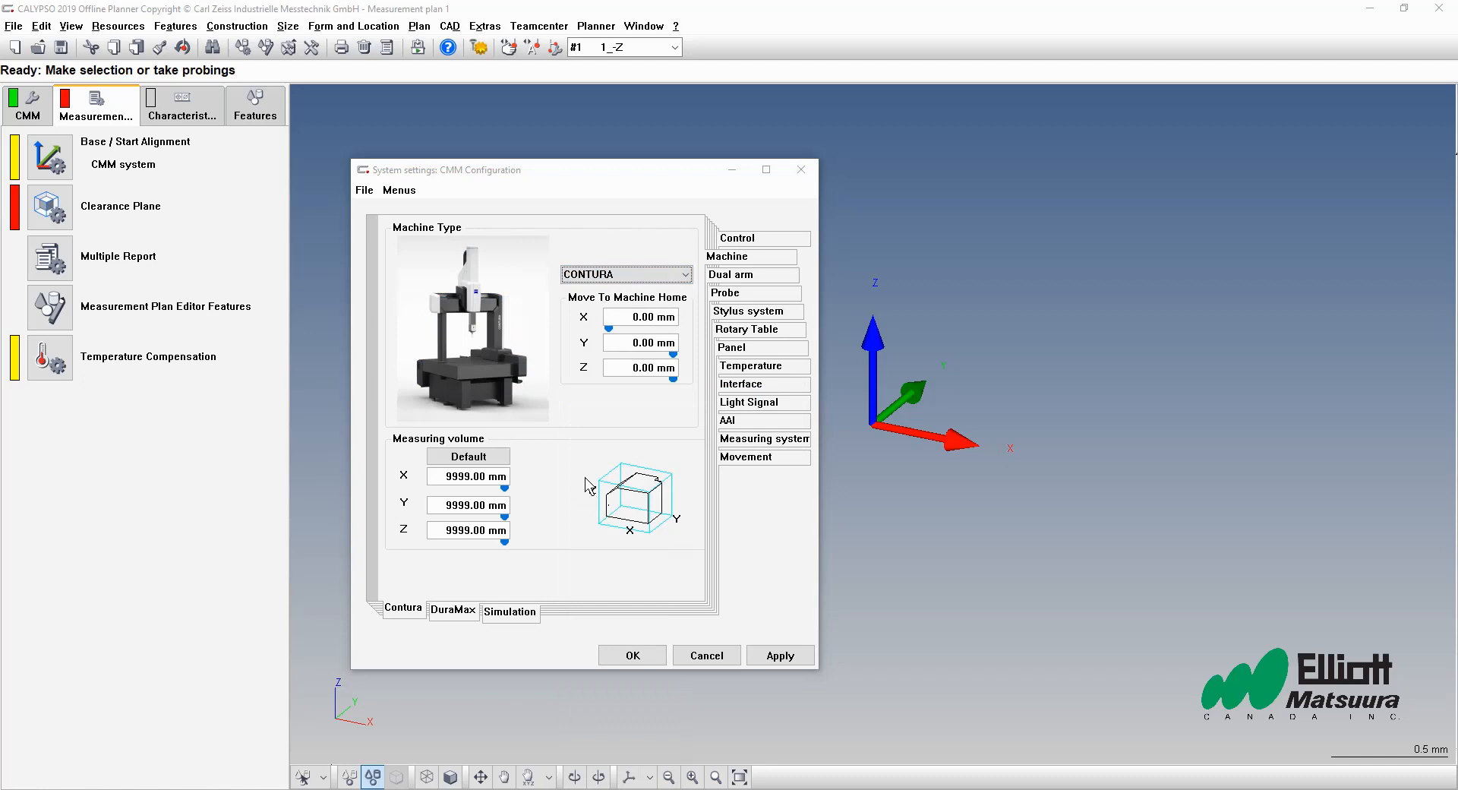
{"action": "mouse_move", "coordinate": [584, 476]}
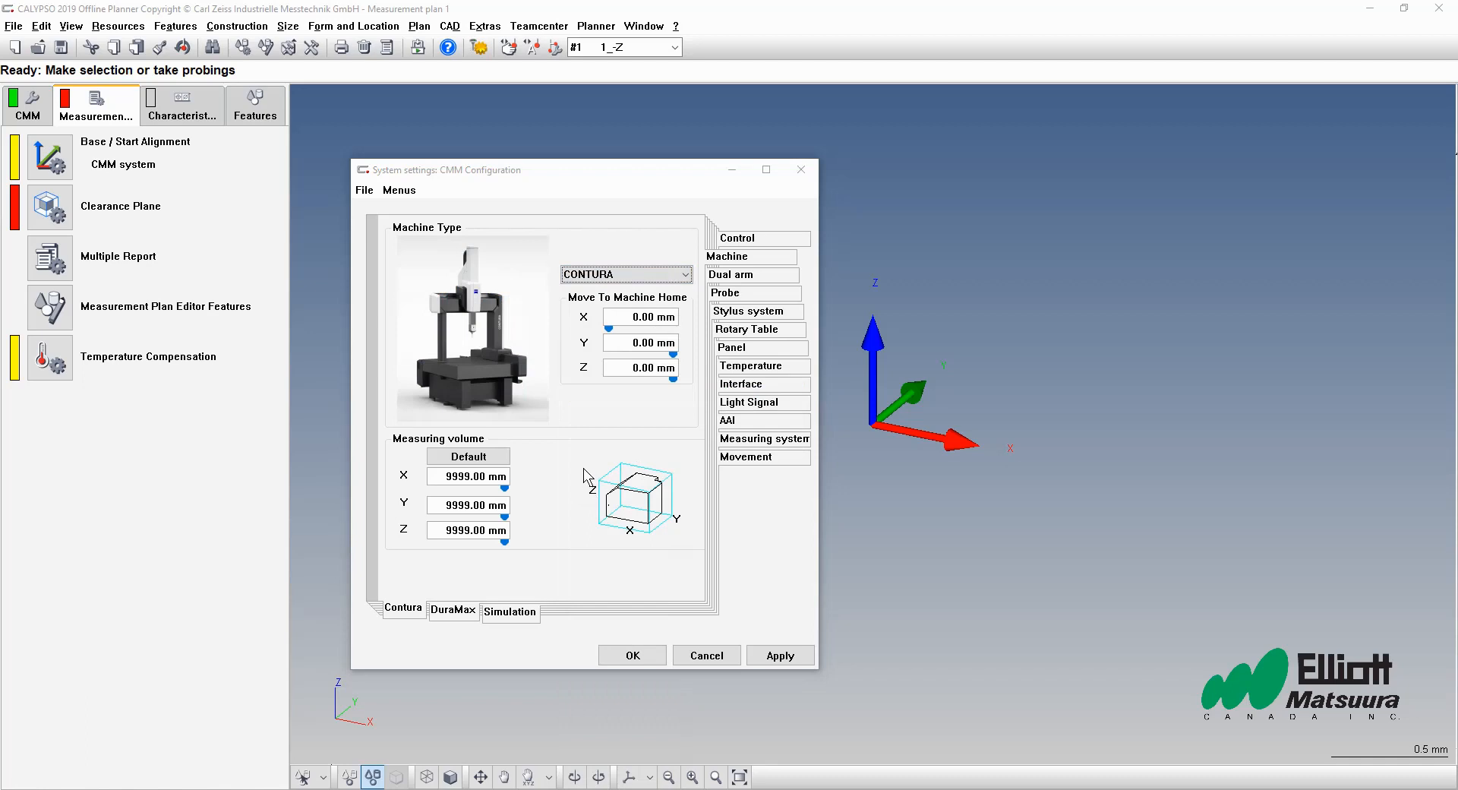
{"action": "mouse_move", "coordinate": [418, 515]}
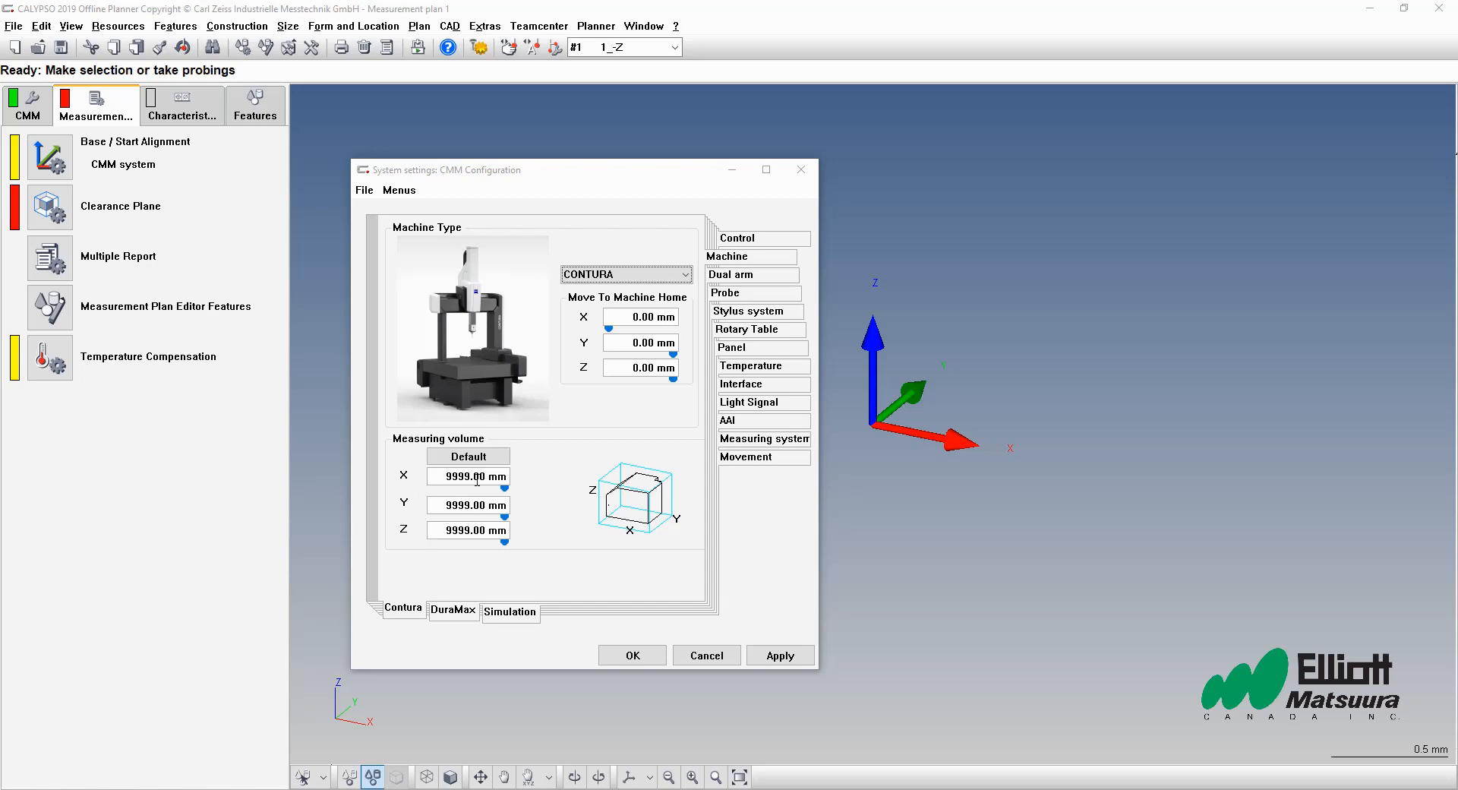
{"action": "left_click", "coordinate": [468, 456]}
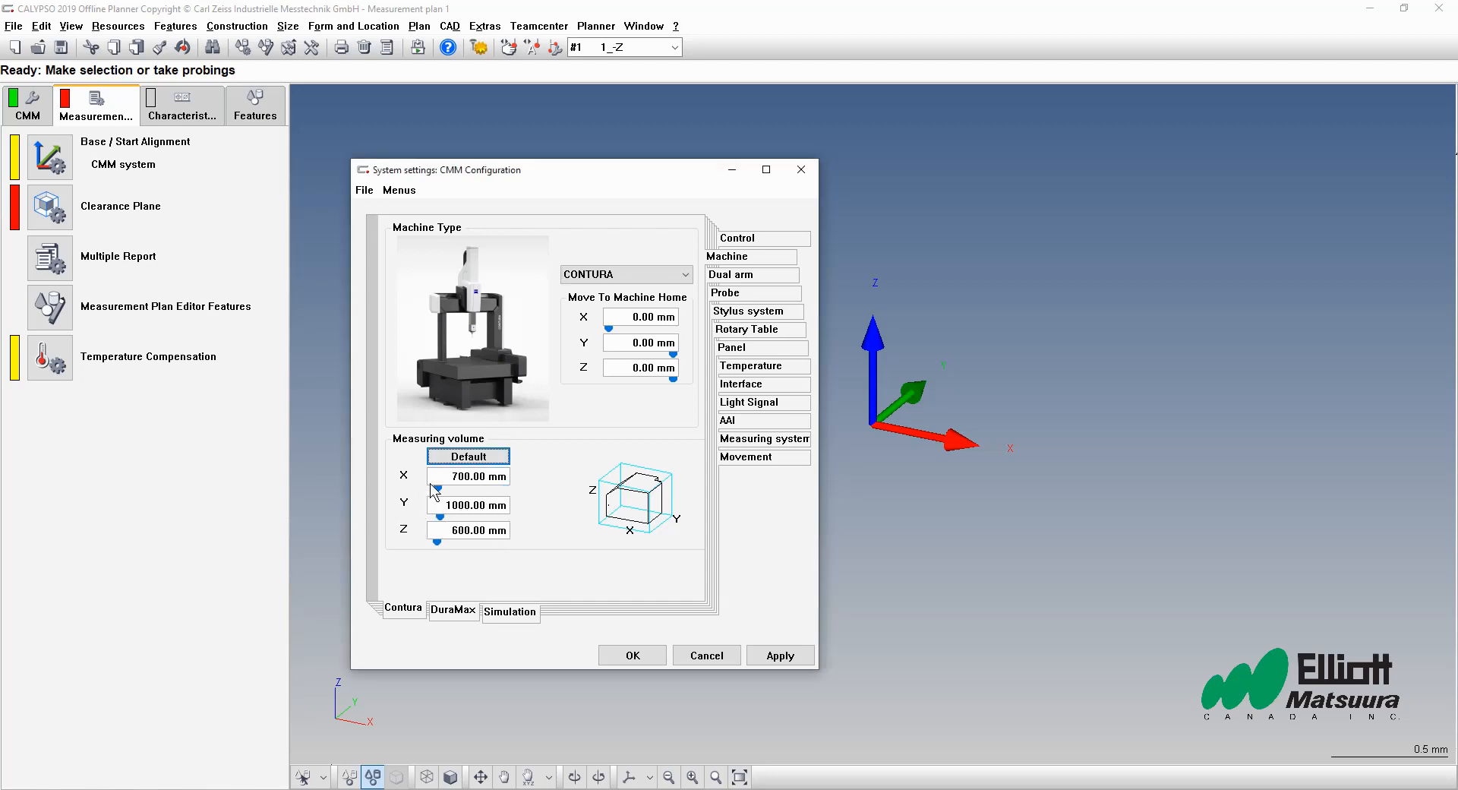
{"action": "mouse_move", "coordinate": [427, 556]}
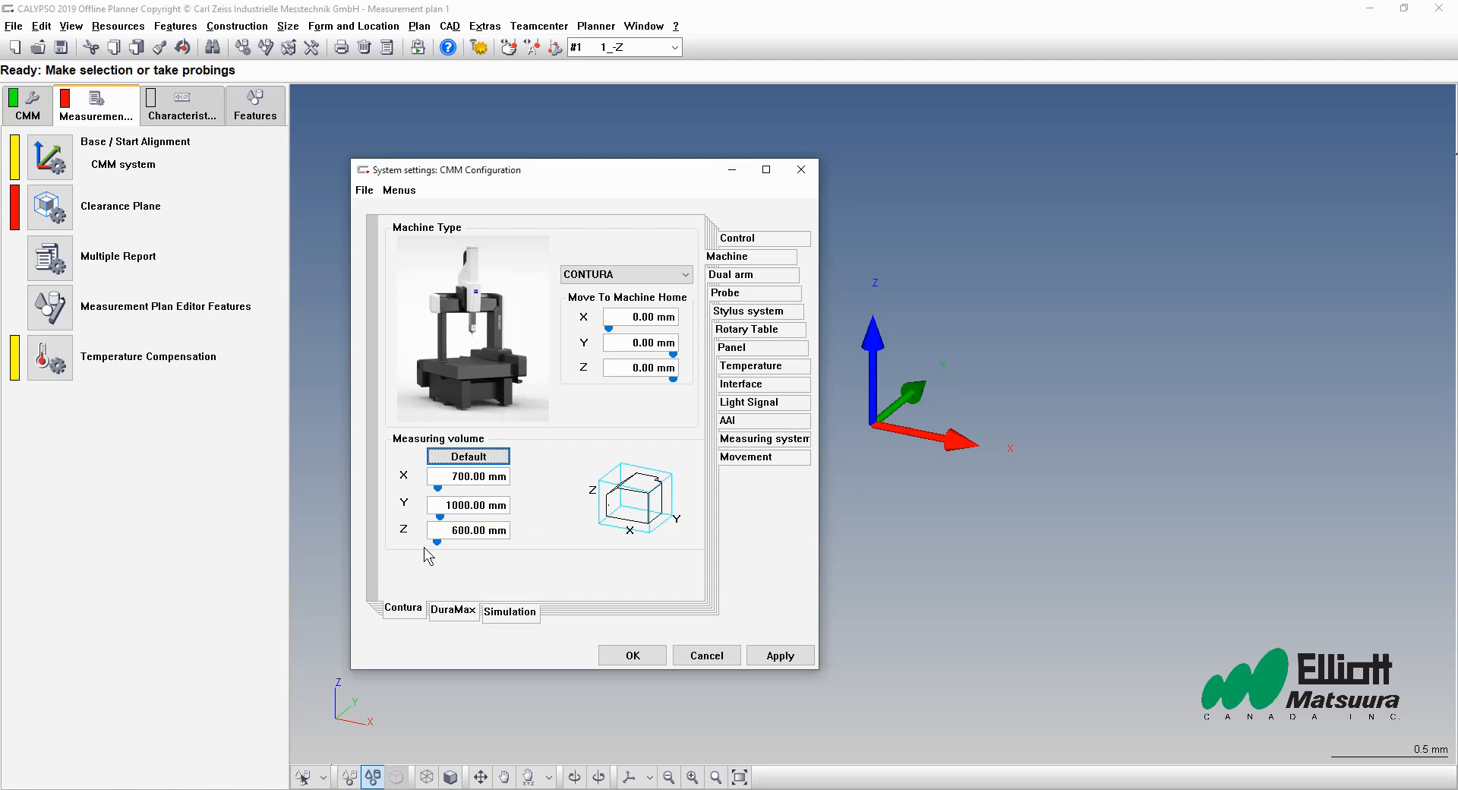
{"action": "mouse_move", "coordinate": [532, 537]}
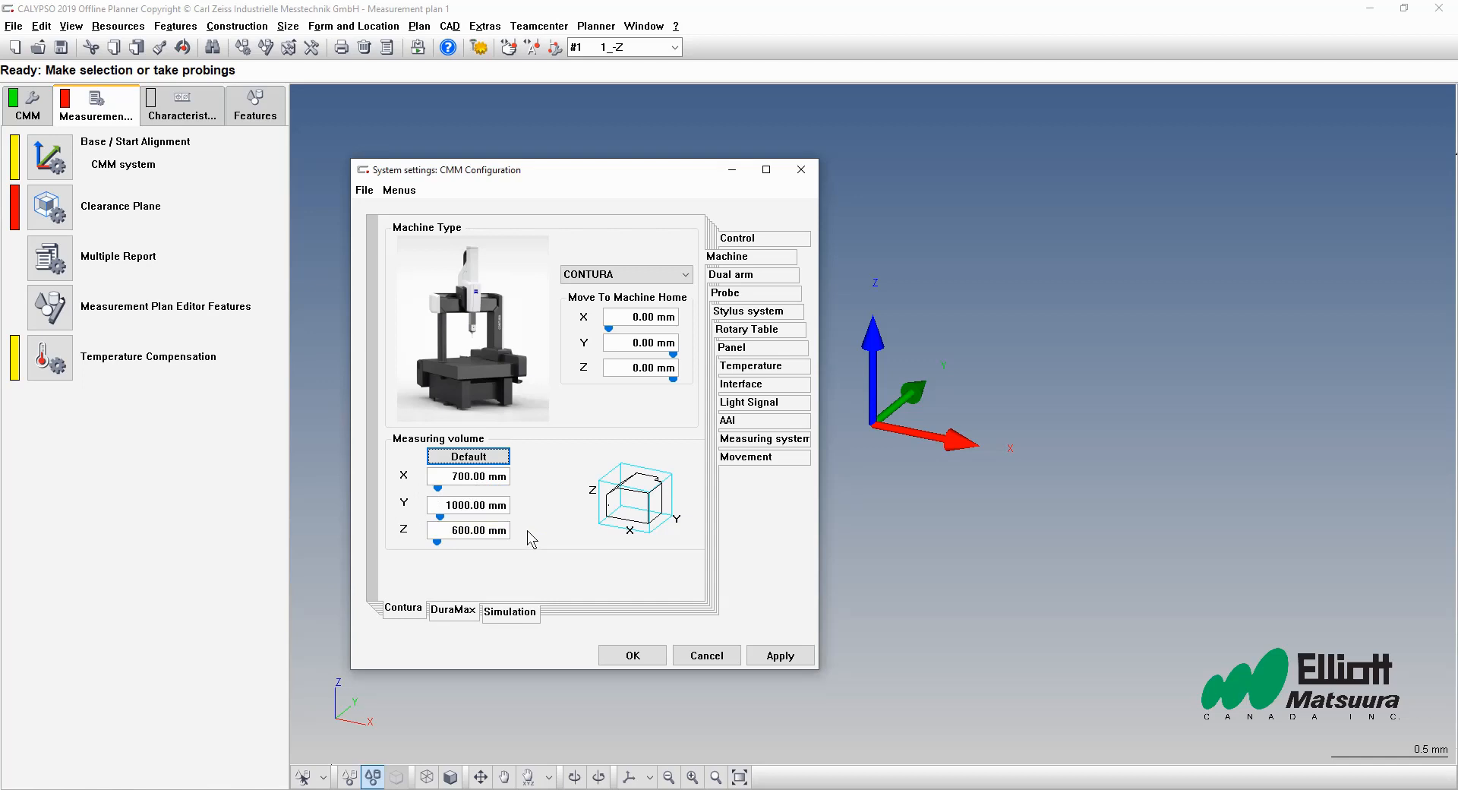
{"action": "mouse_move", "coordinate": [553, 431]}
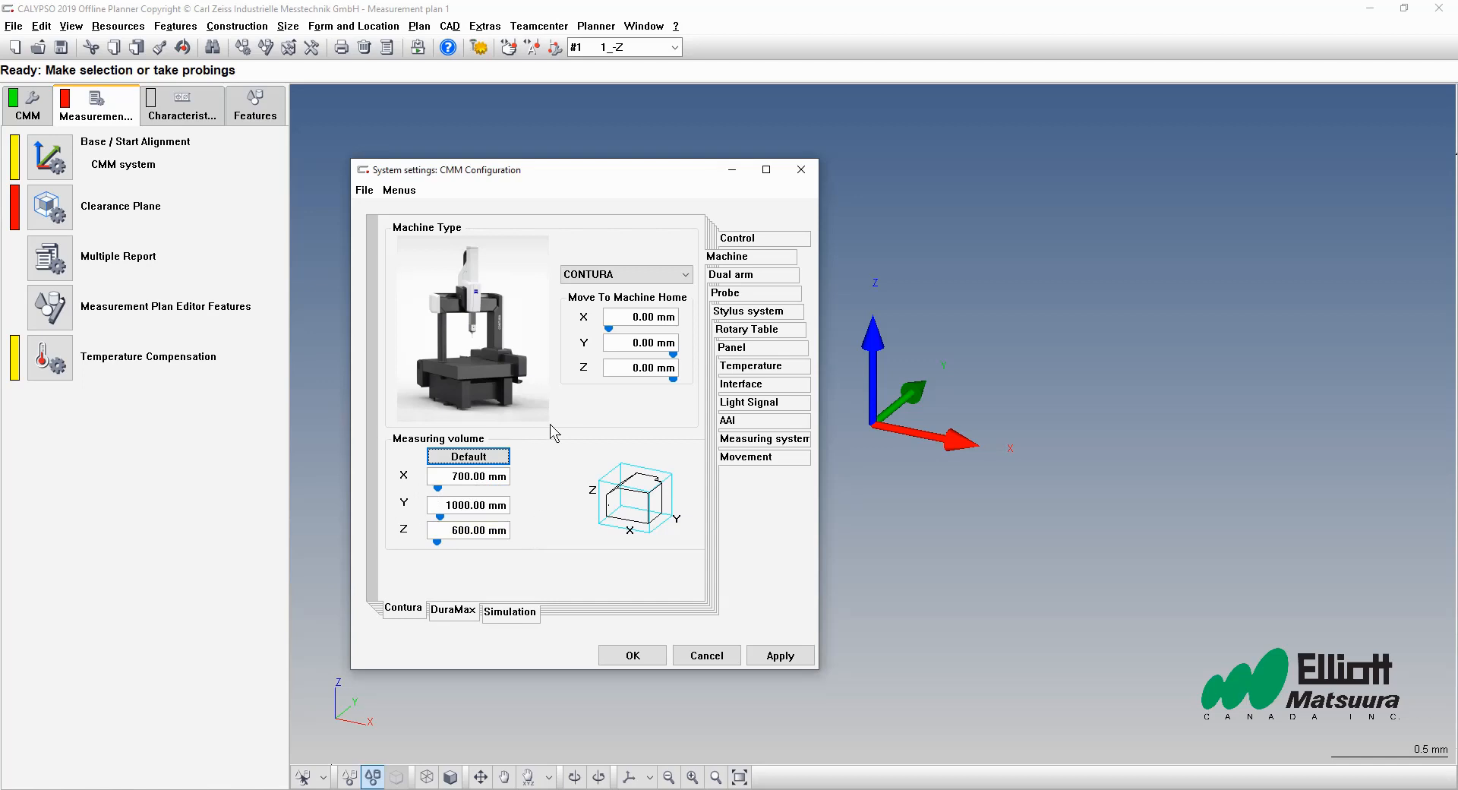
{"action": "mouse_move", "coordinate": [567, 561]}
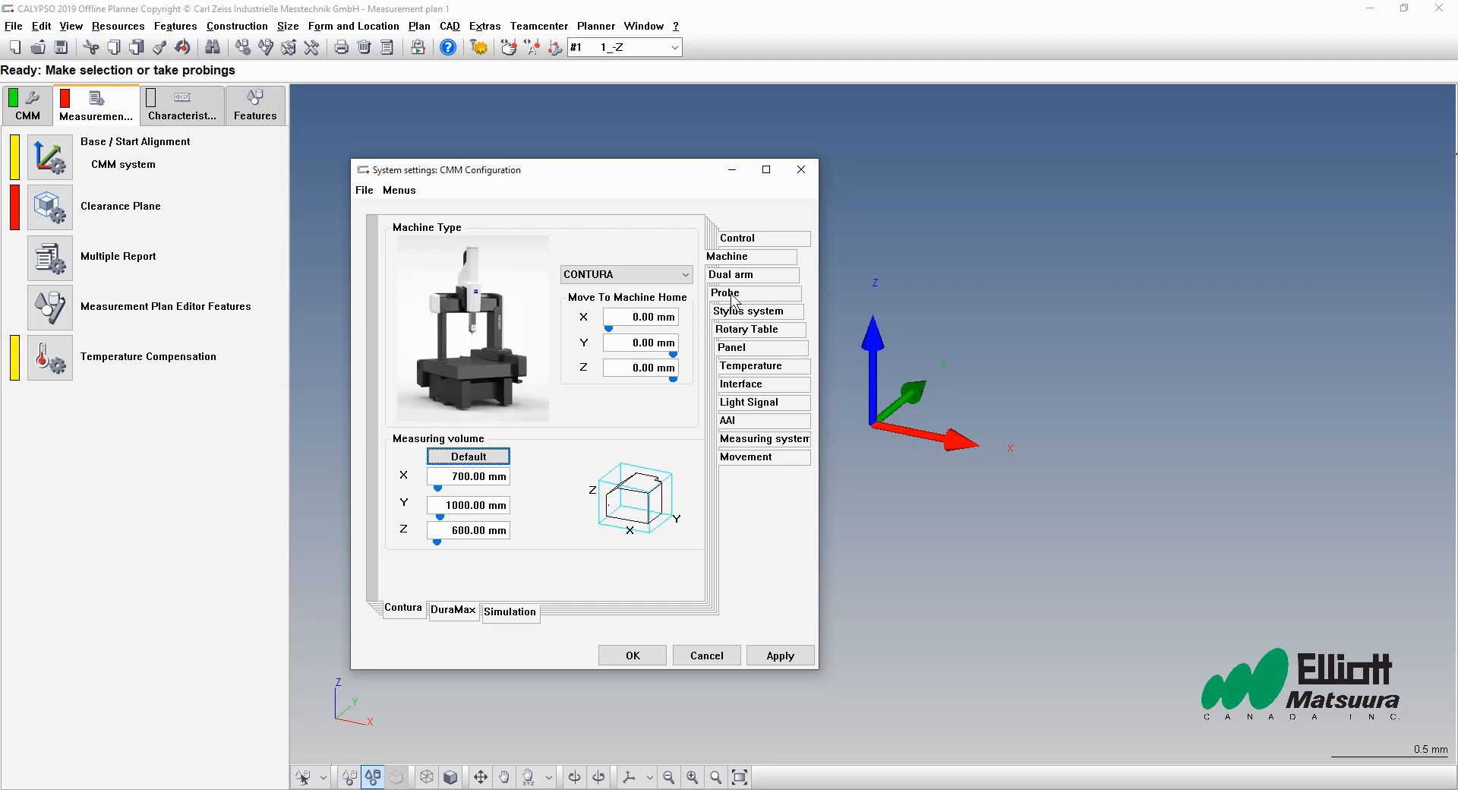
Step: Choose VAST-XT gold with MT plate as the probe sensor
{"action": "left_click", "coordinate": [725, 292]}
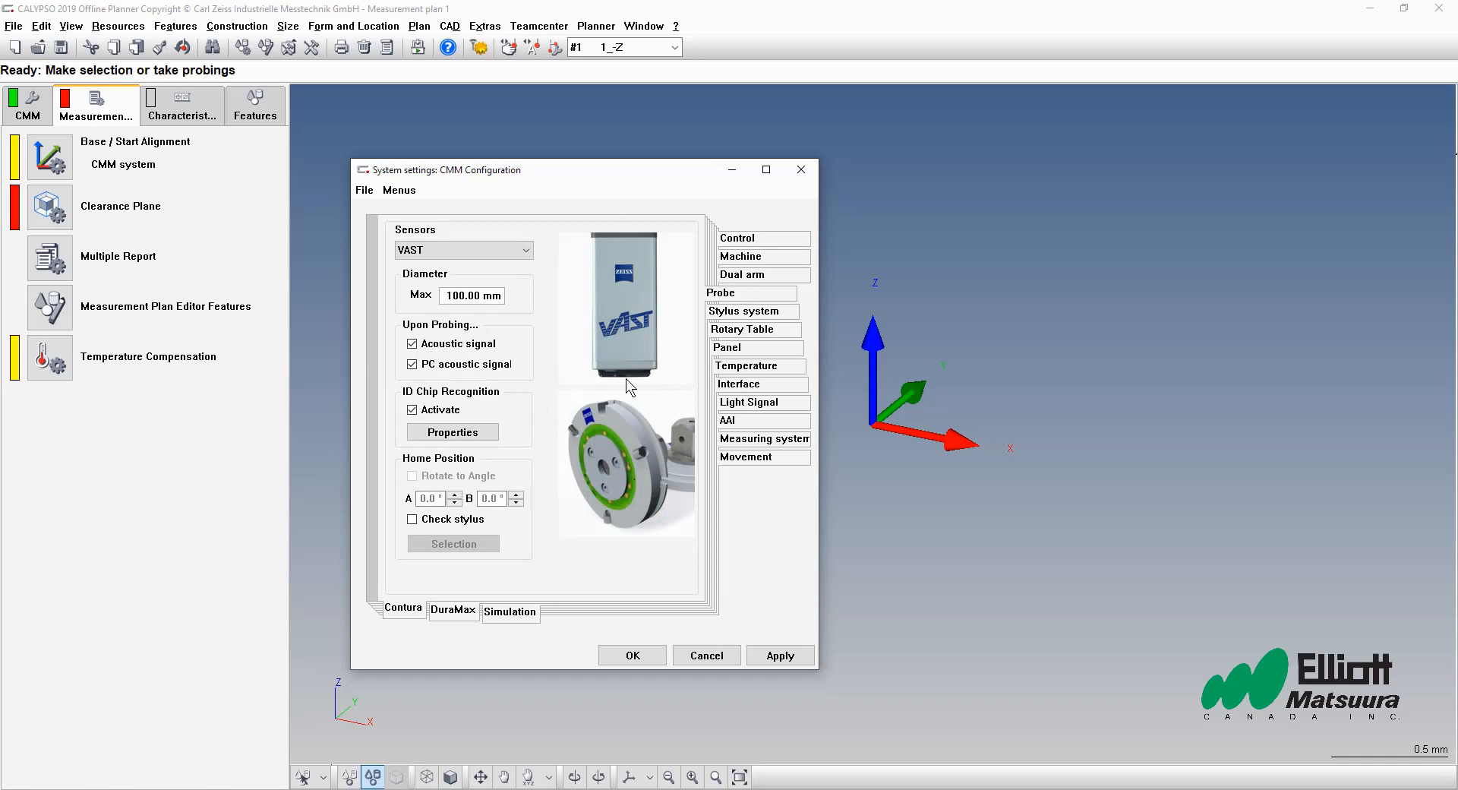
{"action": "left_click", "coordinate": [528, 250]}
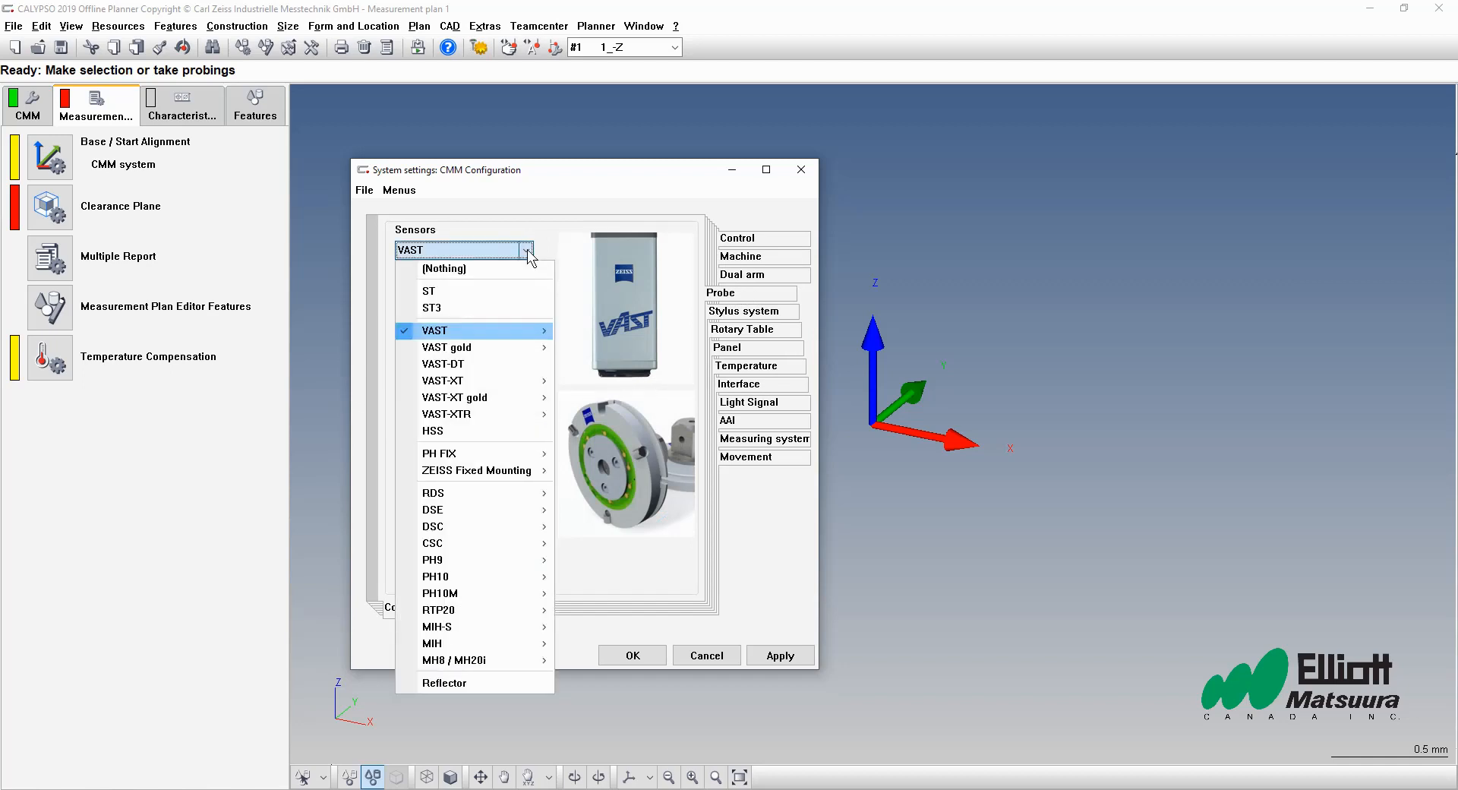
{"action": "mouse_move", "coordinate": [491, 398]}
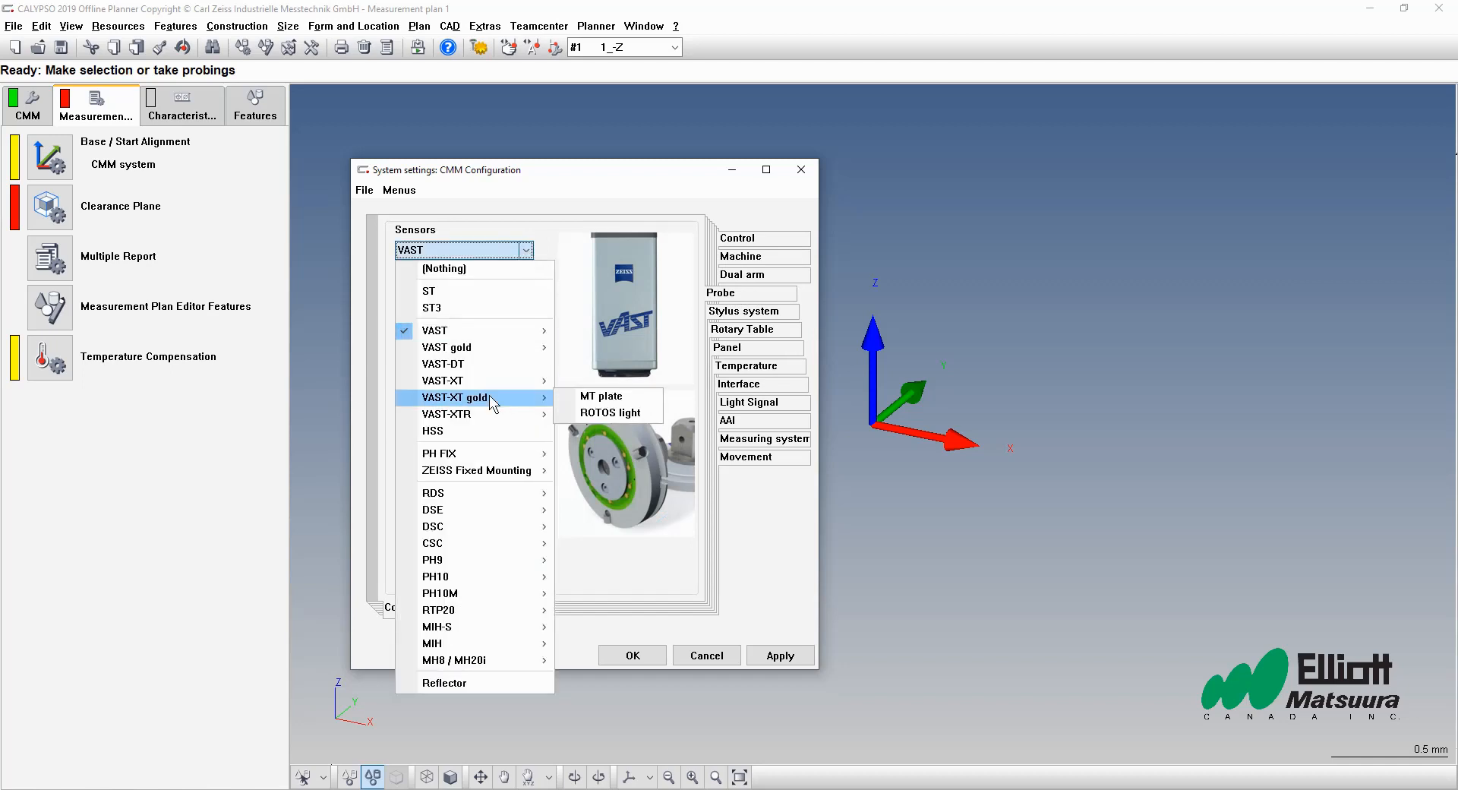
{"action": "mouse_move", "coordinate": [624, 404]}
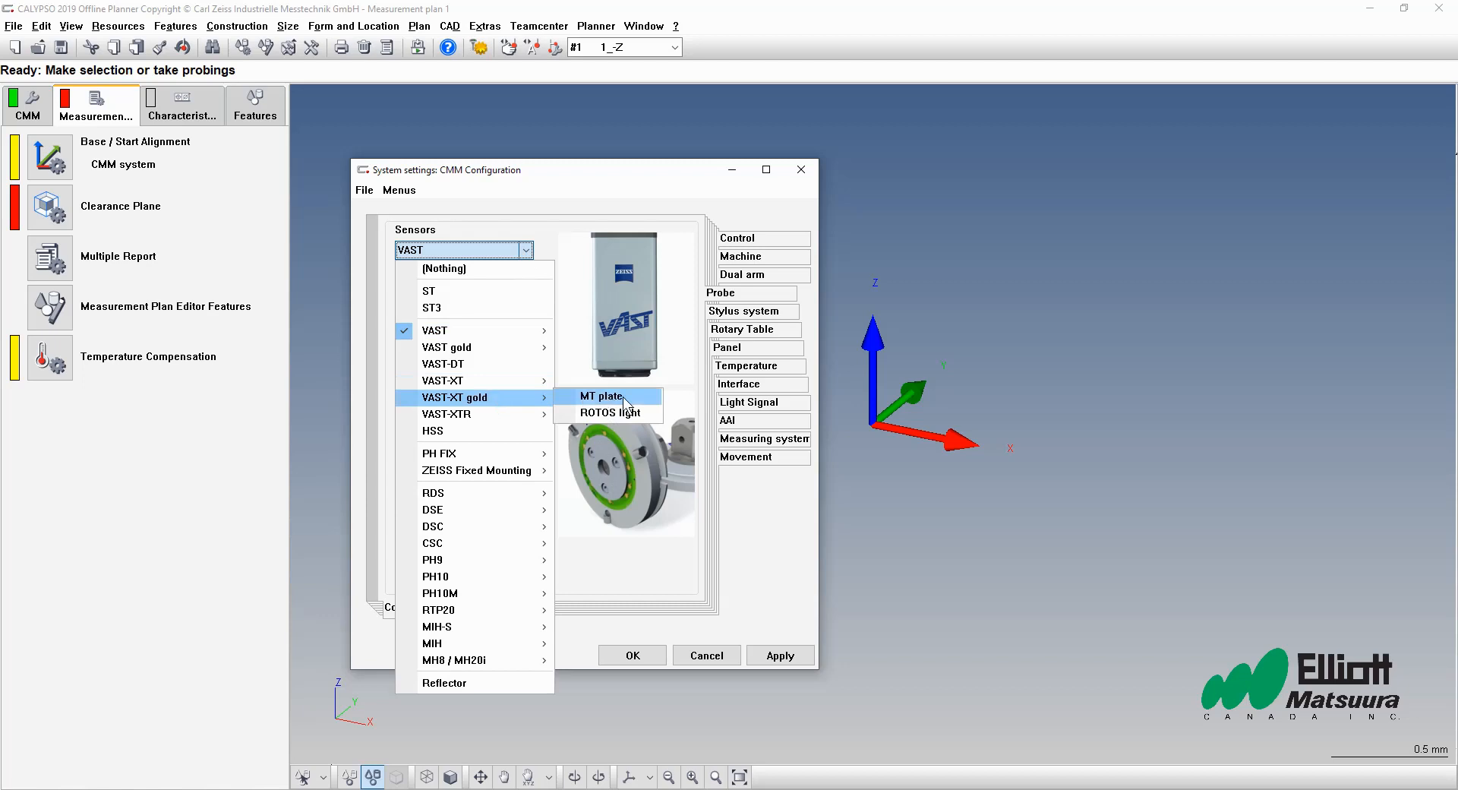
{"action": "left_click", "coordinate": [601, 396]}
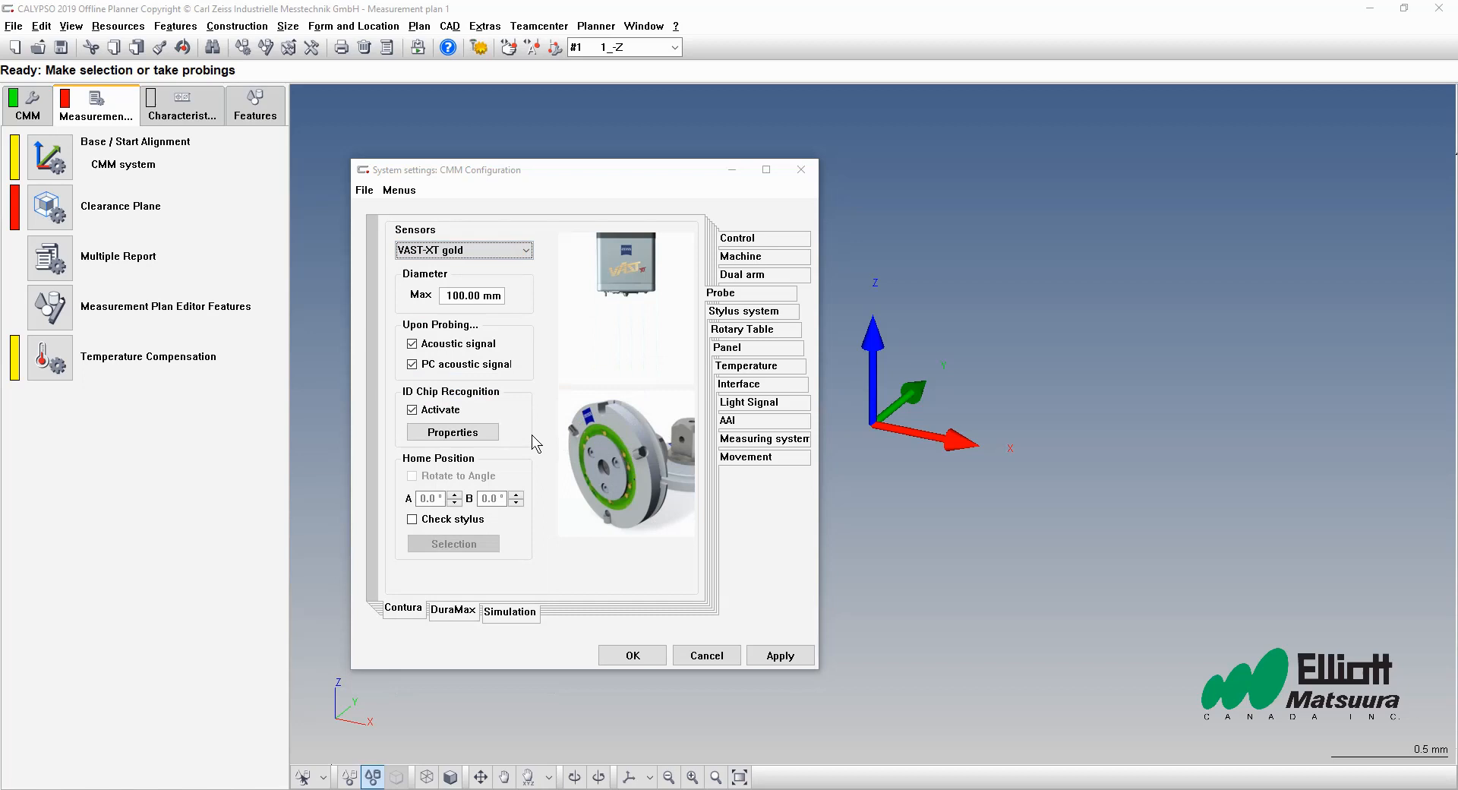
{"action": "mouse_move", "coordinate": [618, 471]}
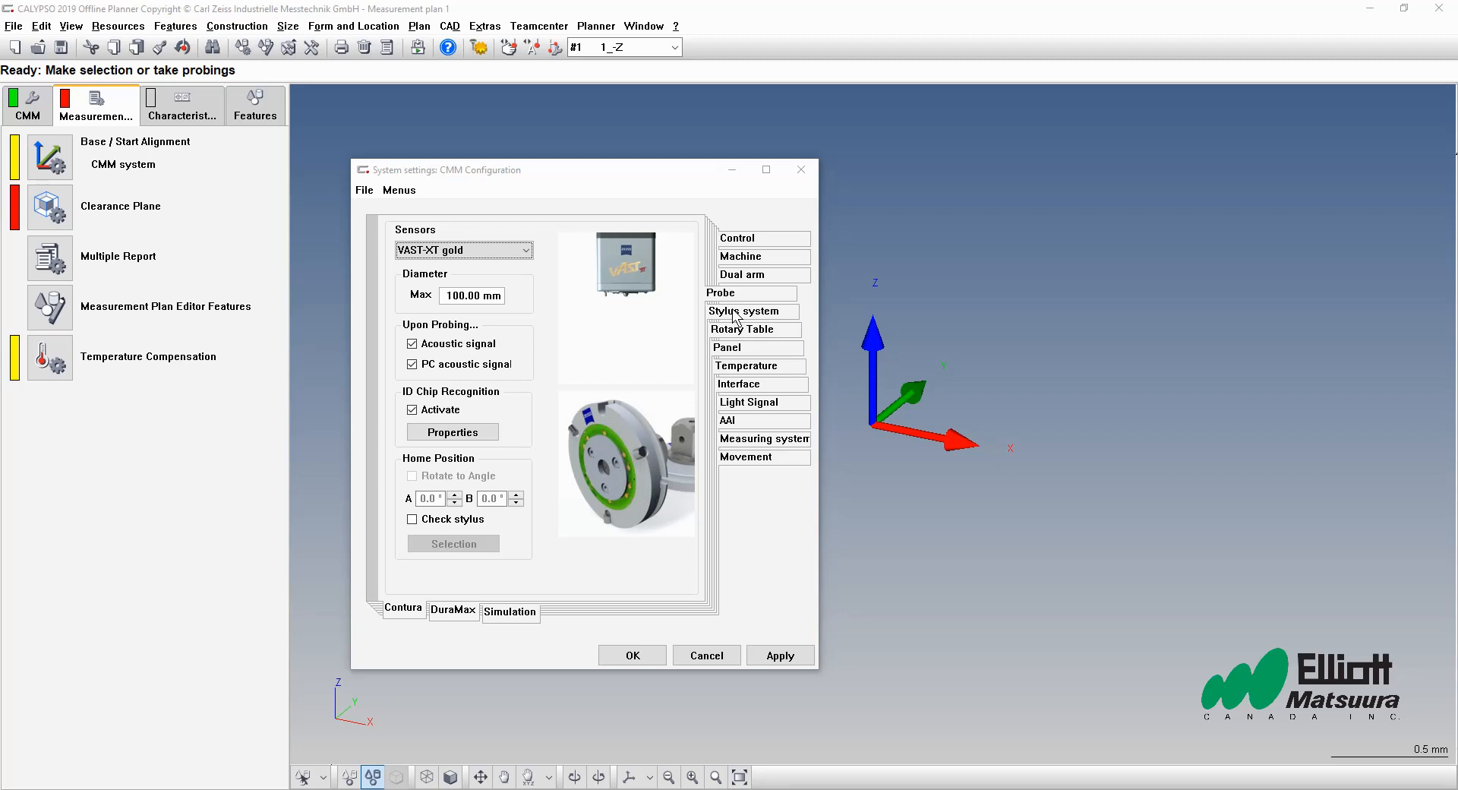
{"action": "mouse_move", "coordinate": [699, 317]}
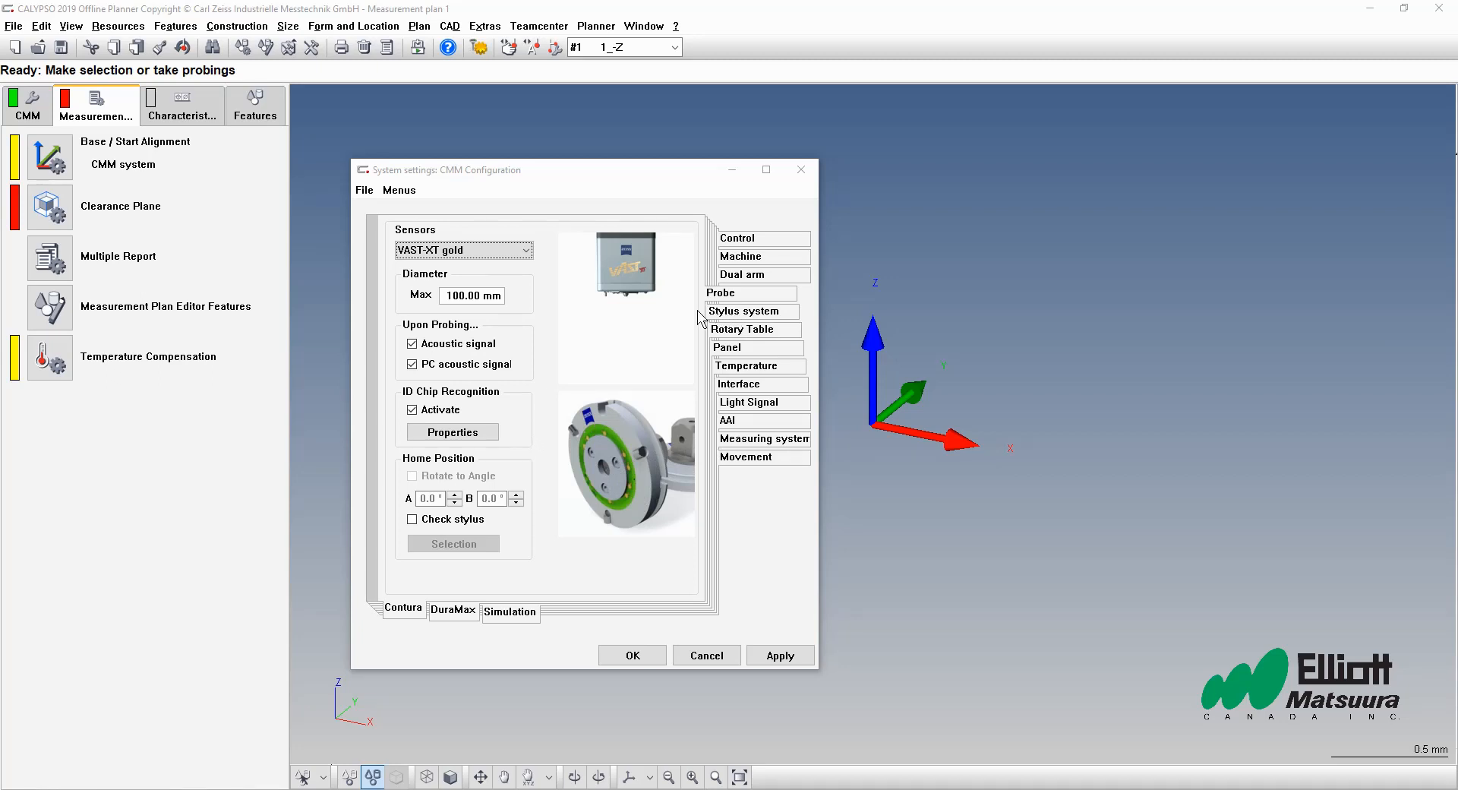
{"action": "mouse_move", "coordinate": [743, 328]}
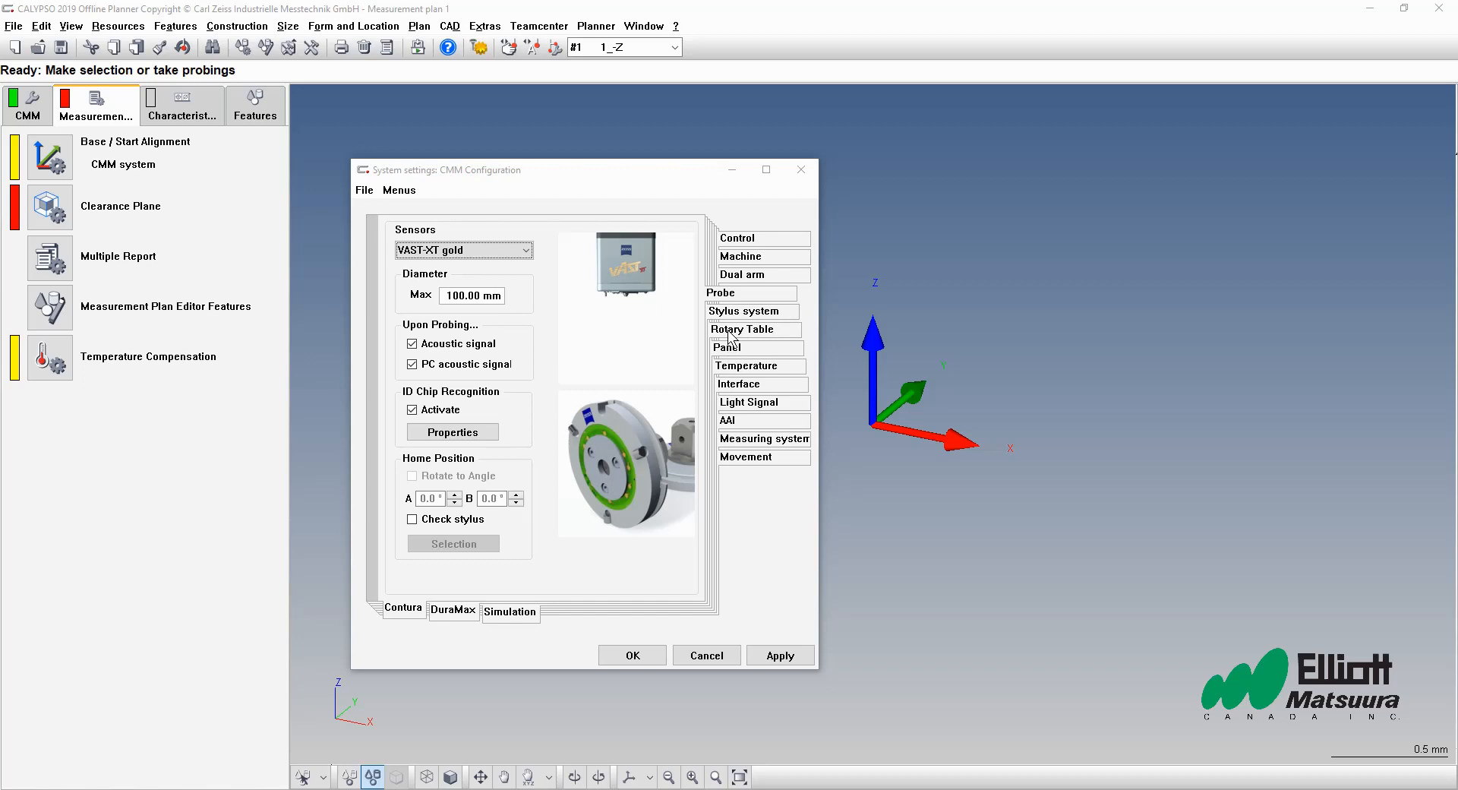
{"action": "mouse_move", "coordinate": [738, 340]}
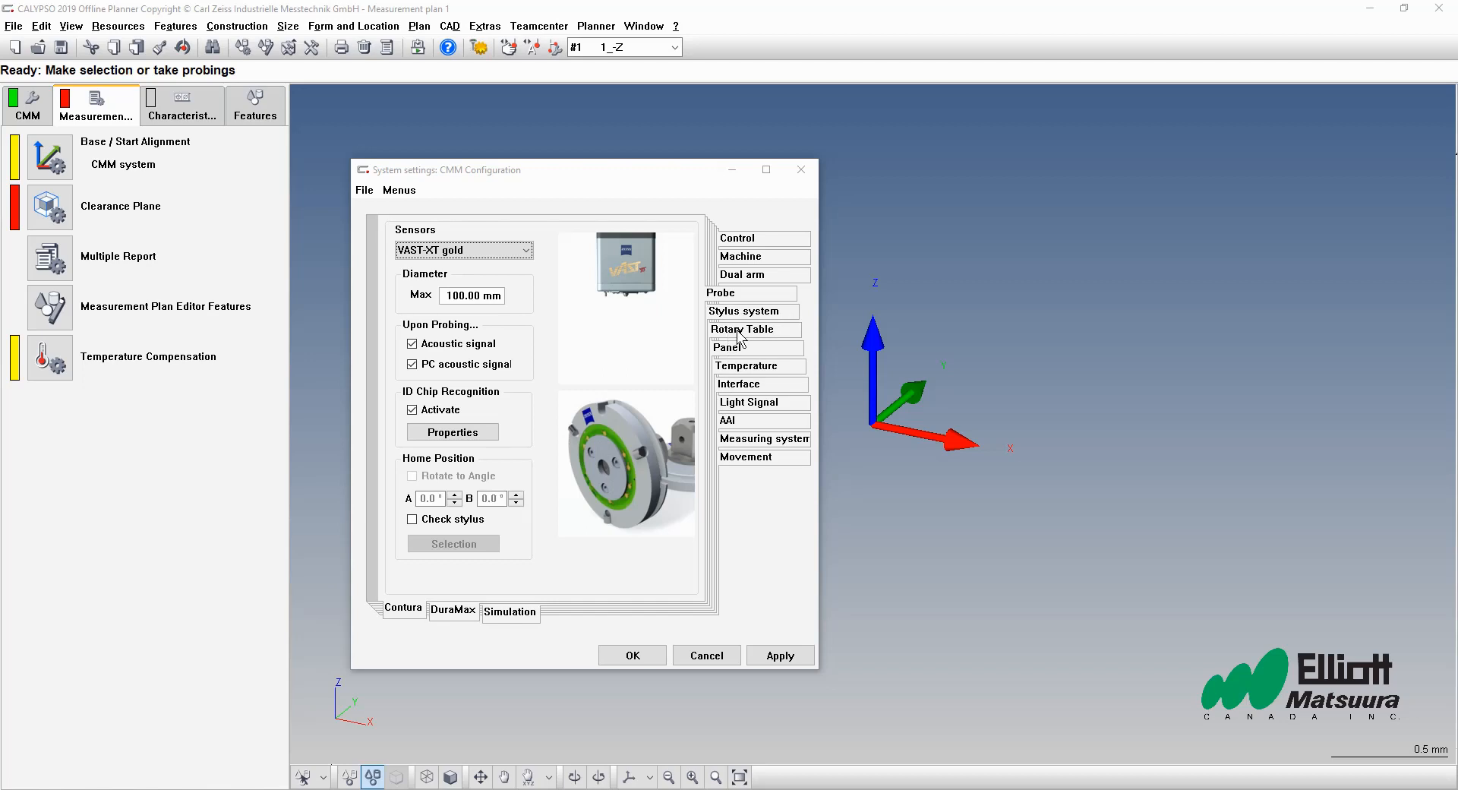
Step: Show the Panel settings with the BP26_SE control panel
{"action": "left_click", "coordinate": [728, 347]}
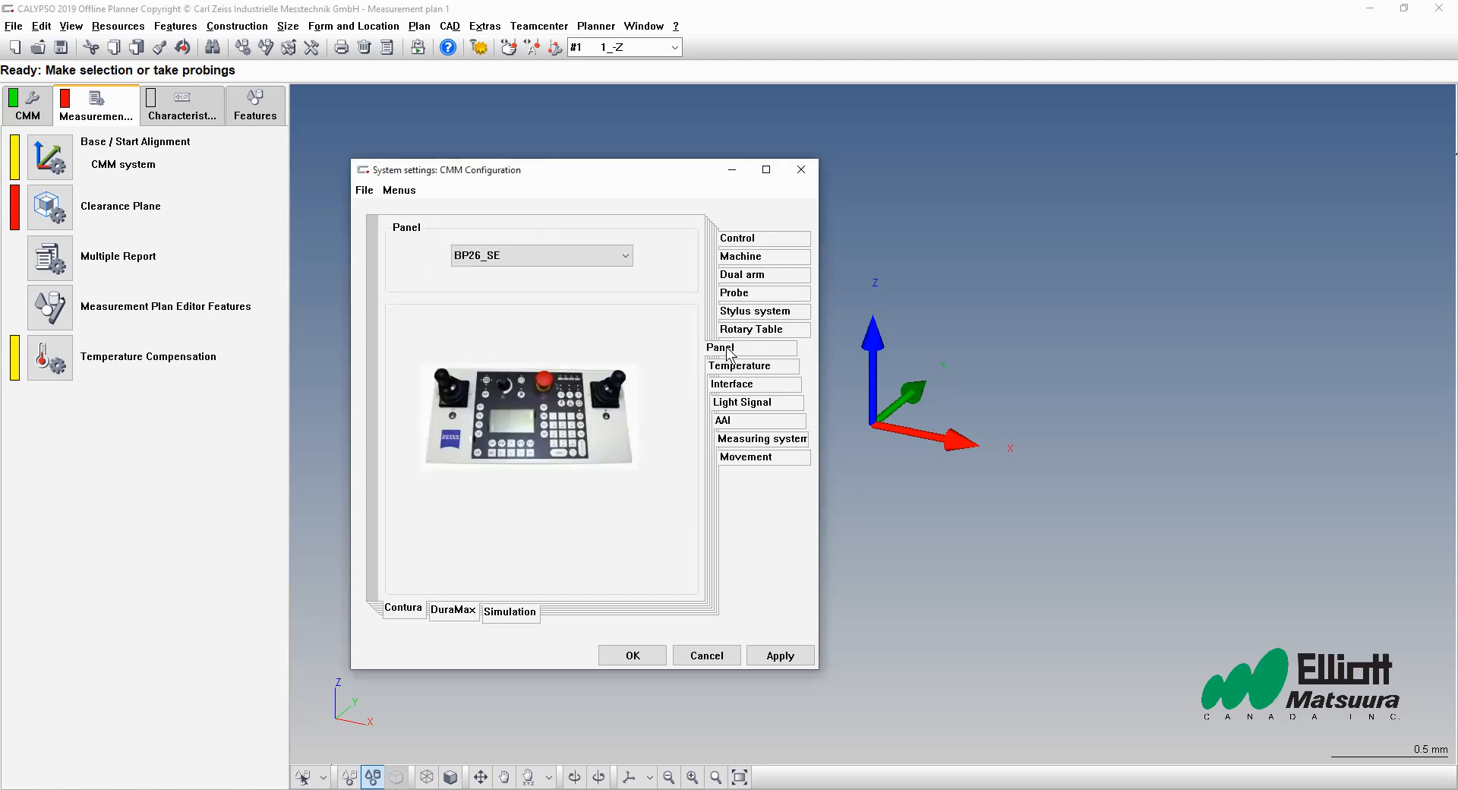
{"action": "mouse_move", "coordinate": [611, 449]}
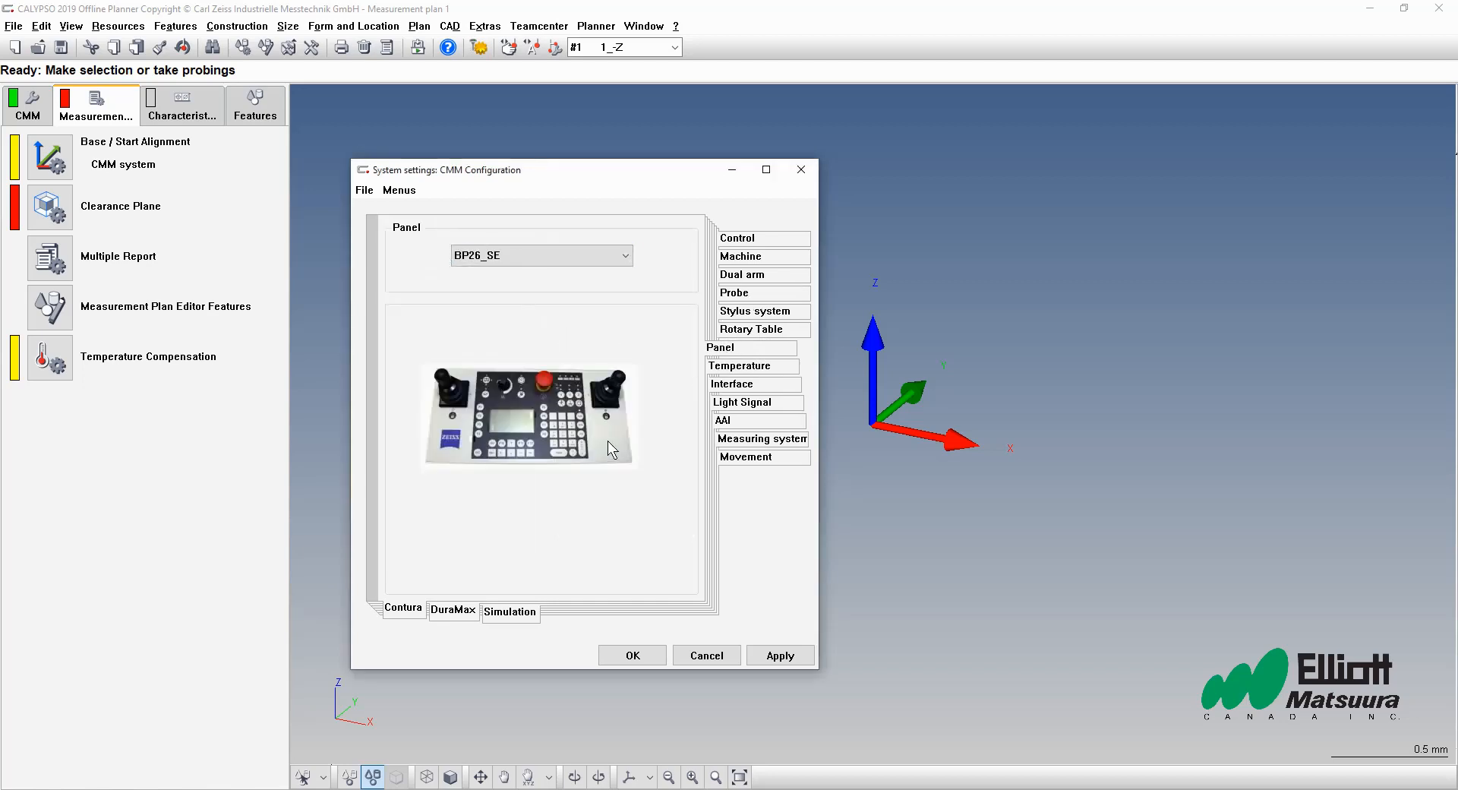
{"action": "mouse_move", "coordinate": [616, 453]}
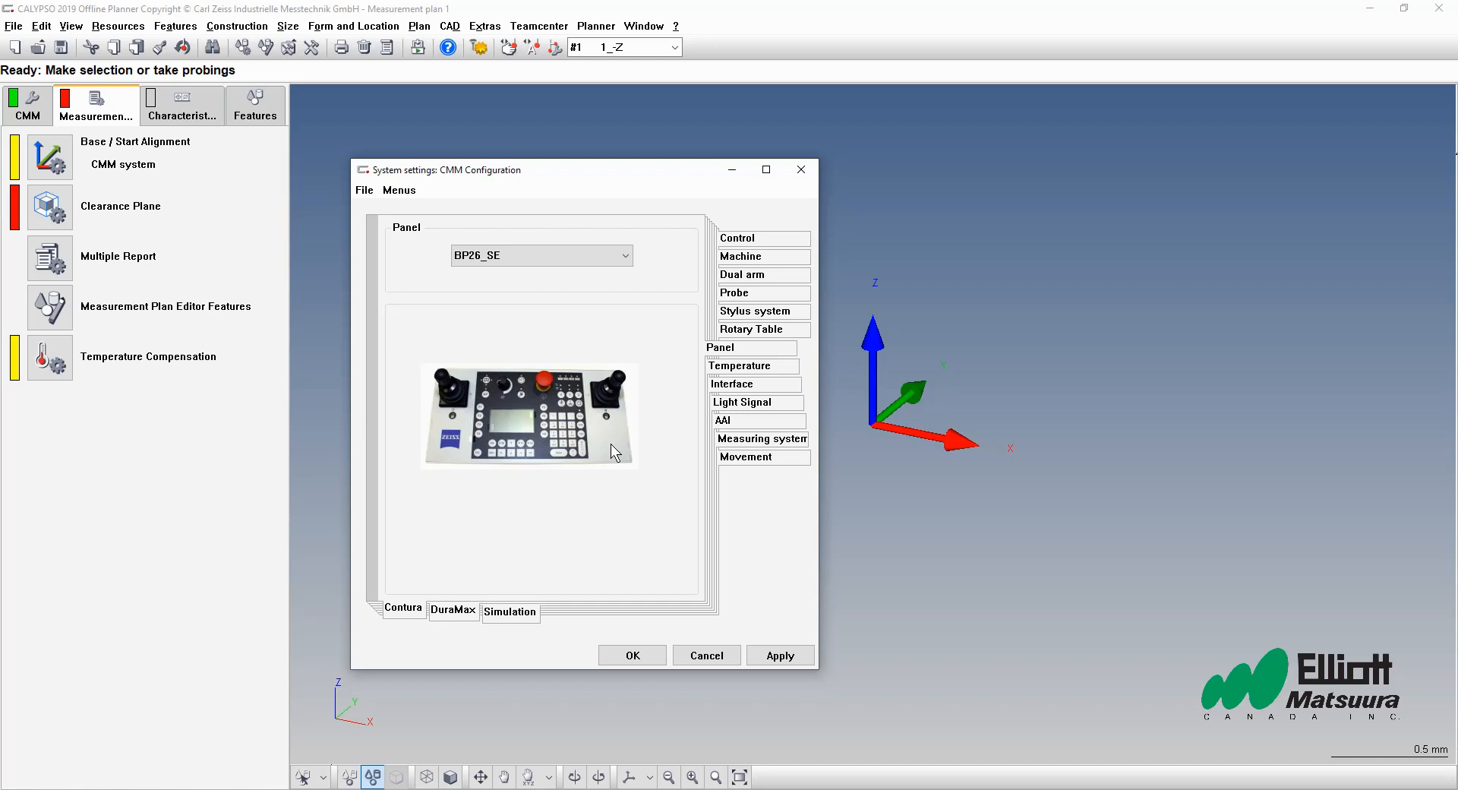
{"action": "mouse_move", "coordinate": [477, 415]}
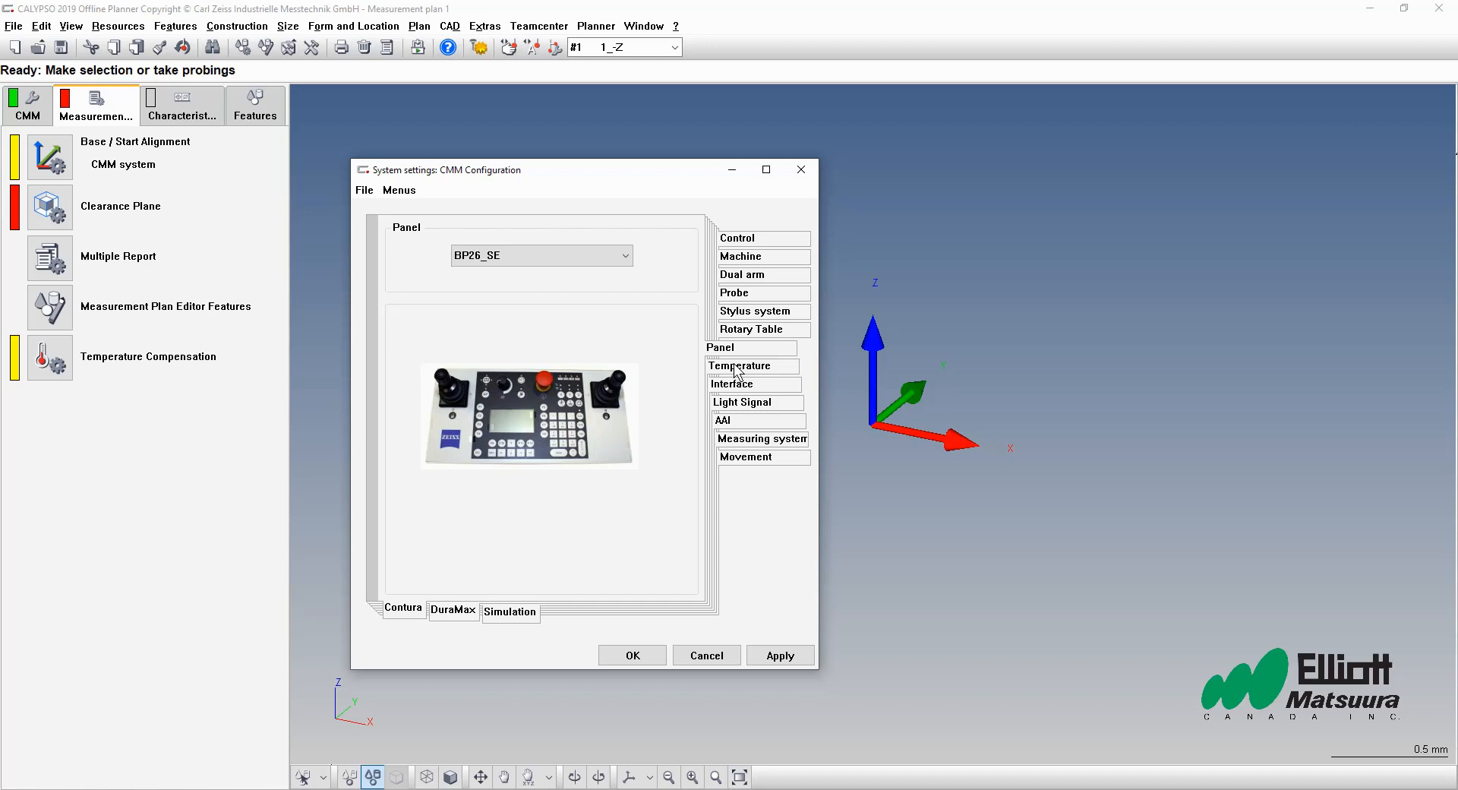
Step: Enter 0 for the X, Y and Z scale temperature coefficients
{"action": "left_click", "coordinate": [739, 365]}
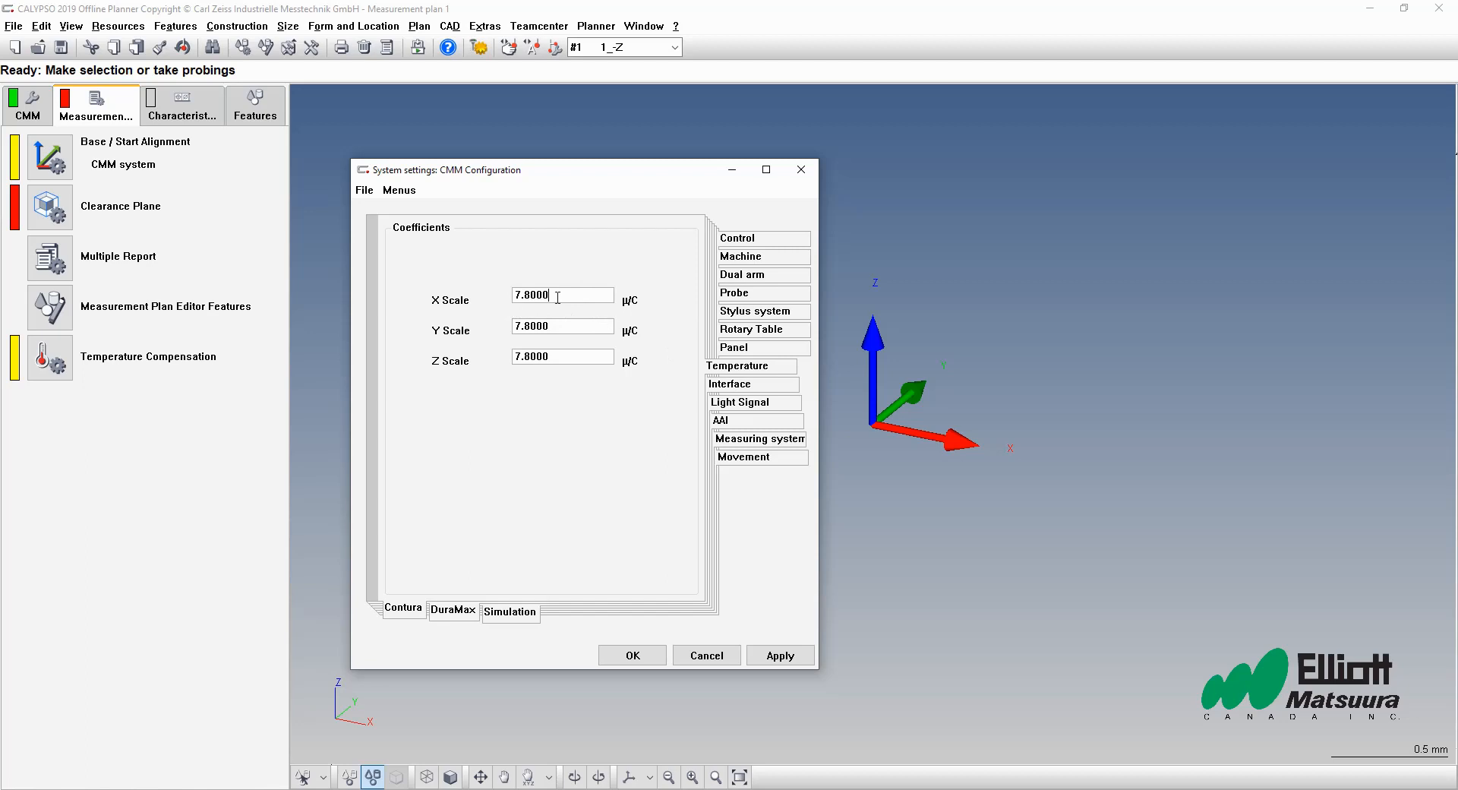
{"action": "type", "text": "0"}
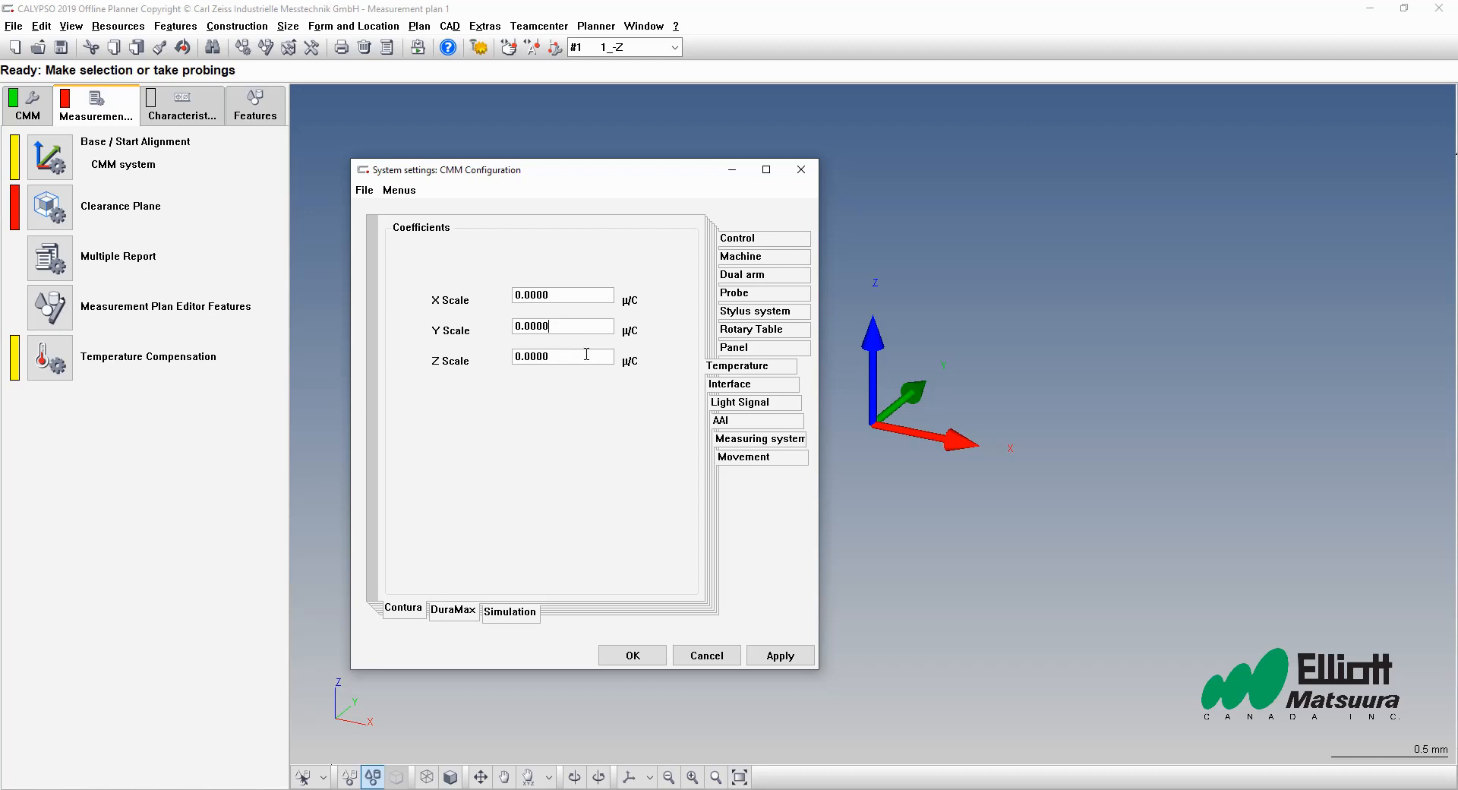
{"action": "mouse_move", "coordinate": [602, 374]}
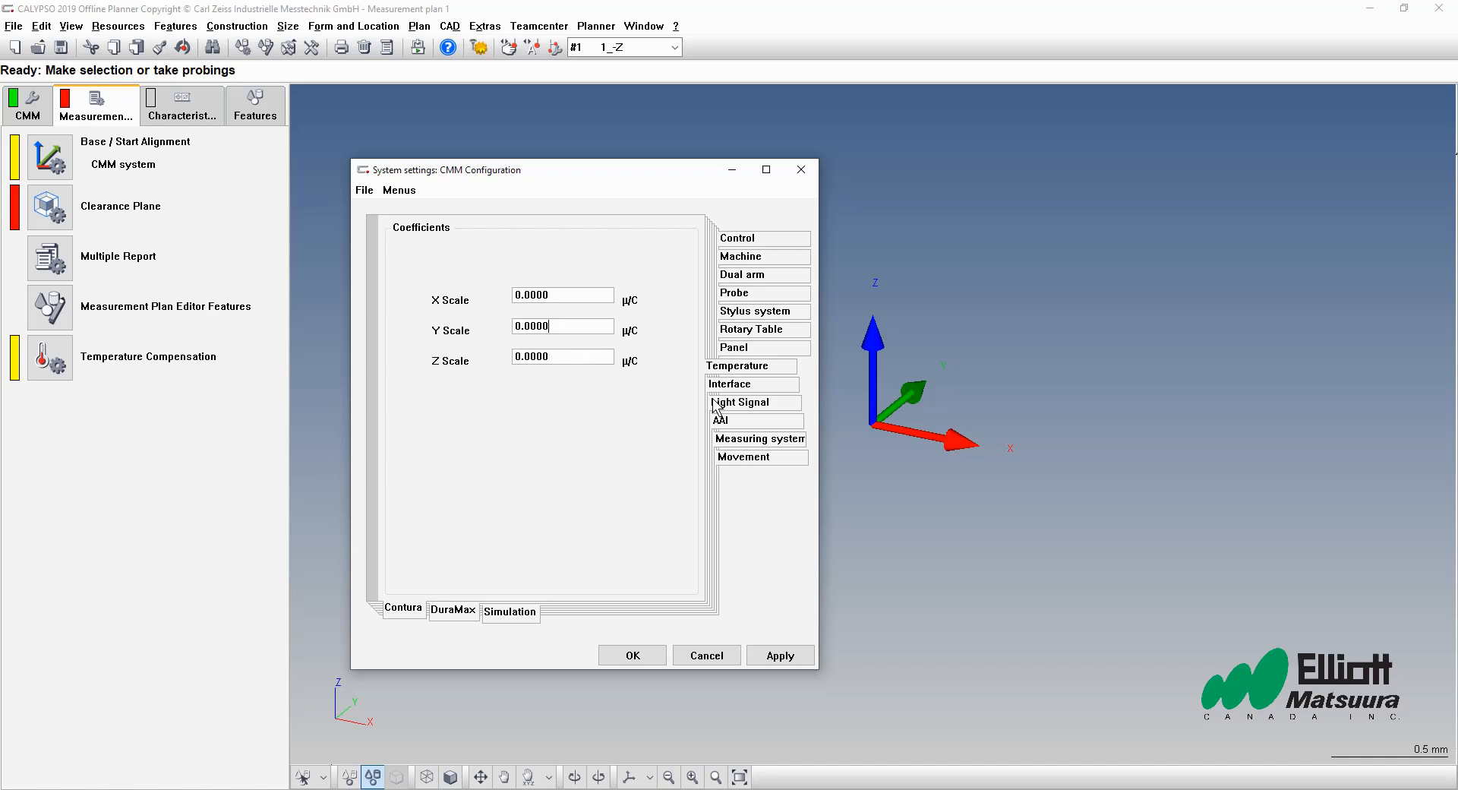
Step: Review the LAN TCP/IP interface with address cmm_1,4712
{"action": "left_click", "coordinate": [730, 384]}
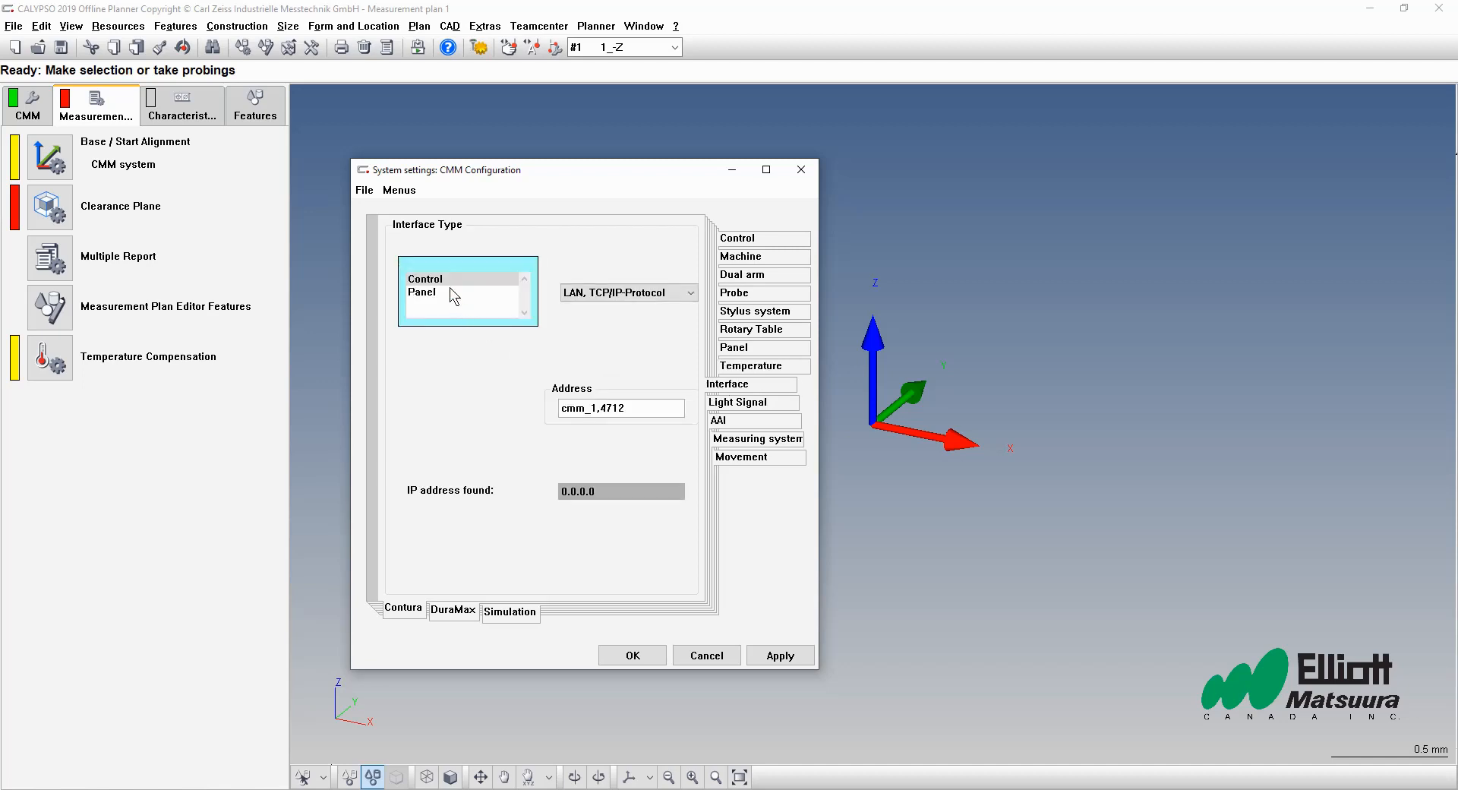
{"action": "mouse_move", "coordinate": [636, 372]}
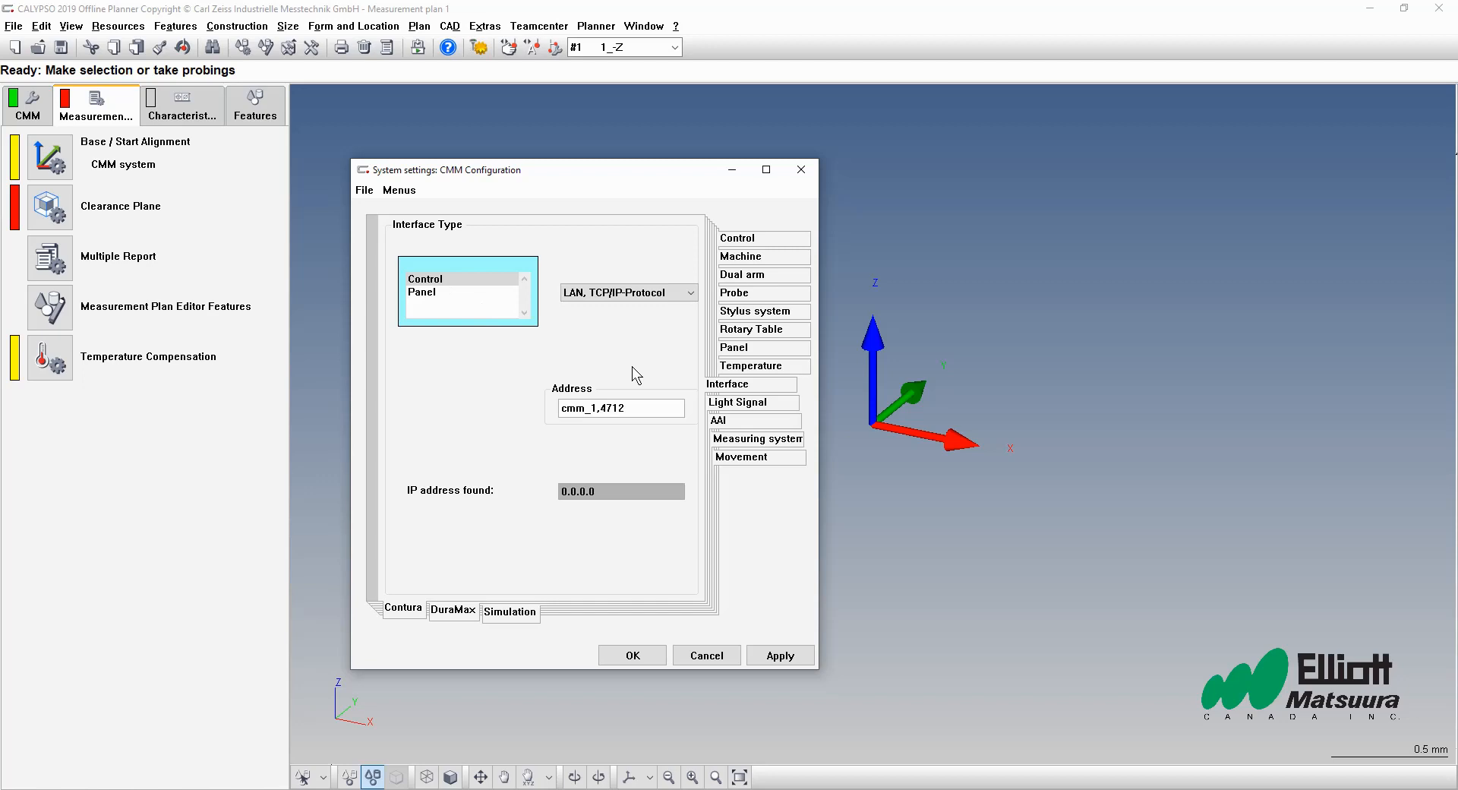
{"action": "mouse_move", "coordinate": [553, 482]}
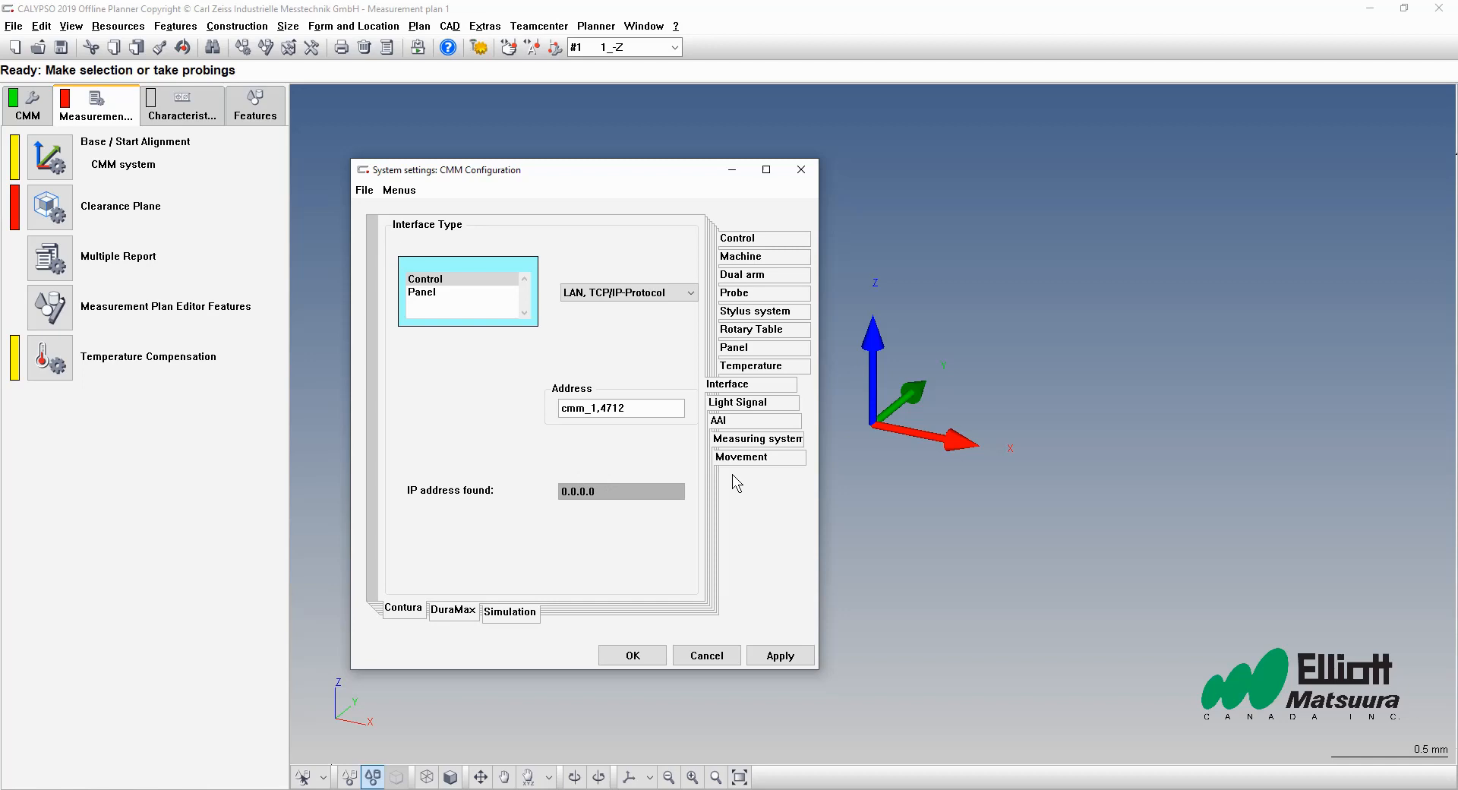
{"action": "mouse_move", "coordinate": [748, 473]}
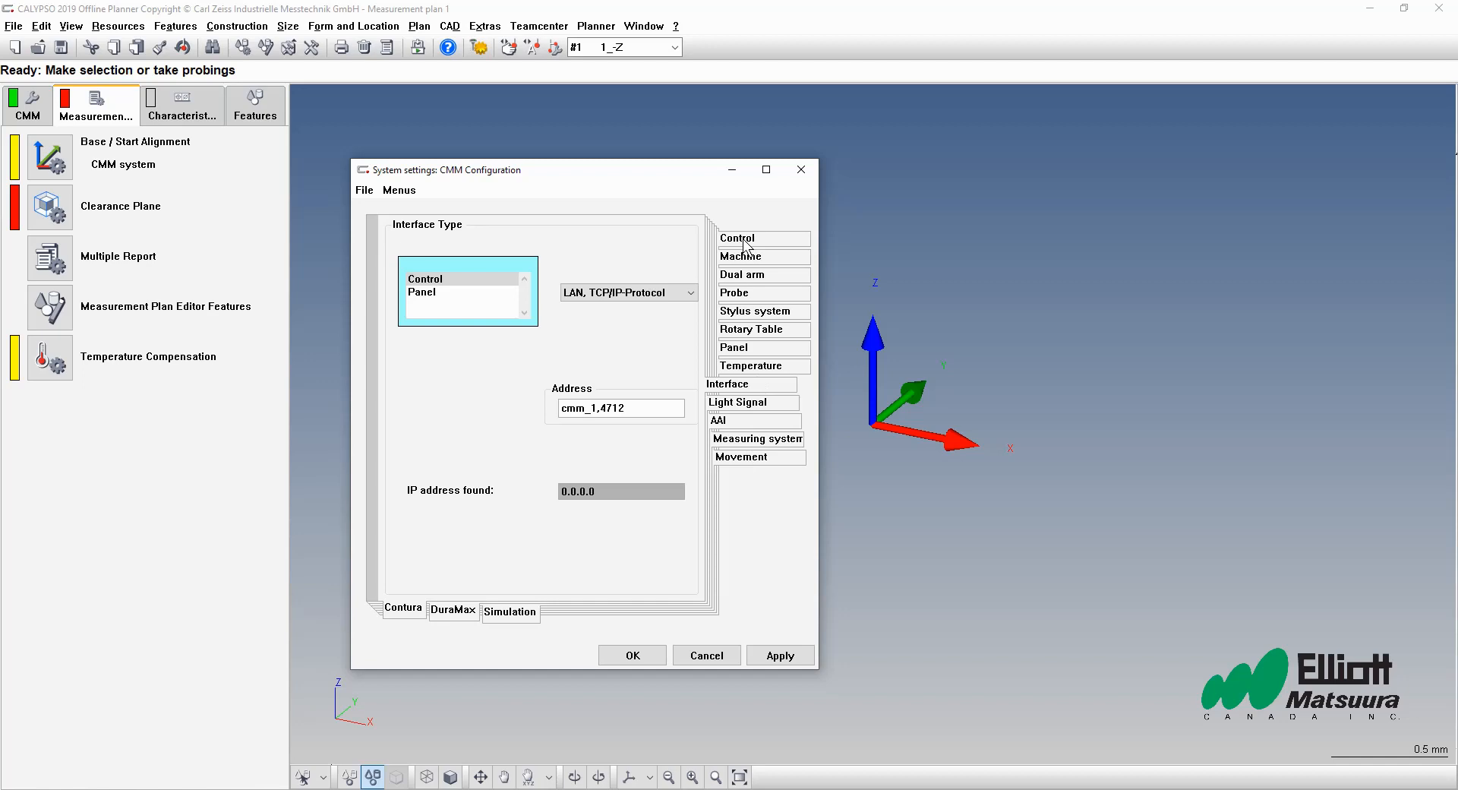
Step: Connect from the Control tab and acknowledge the VAST-XT MasterProbe notice
{"action": "left_click", "coordinate": [736, 237]}
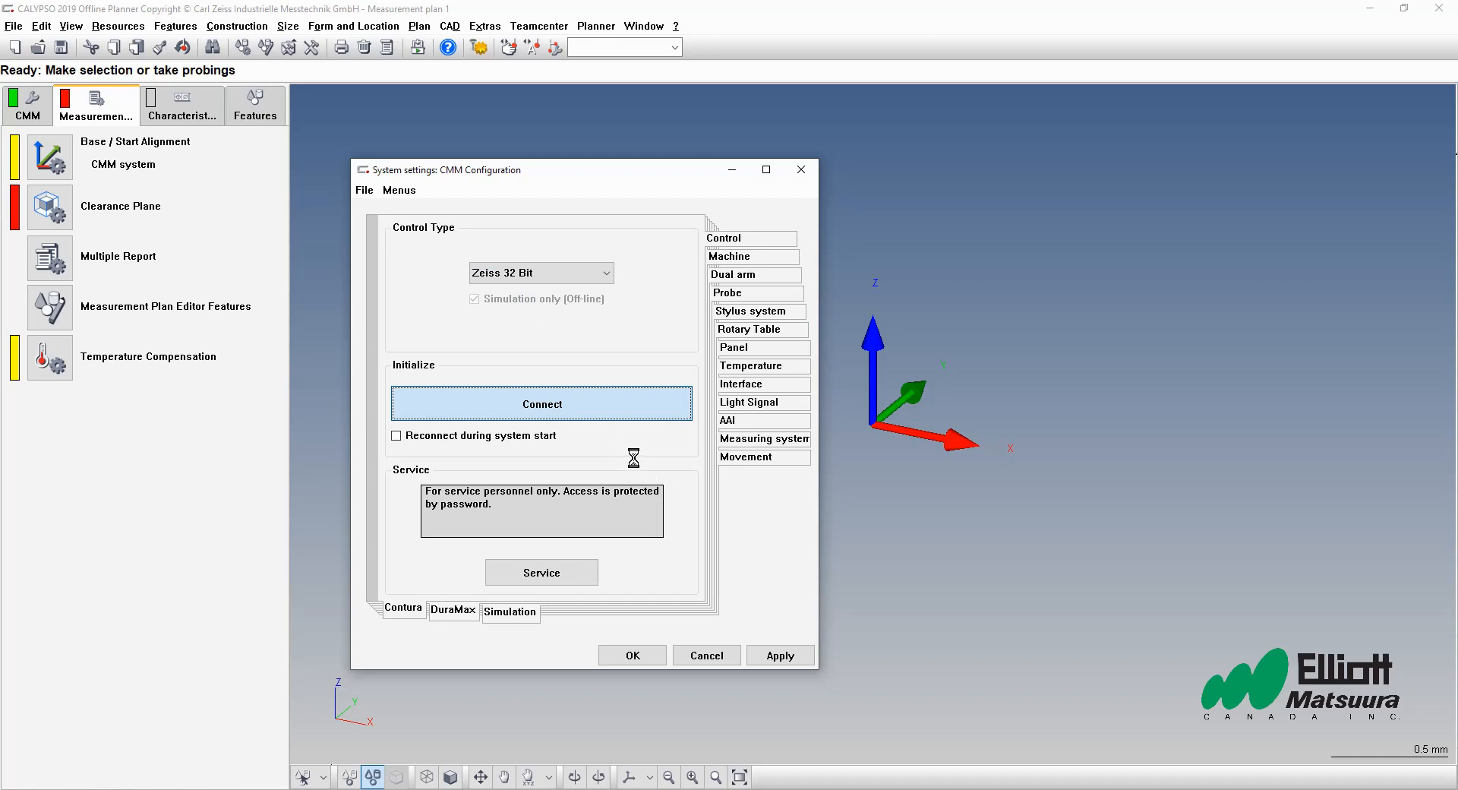
{"action": "left_click", "coordinate": [542, 403]}
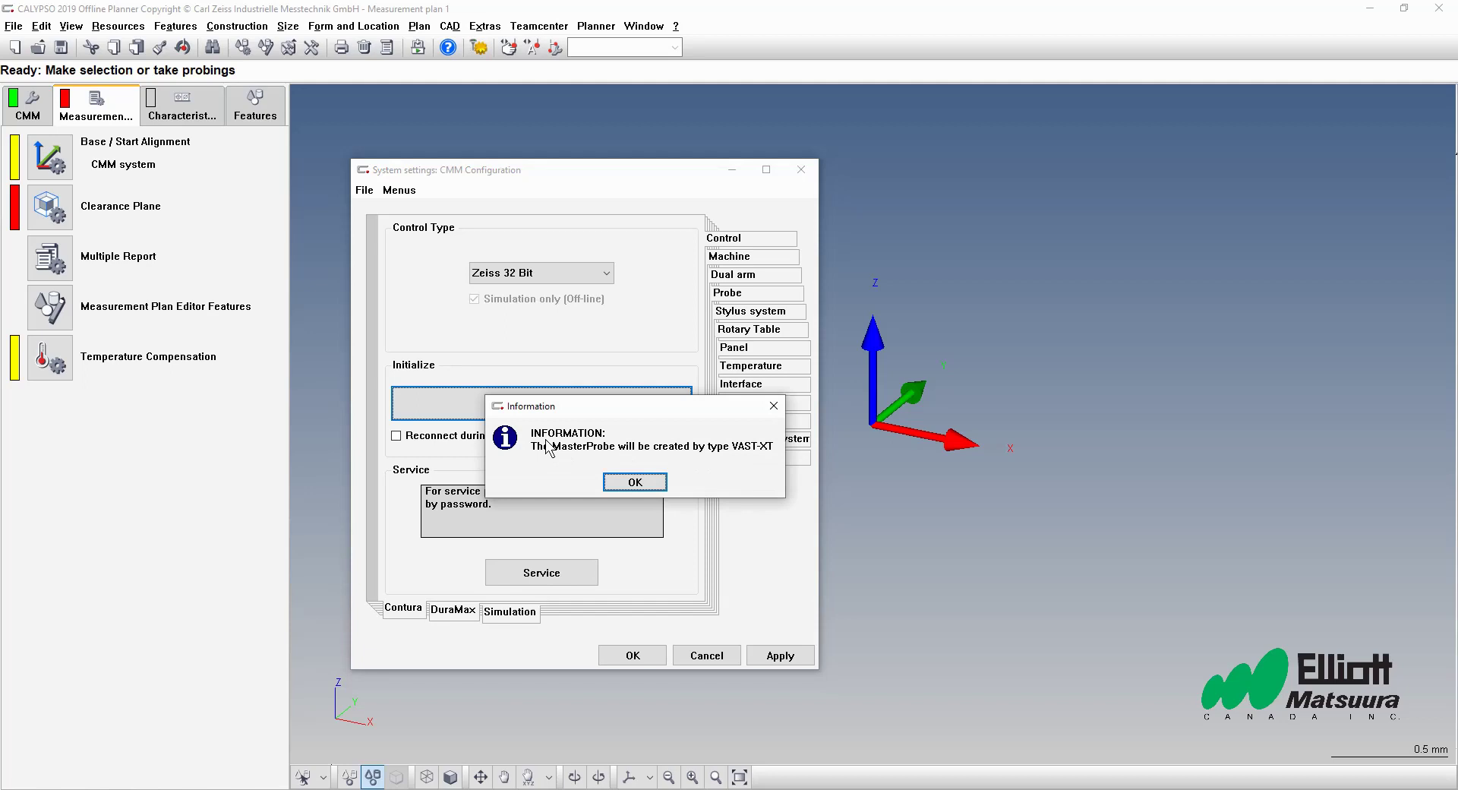
{"action": "mouse_move", "coordinate": [633, 469]}
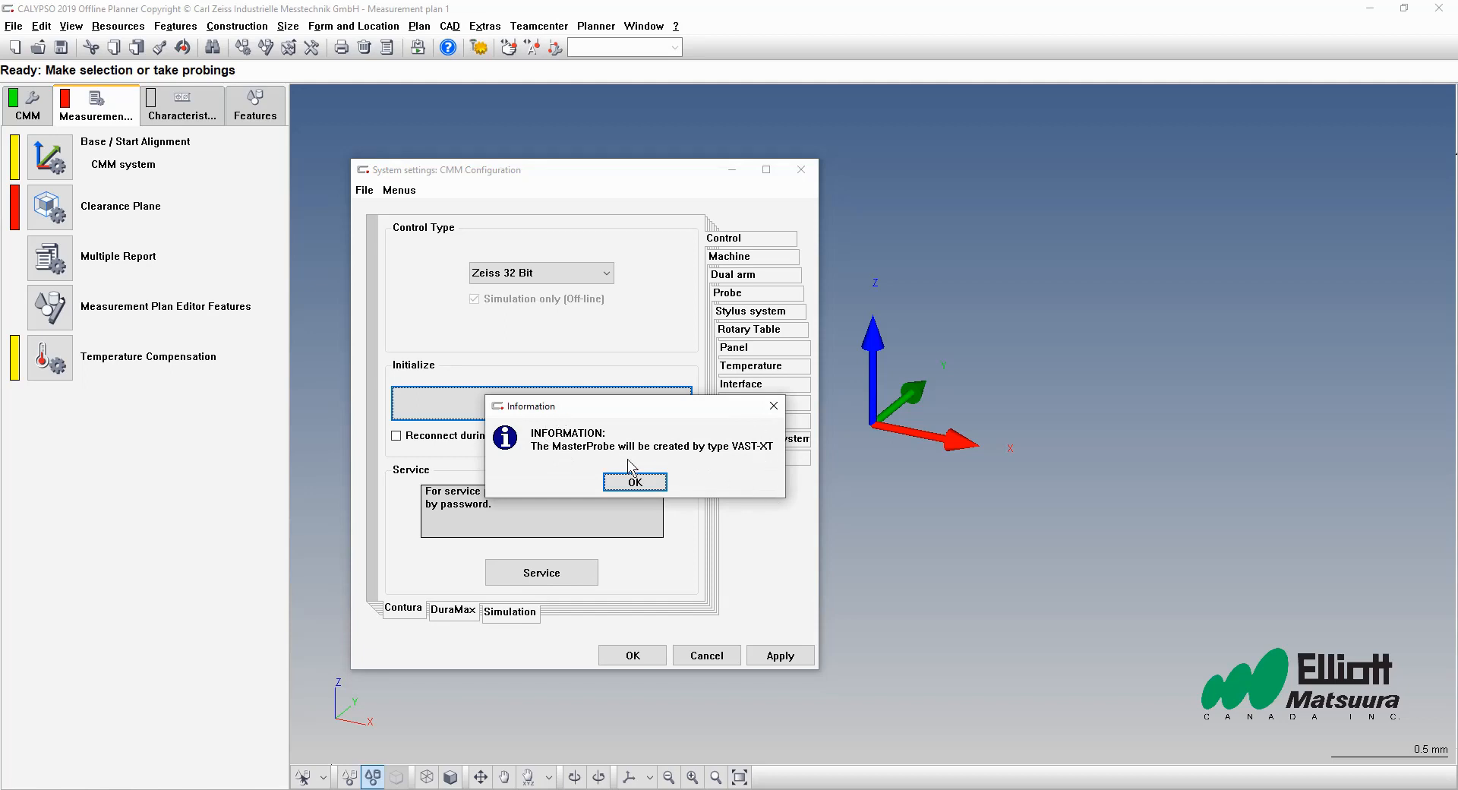
{"action": "mouse_move", "coordinate": [753, 464]}
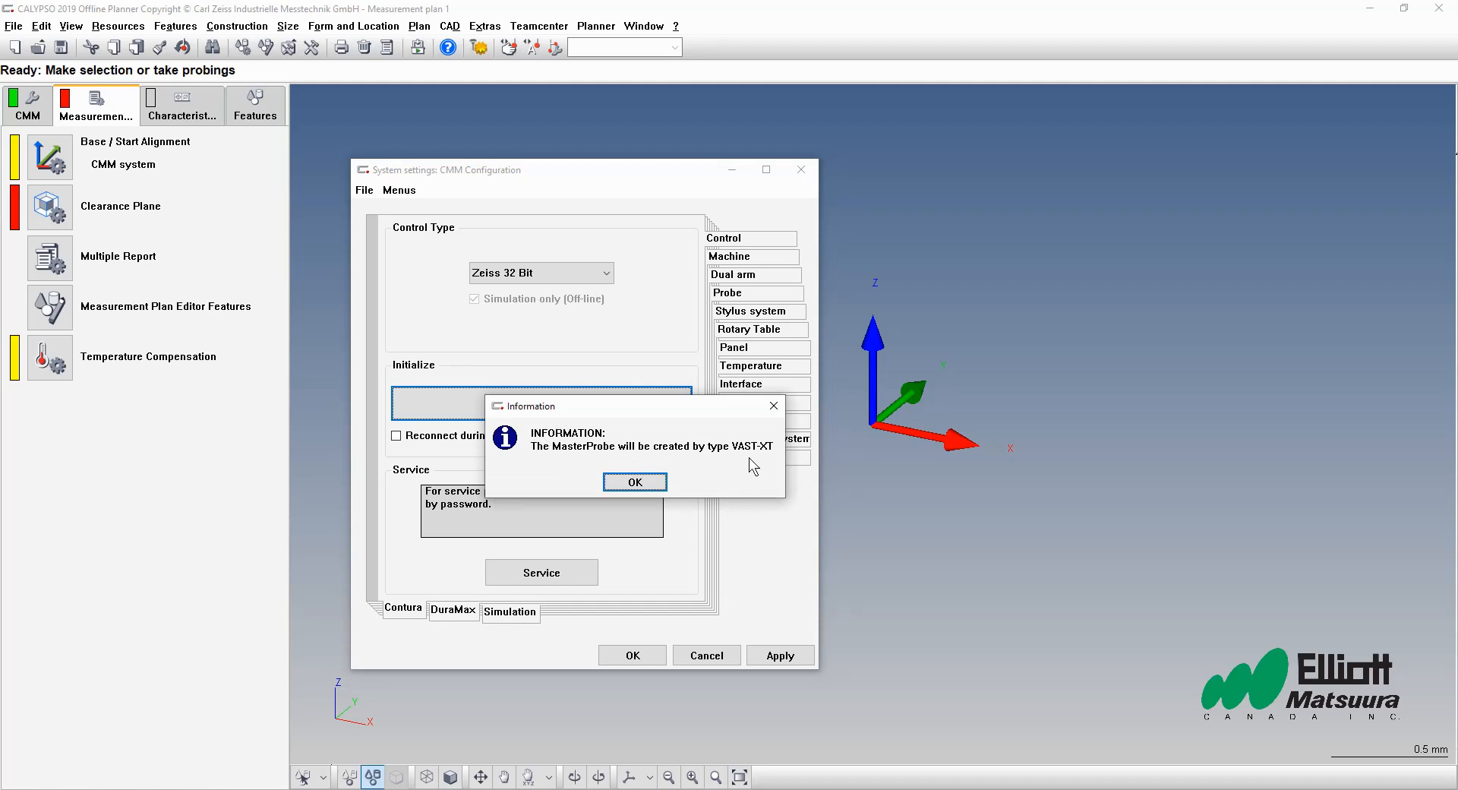
{"action": "mouse_move", "coordinate": [759, 469]}
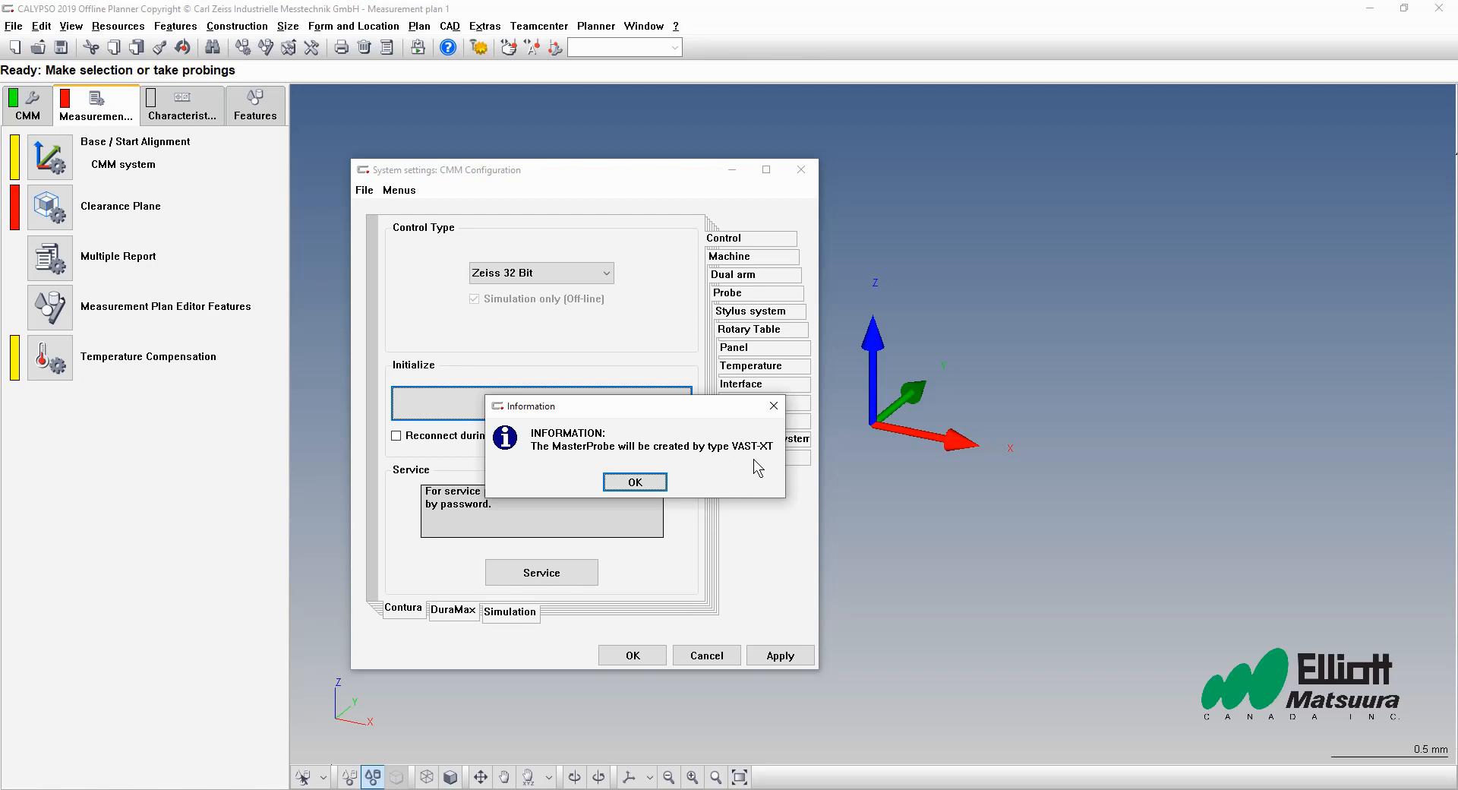
{"action": "mouse_move", "coordinate": [759, 524]}
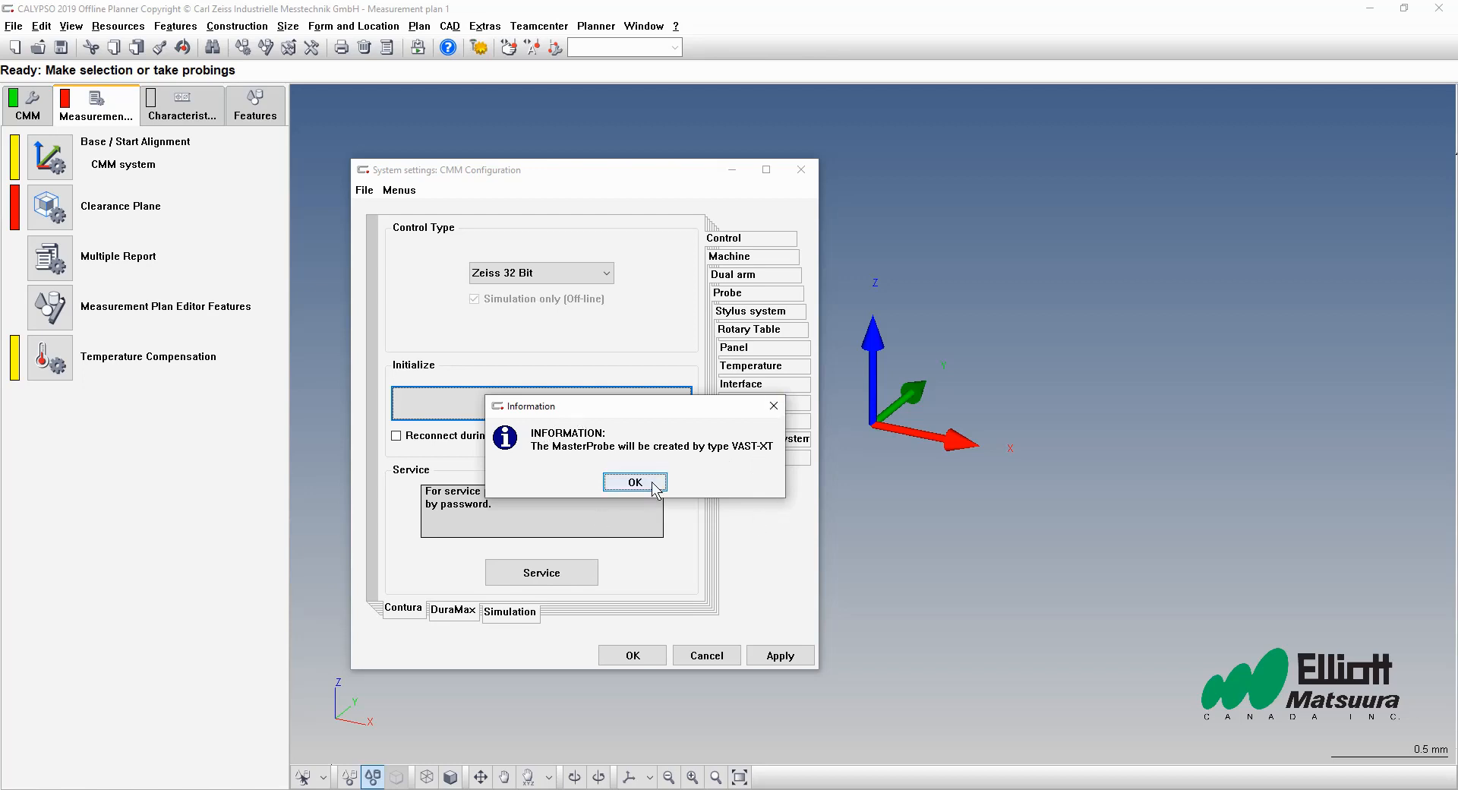
{"action": "left_click", "coordinate": [635, 482]}
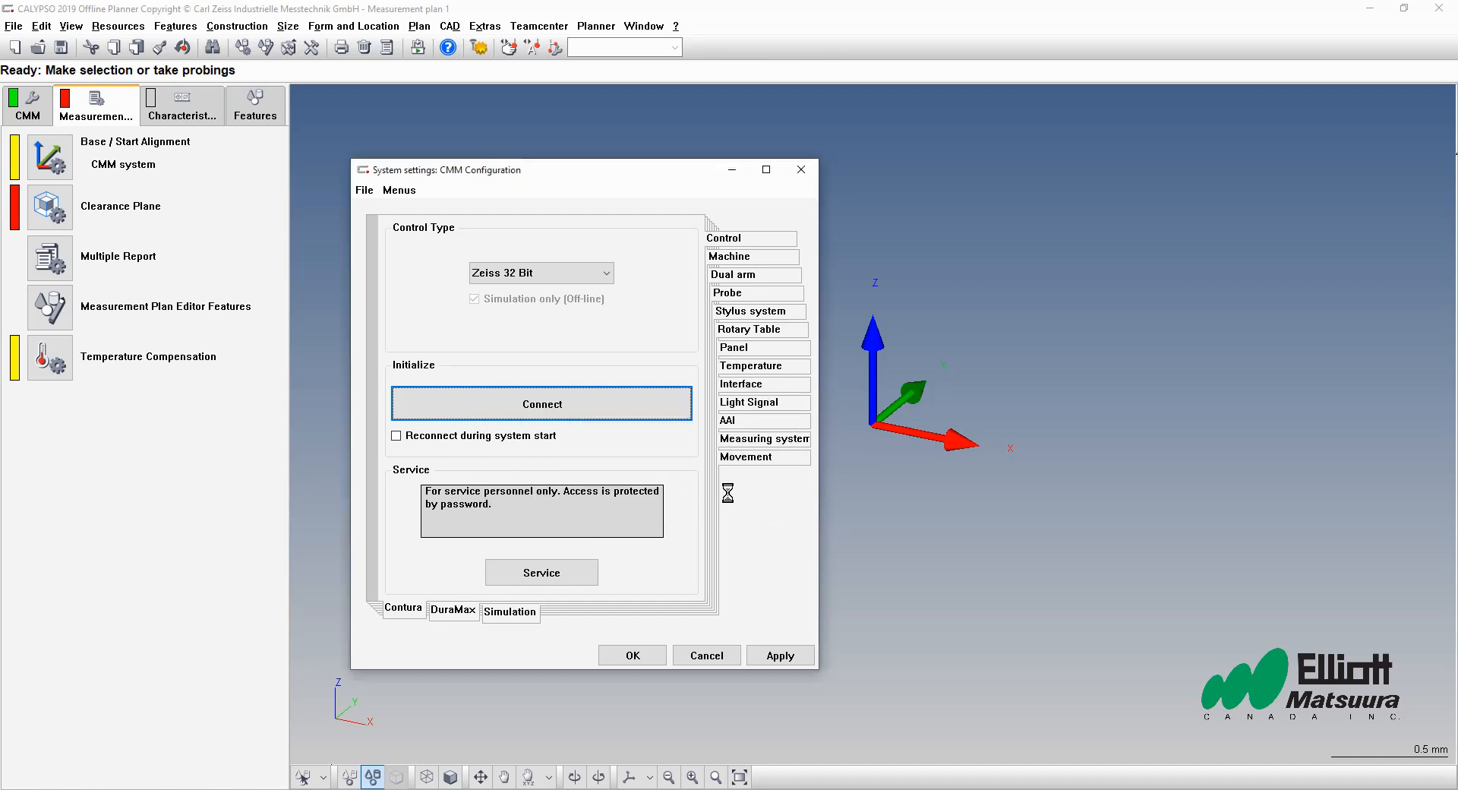
Step: Finish connecting until the Contura control window reports CMM Ready
{"action": "left_click", "coordinate": [542, 404]}
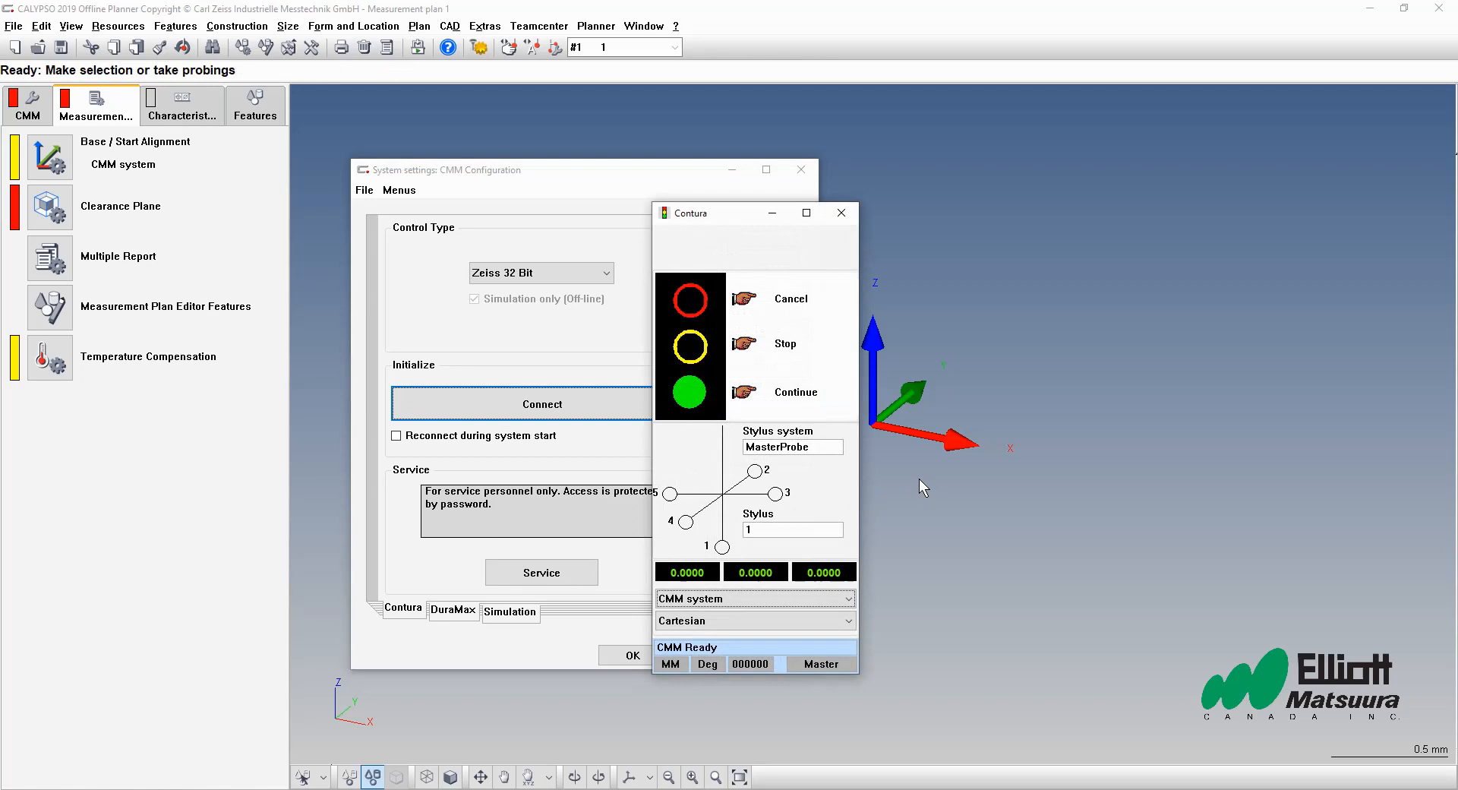
{"action": "mouse_move", "coordinate": [943, 449]}
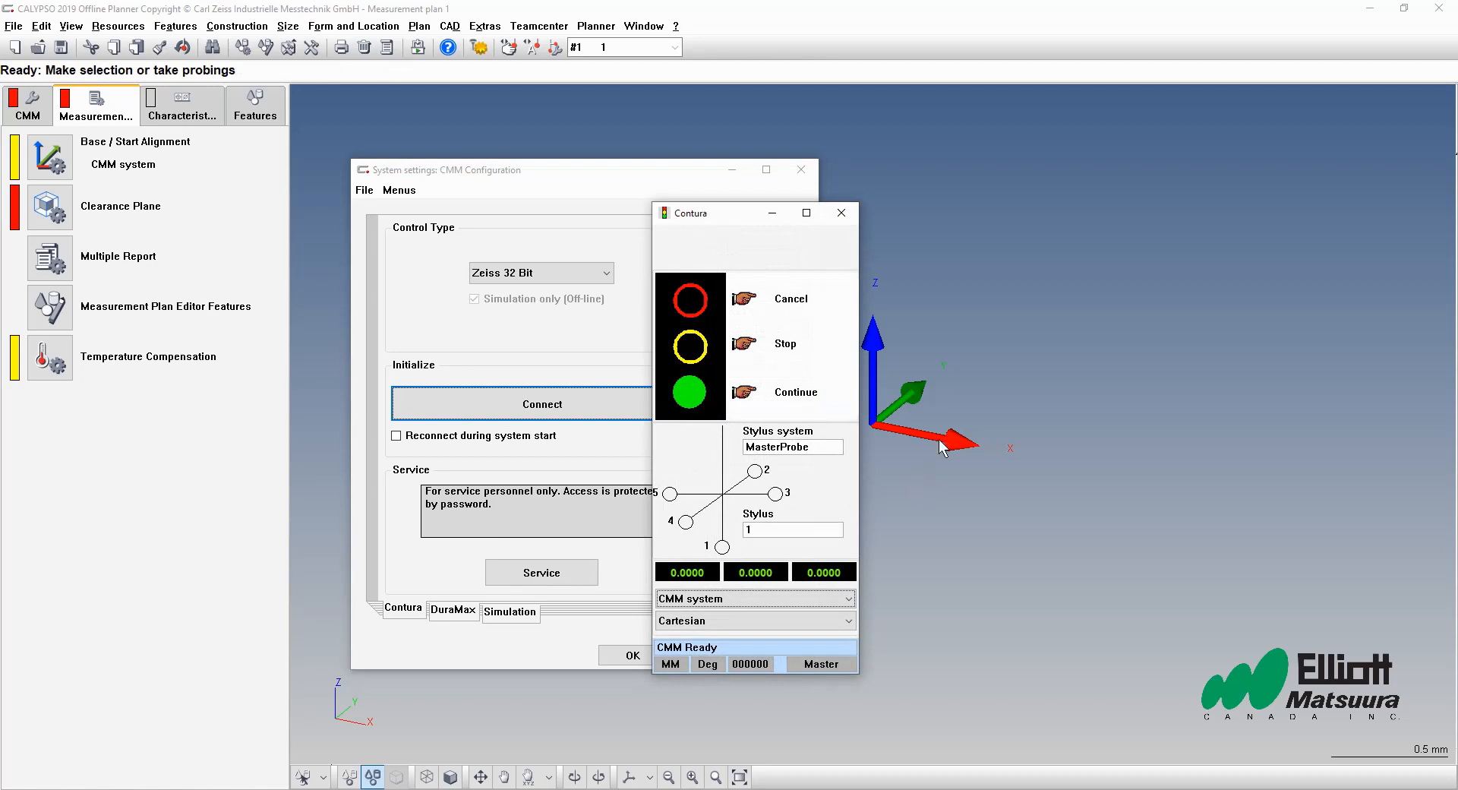